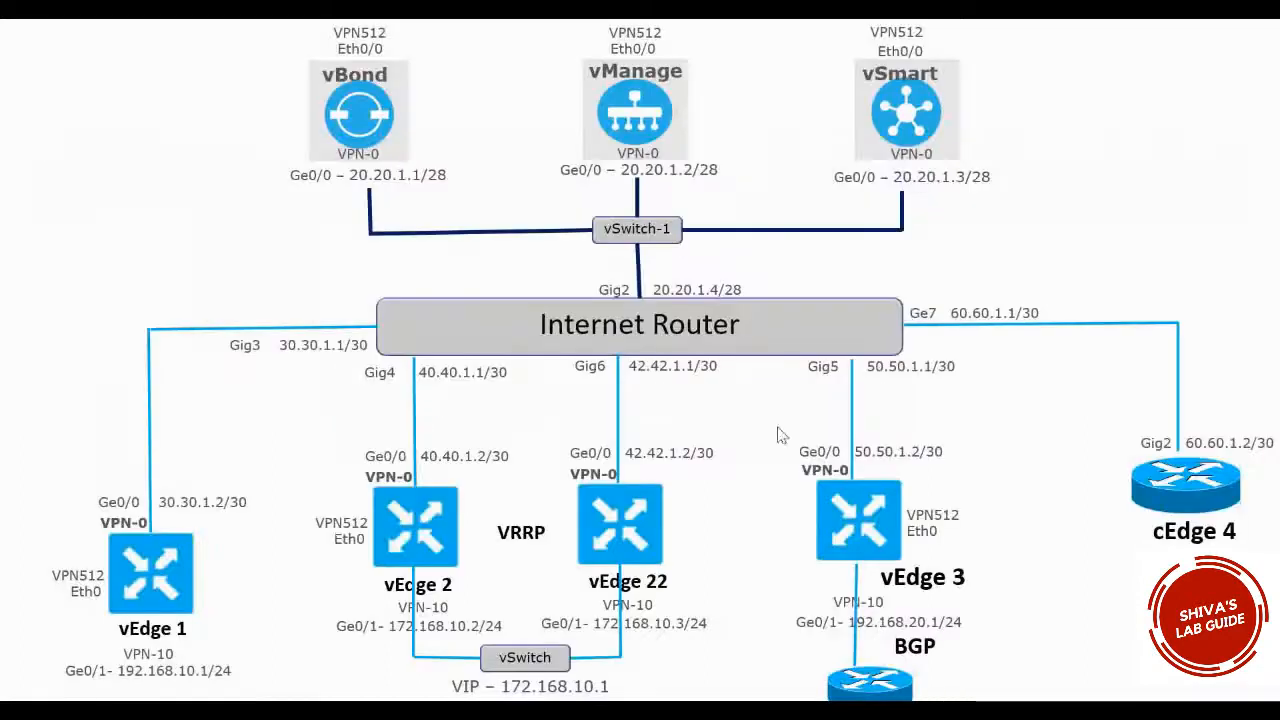
mouse_move(724, 440)
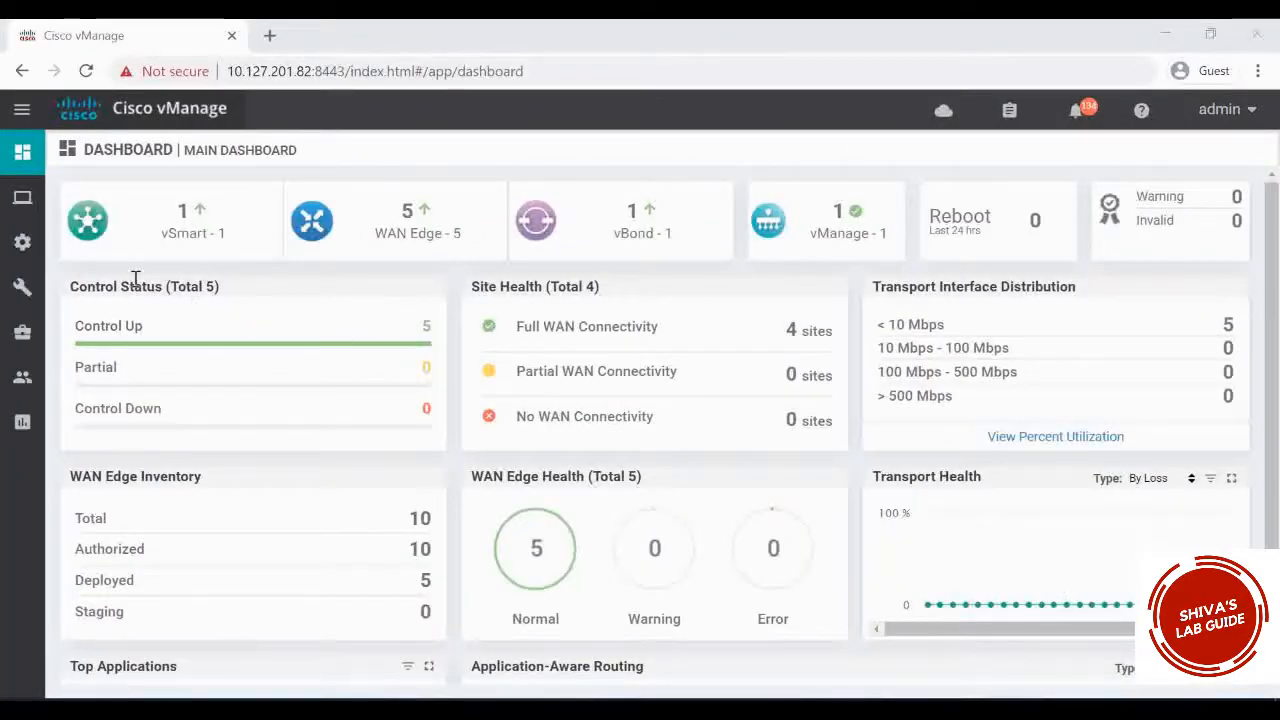
Go to the feature templates list and start adding a new template.
left_click(22, 242)
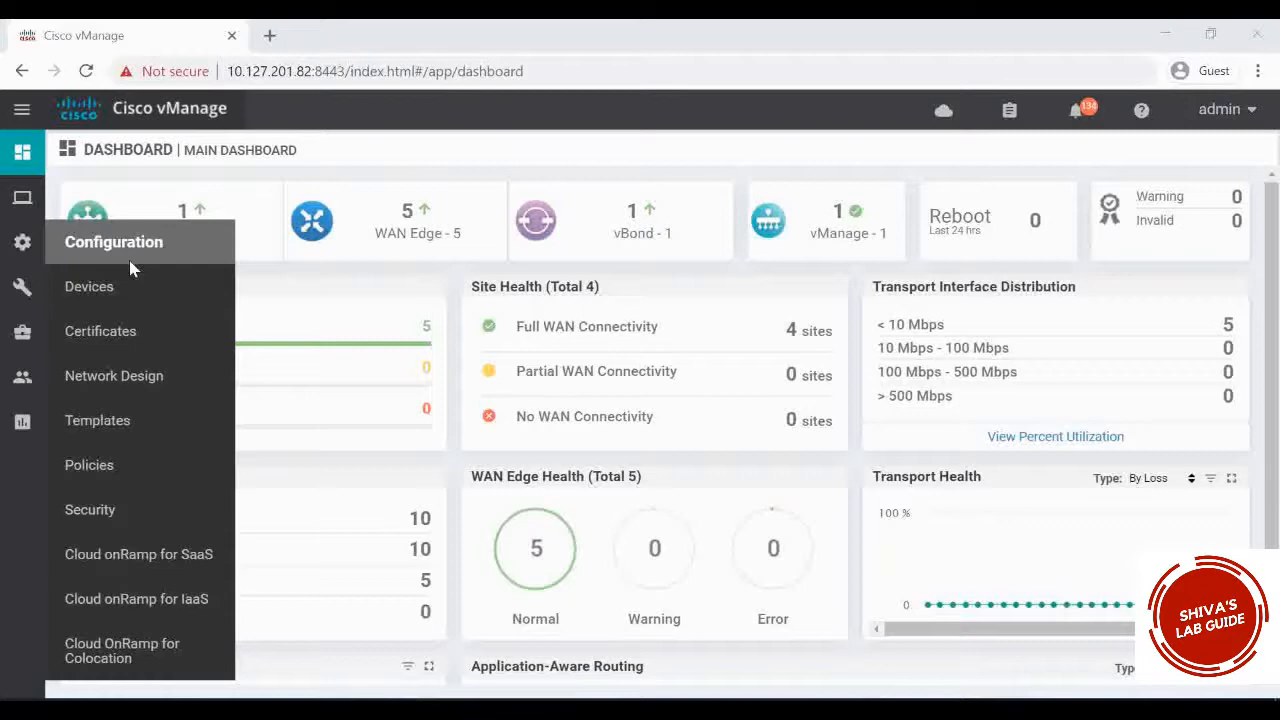
left_click(96, 420)
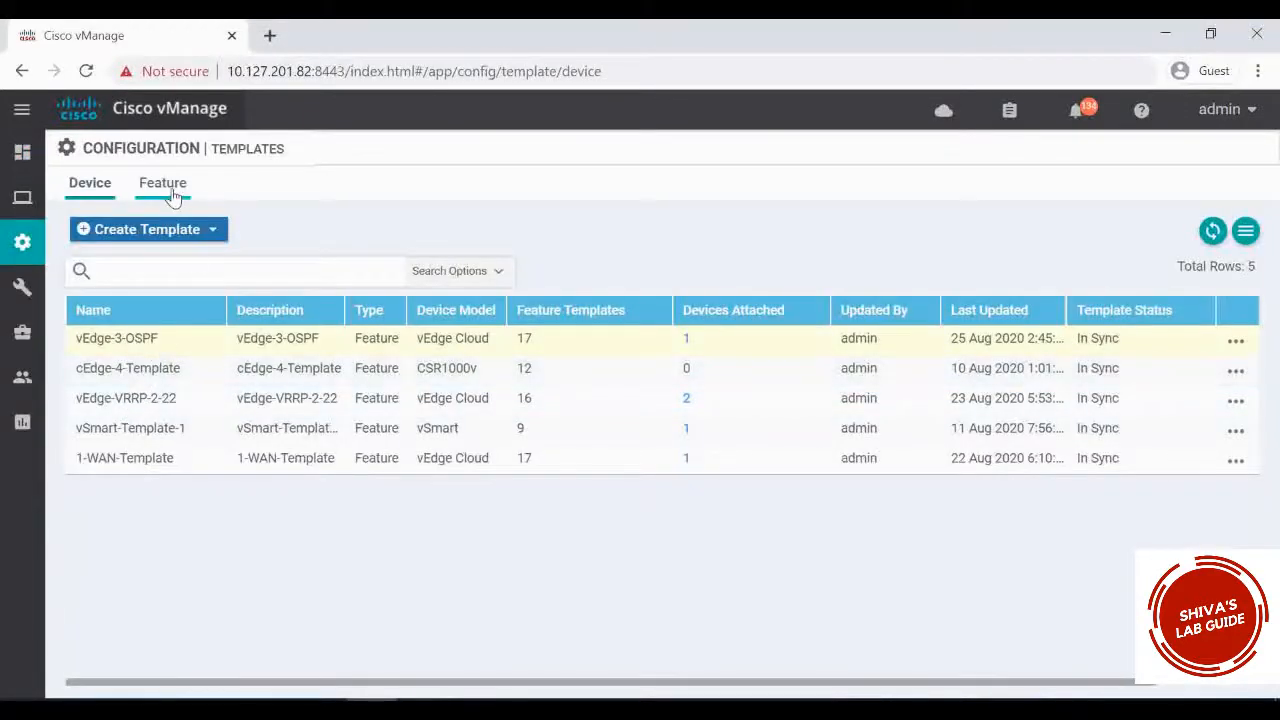
left_click(162, 182)
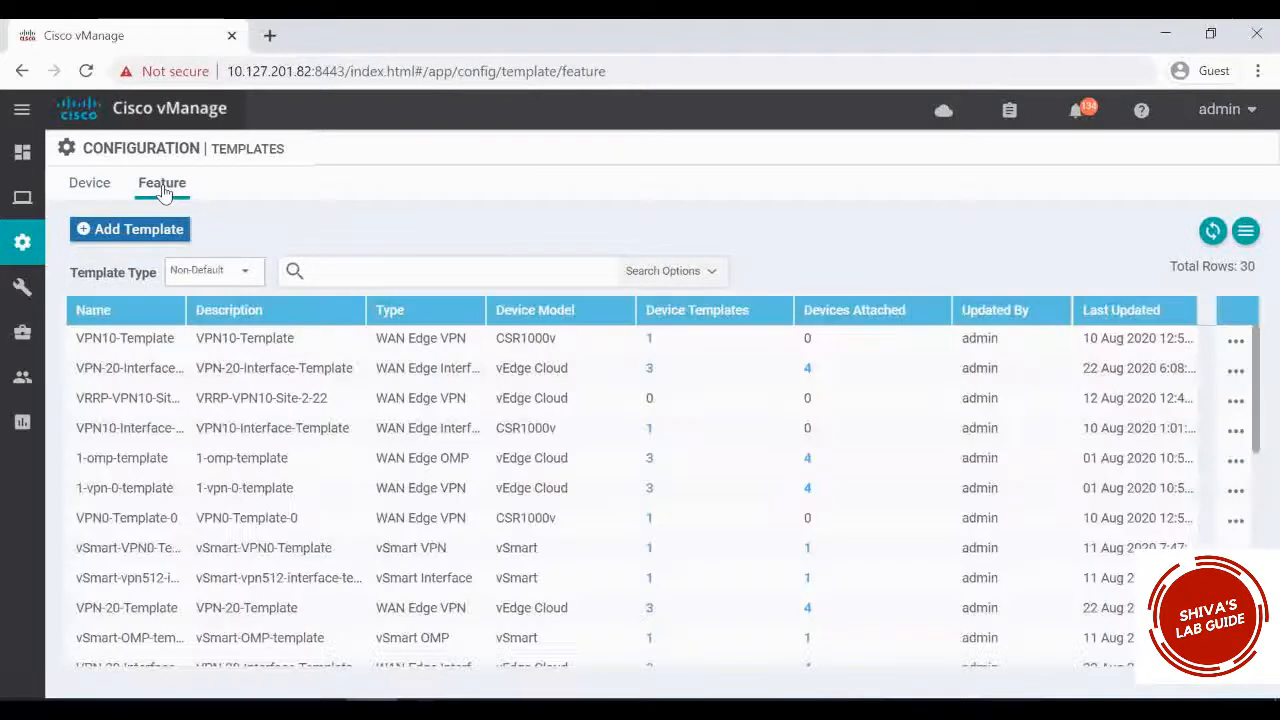
left_click(128, 228)
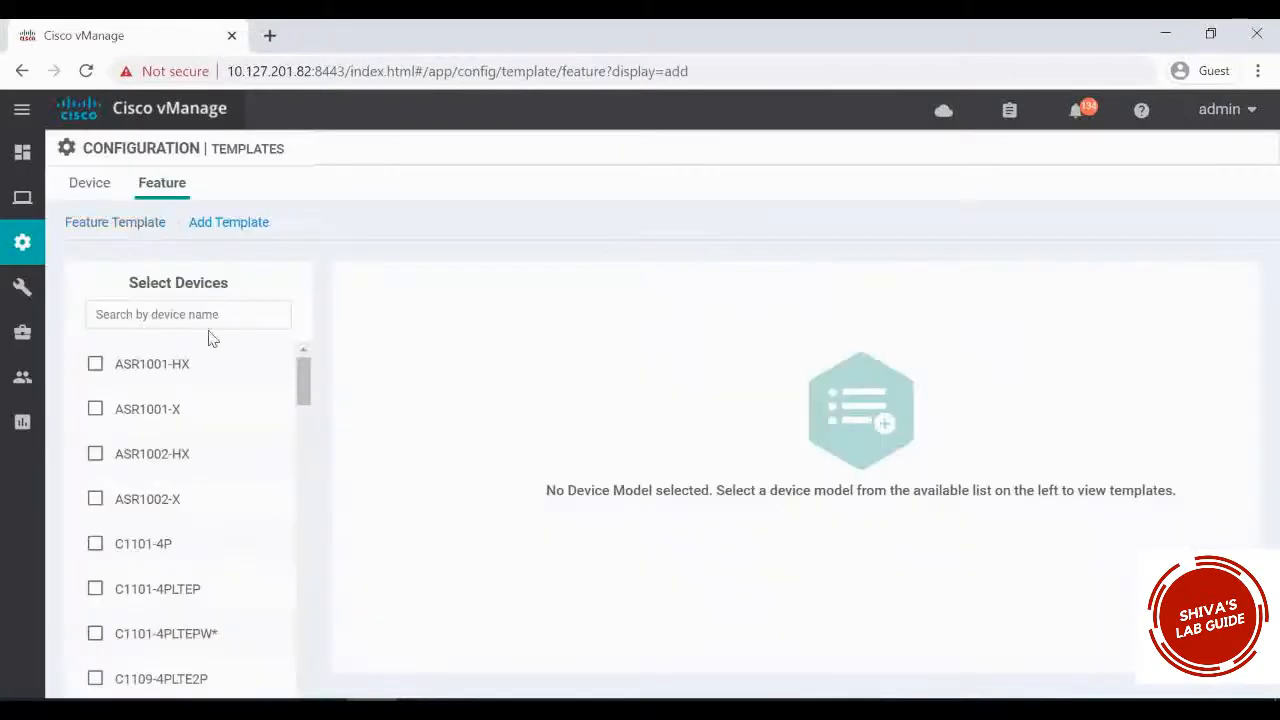
Select vEdge Cloud as the device model and choose the BGP template type.
scroll("down", 3)
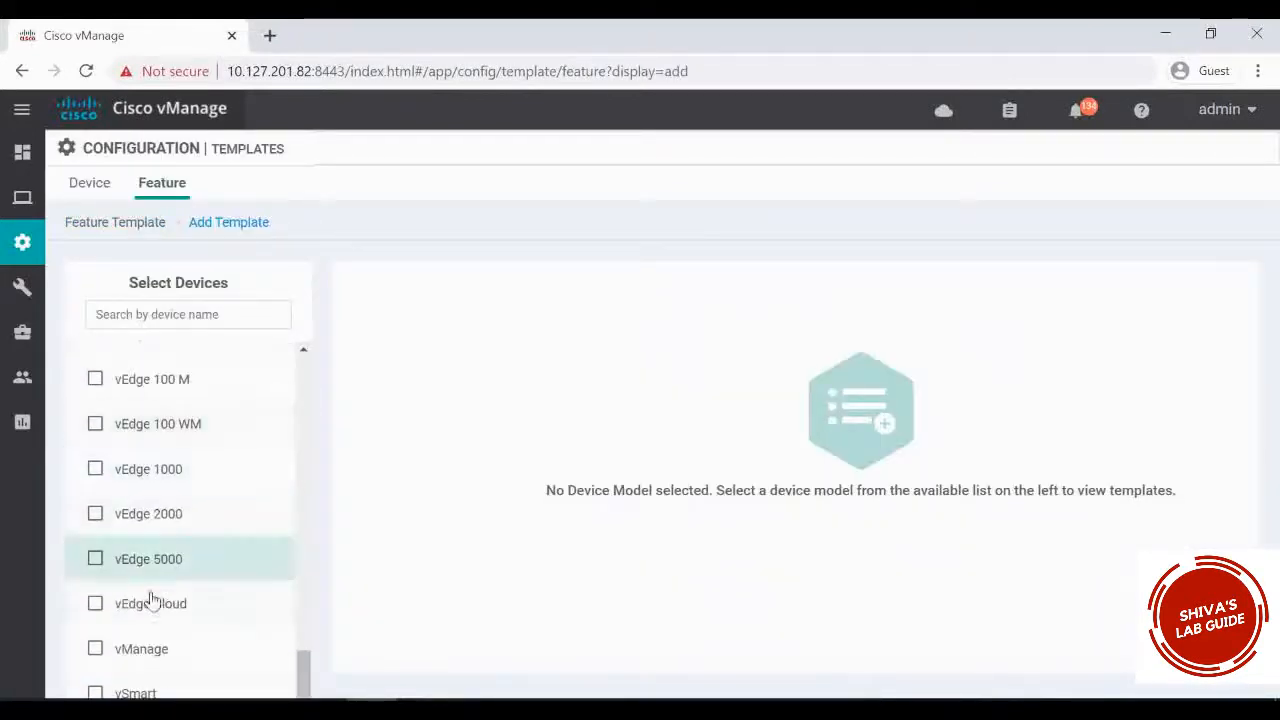
left_click(96, 604)
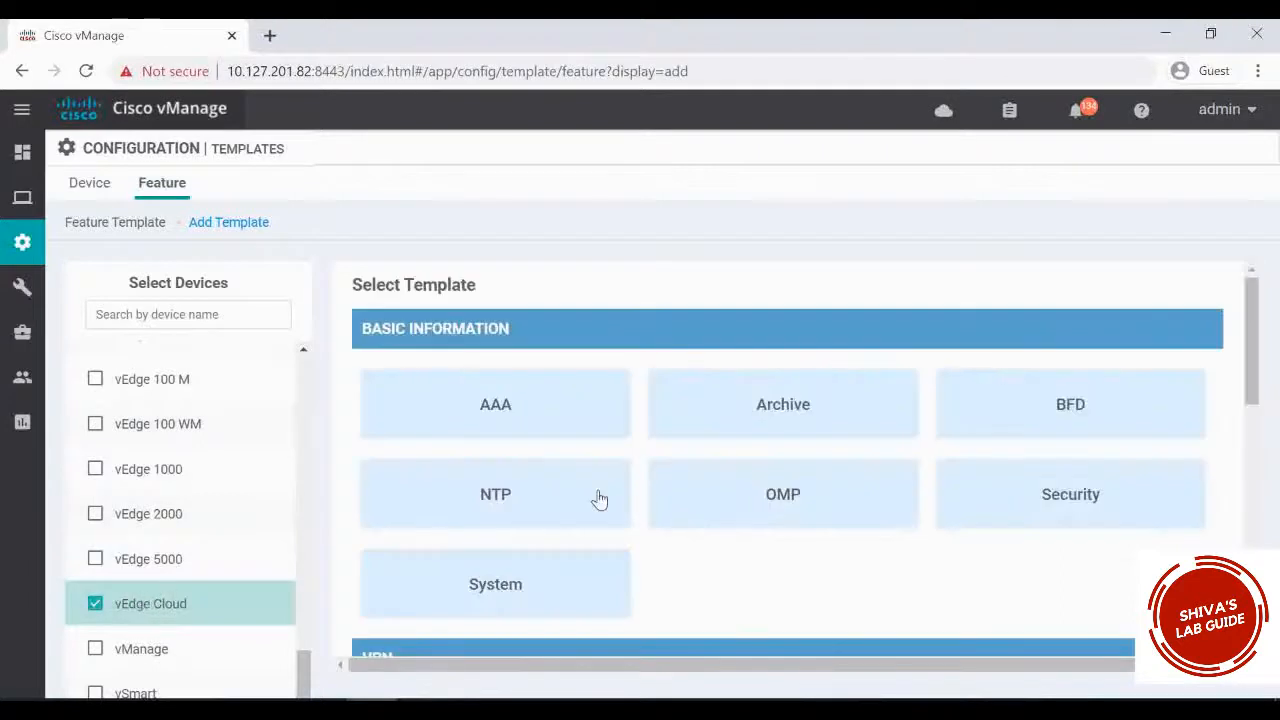
scroll("down", 3)
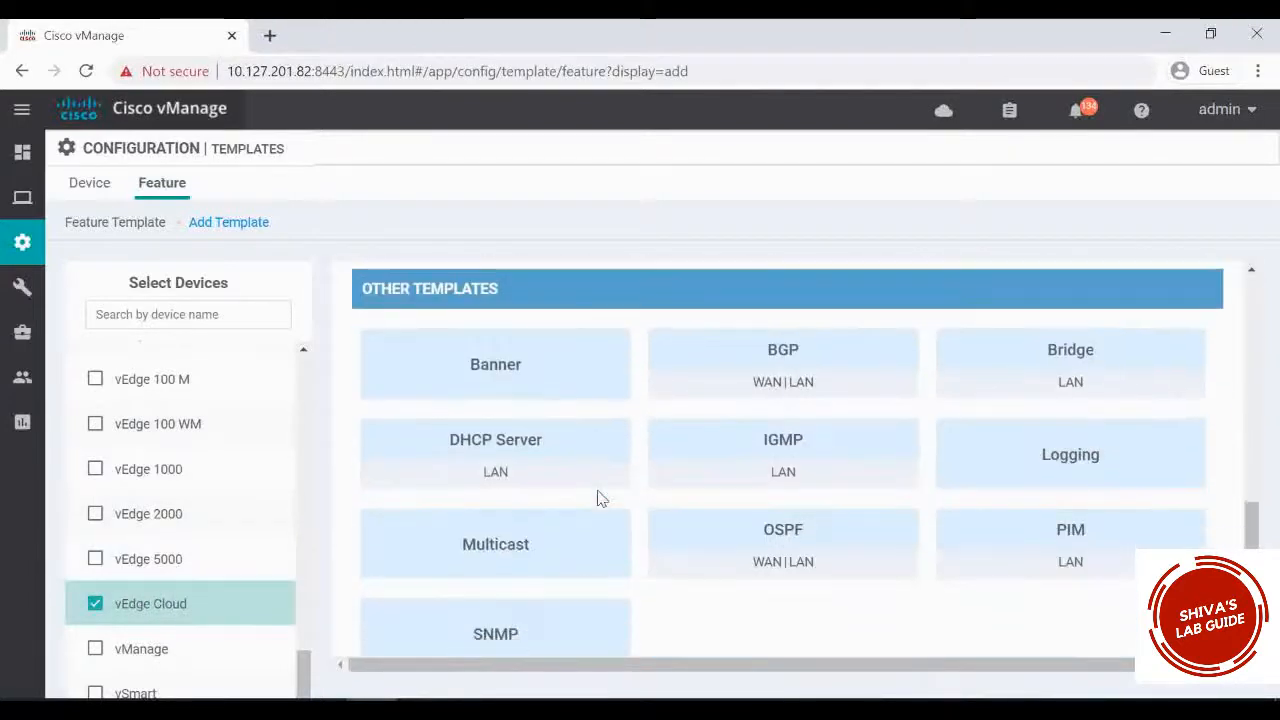
scroll("up", 3)
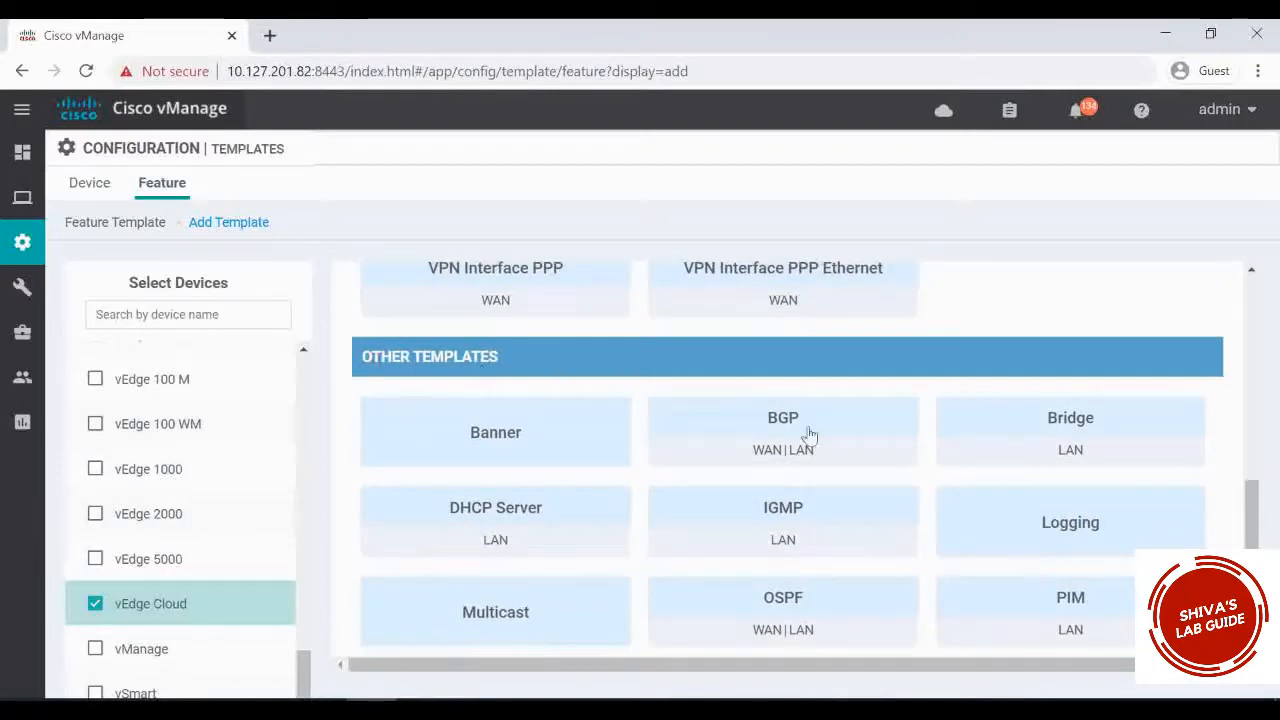
left_click(784, 432)
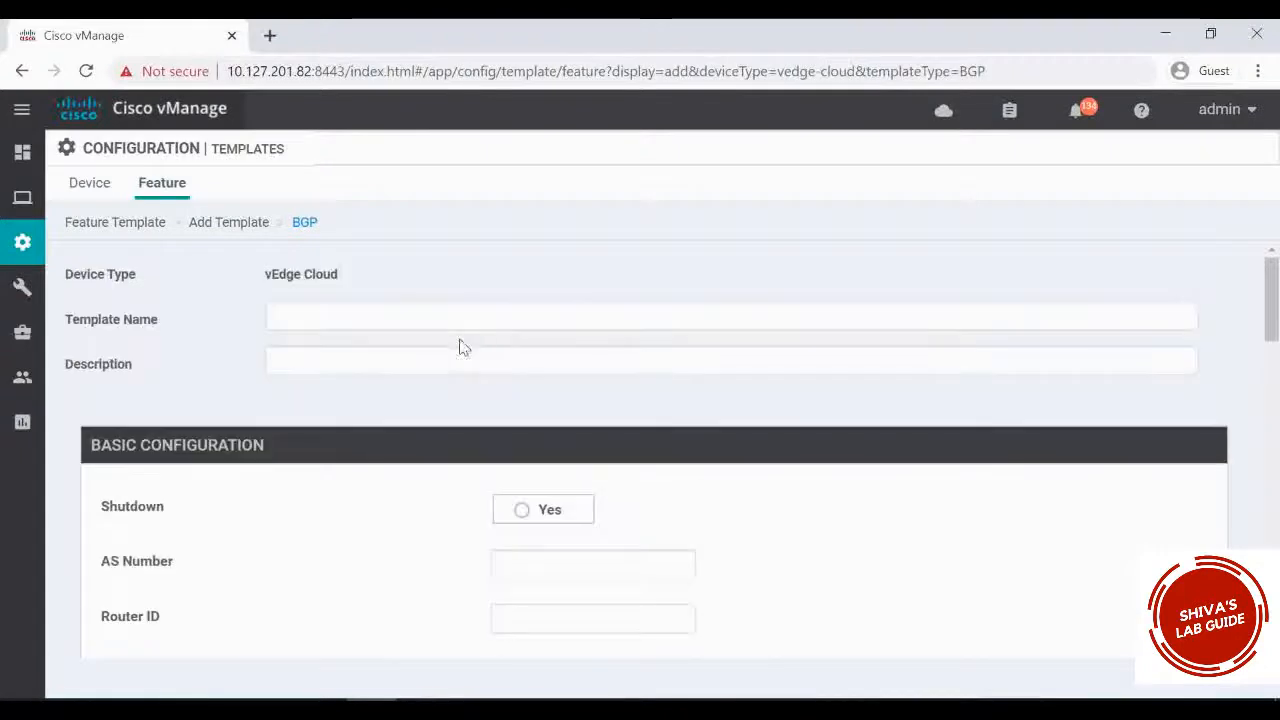
Enter BGP-Template-1 as the template name and description.
left_click(730, 316)
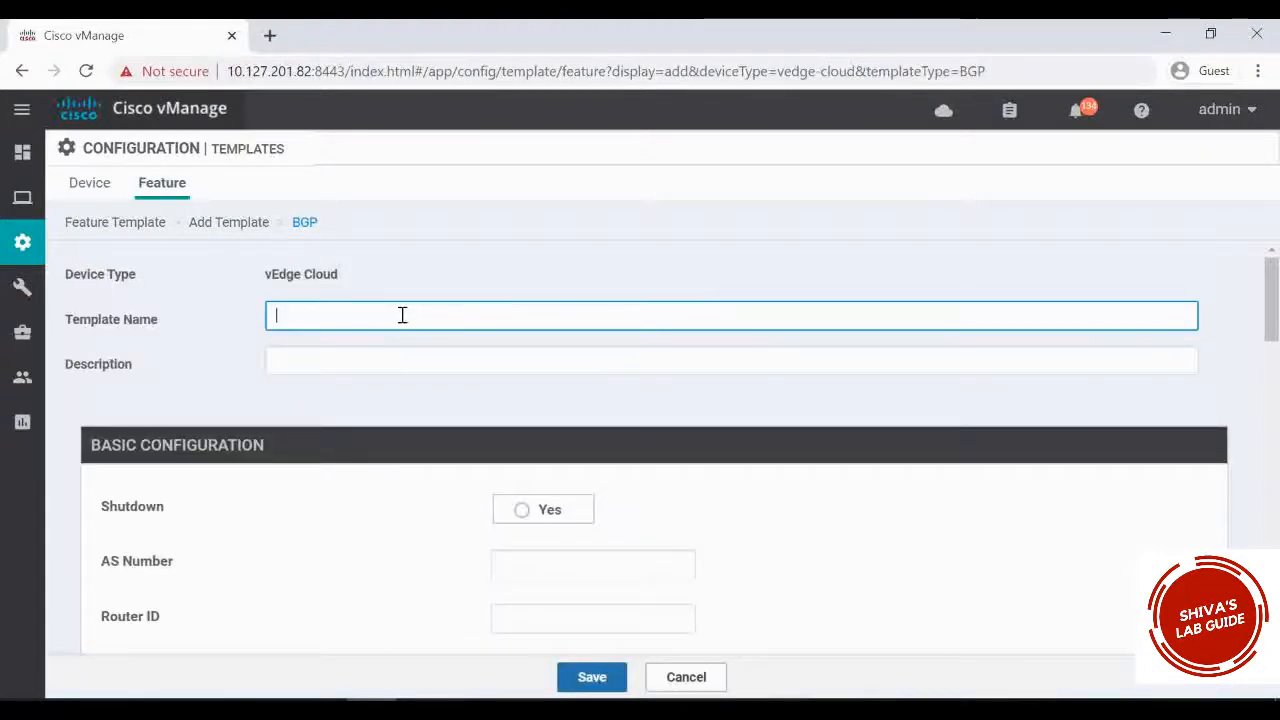
type("BGP-Templat")
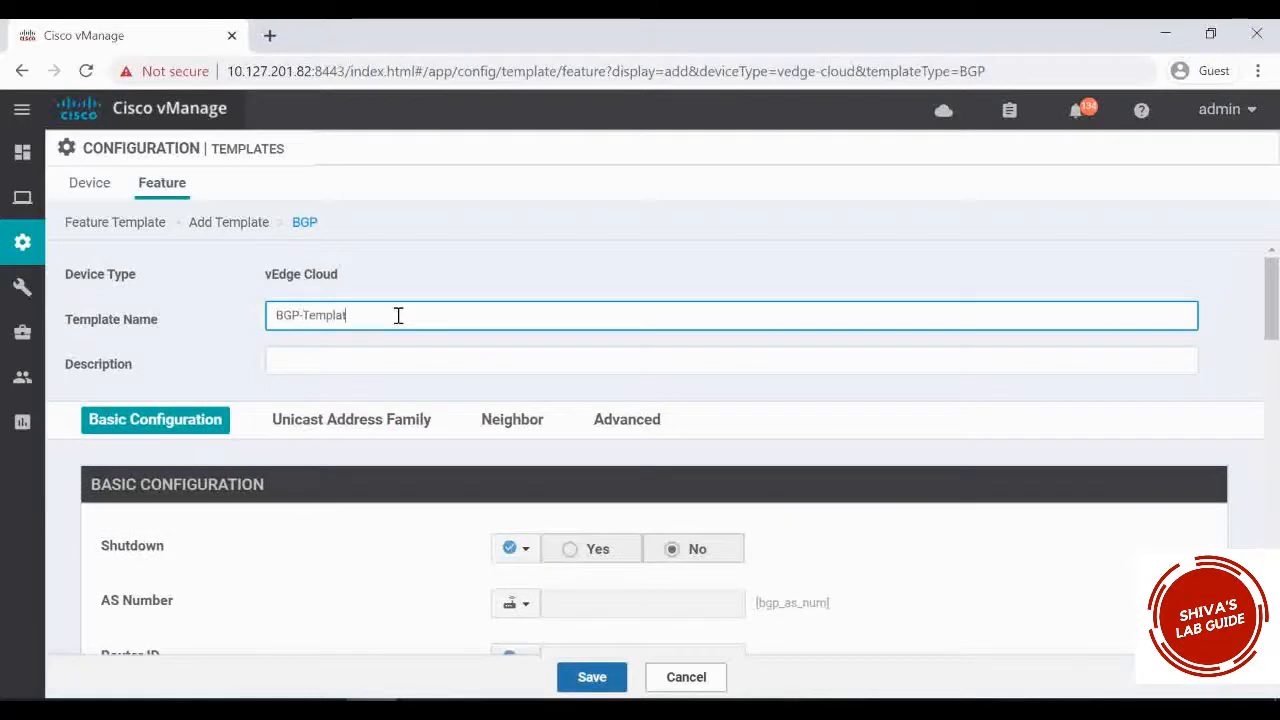
type("e-1")
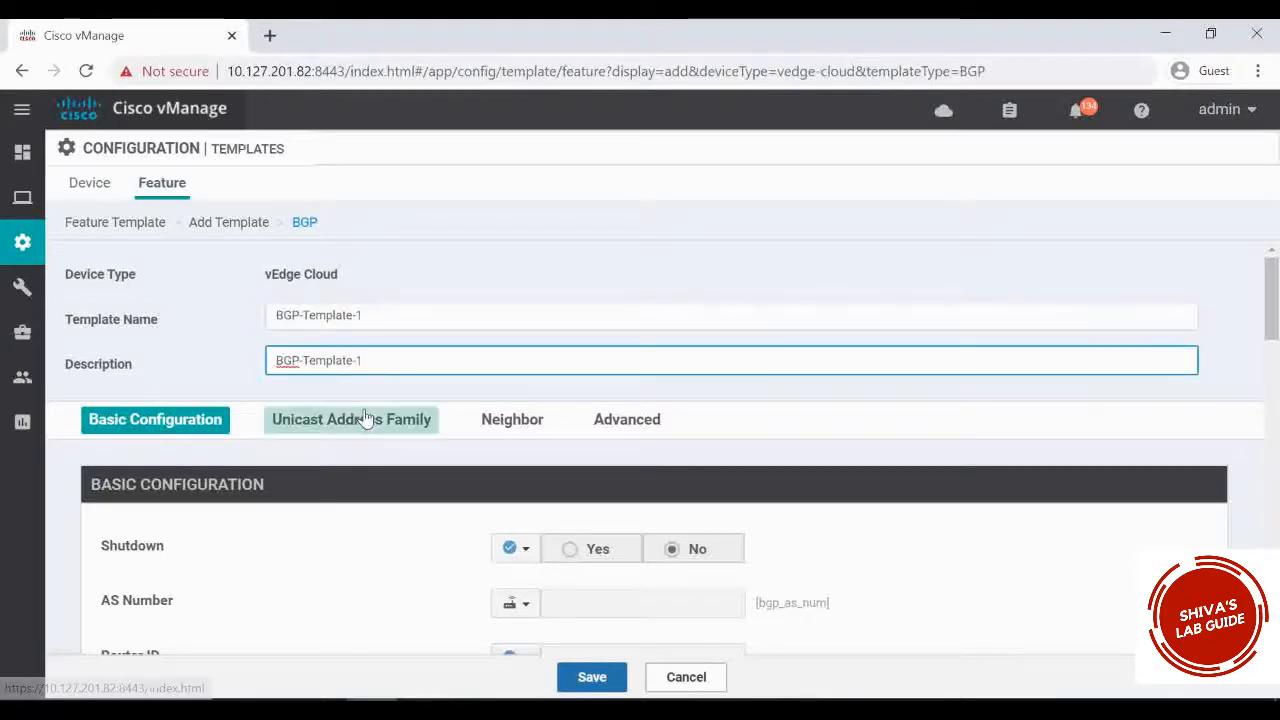
scroll("down", 3)
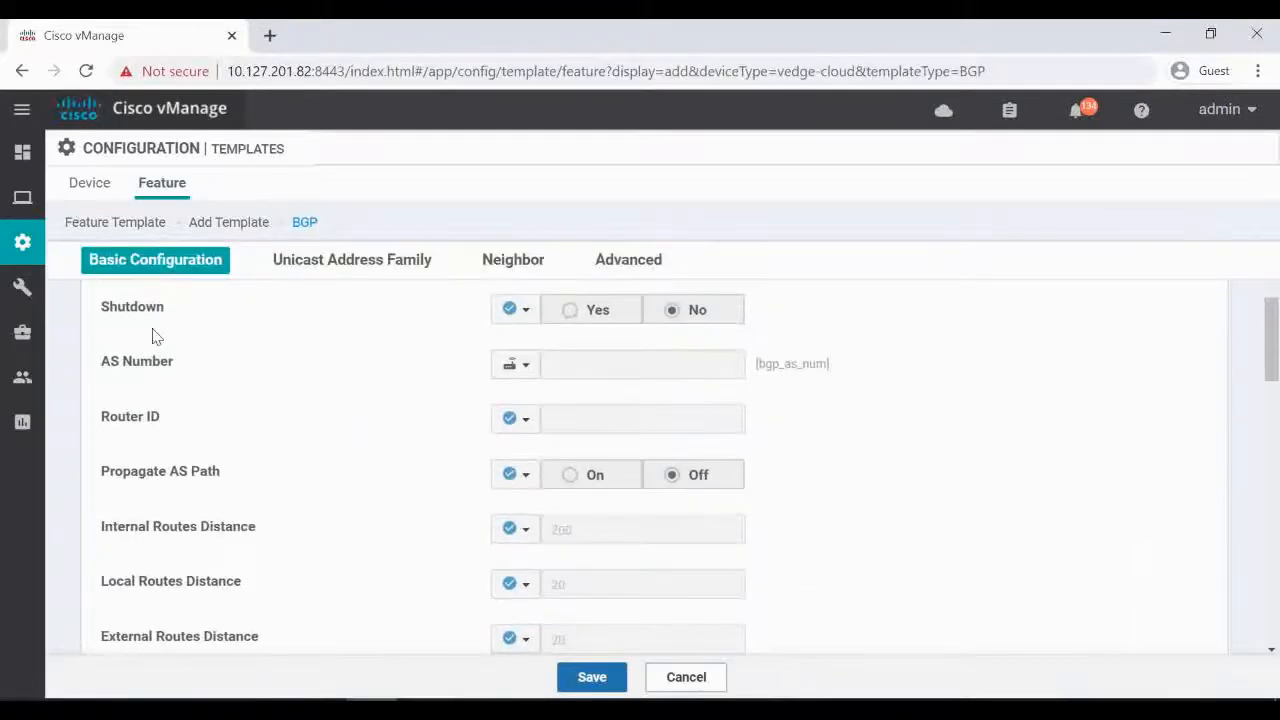
mouse_move(670, 334)
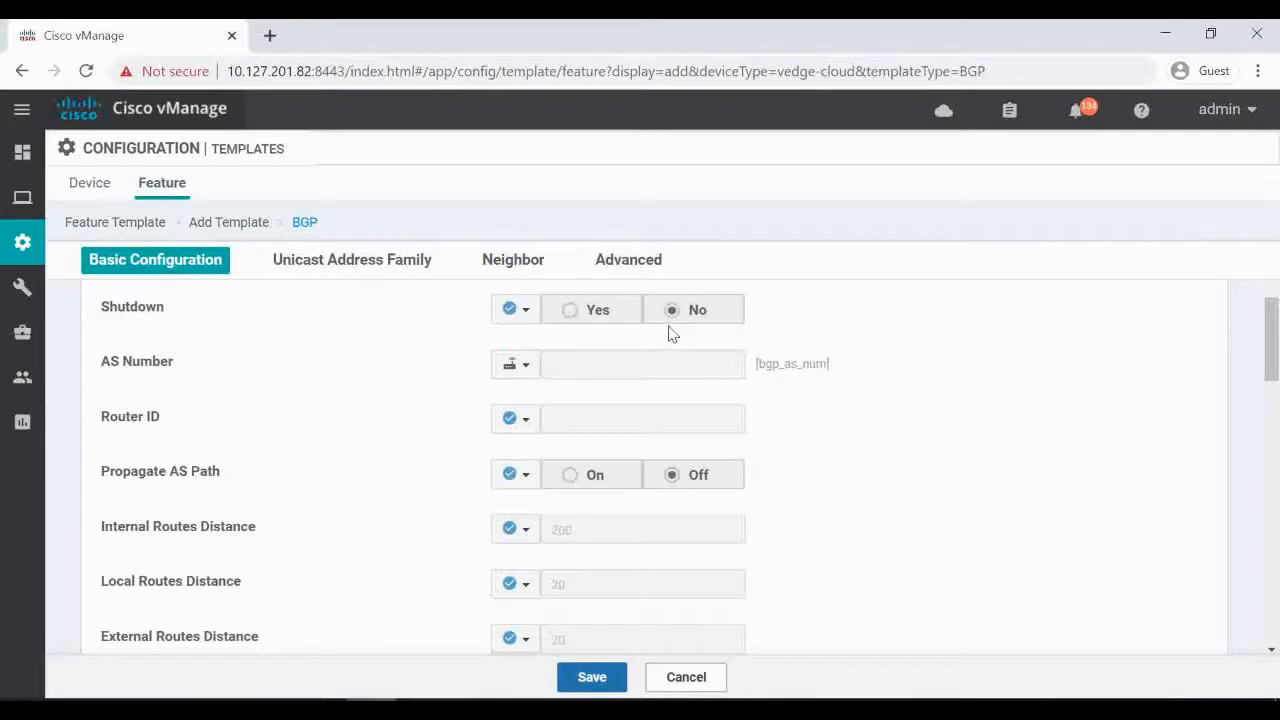
mouse_move(804, 390)
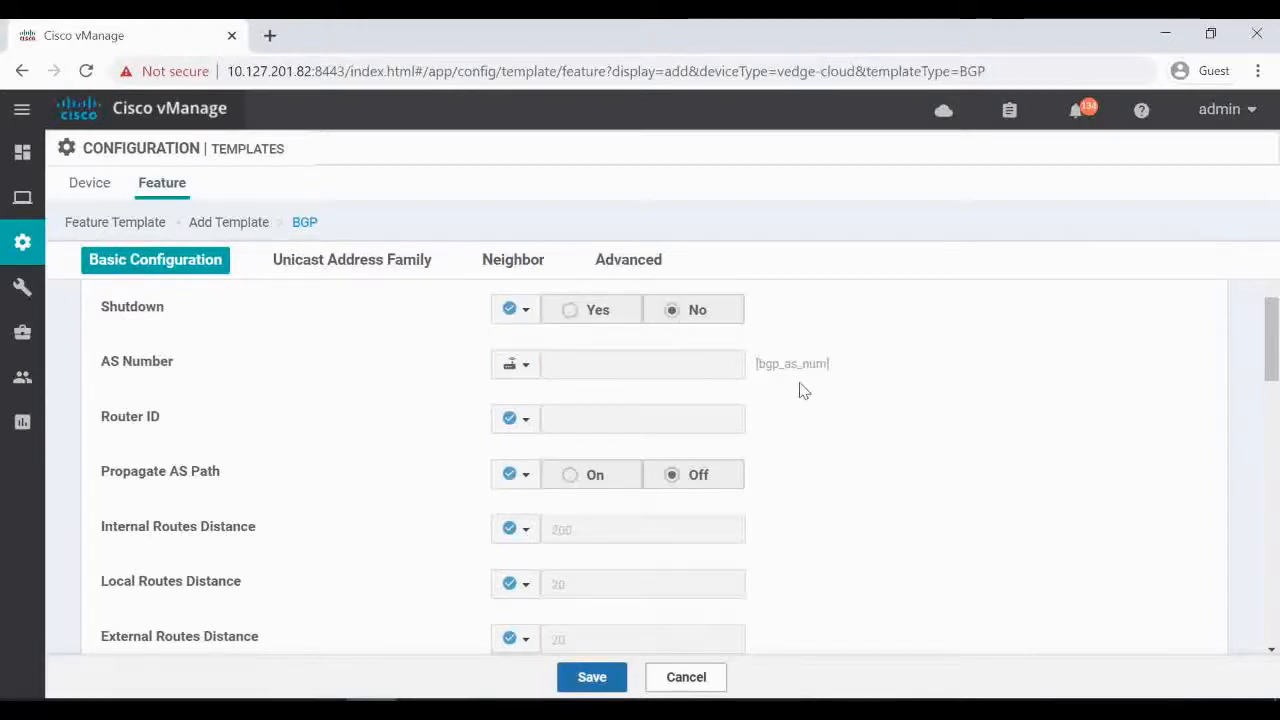
Make the Router ID device-specific and turn Propagate AS Path on.
left_click(516, 418)
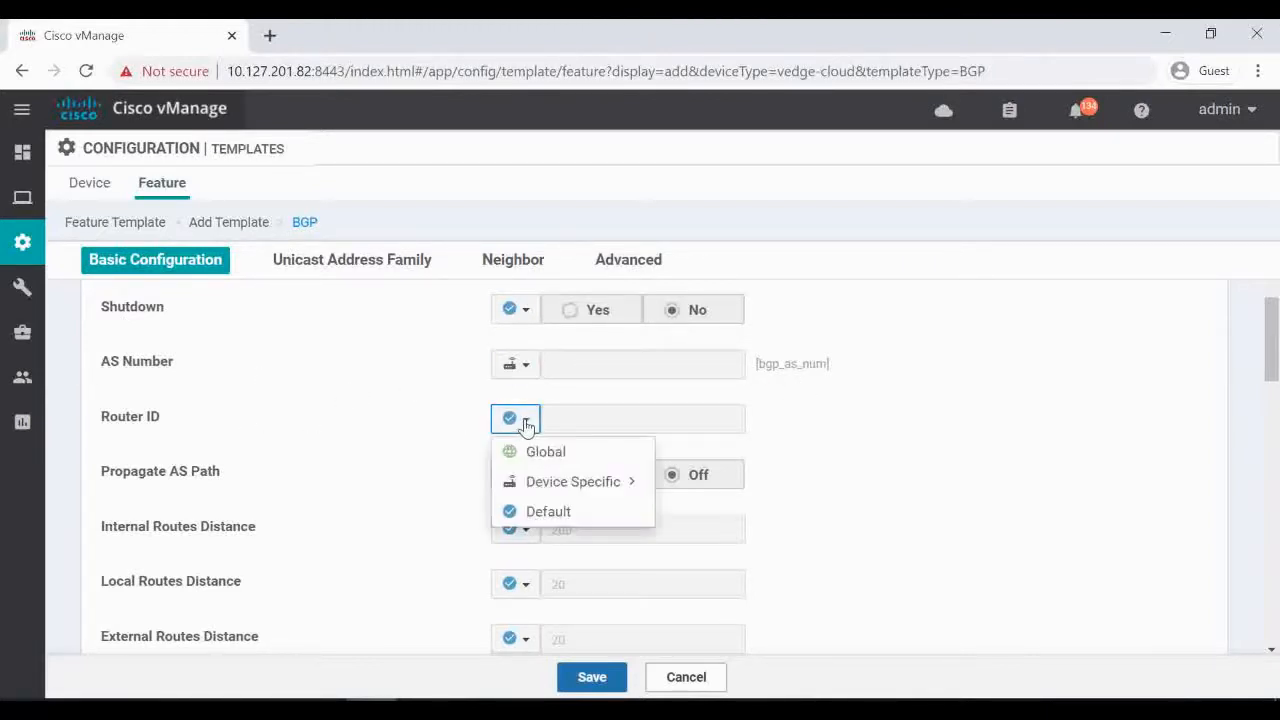
mouse_move(572, 480)
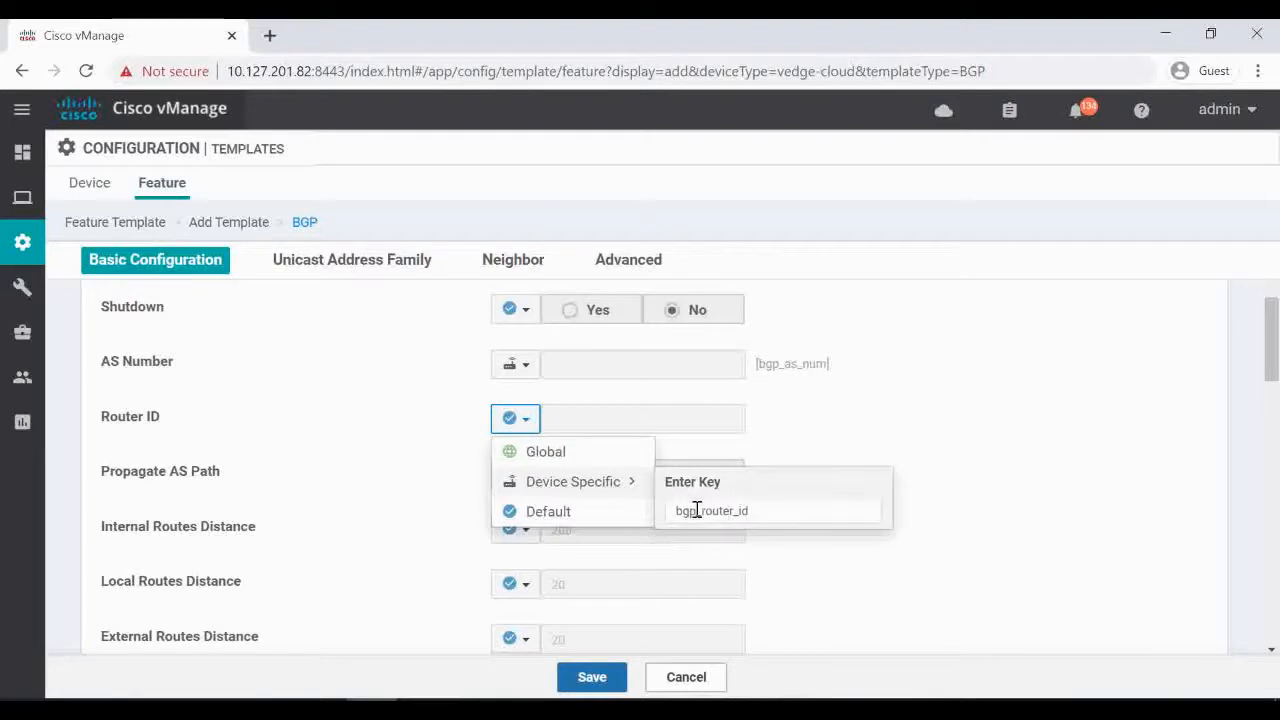
left_click(772, 510)
type("-vpn-10")
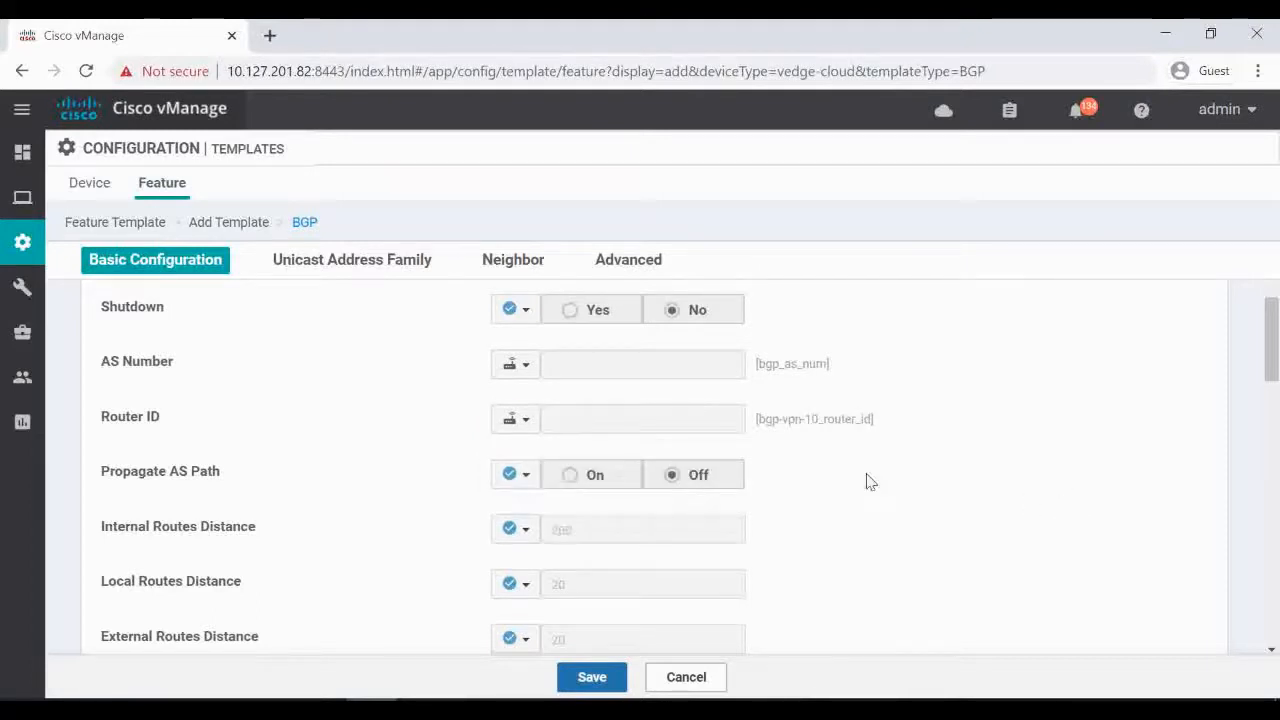
scroll("down", 3)
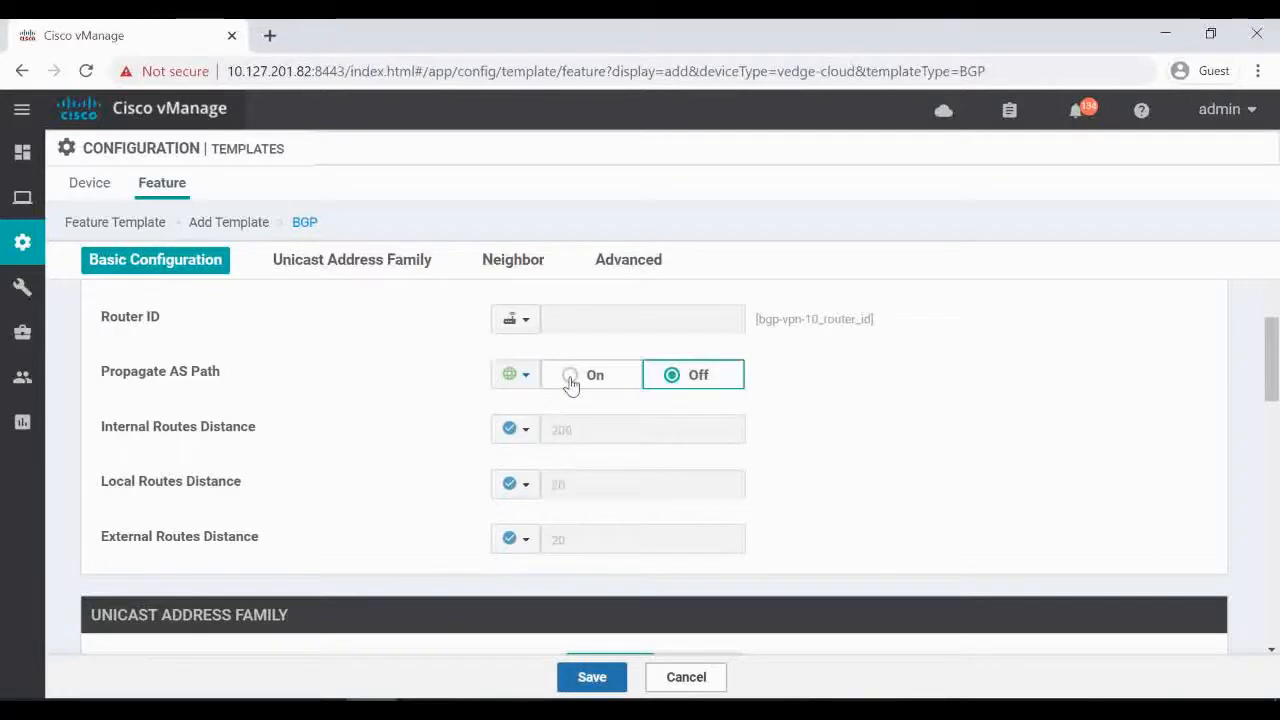
left_click(570, 374)
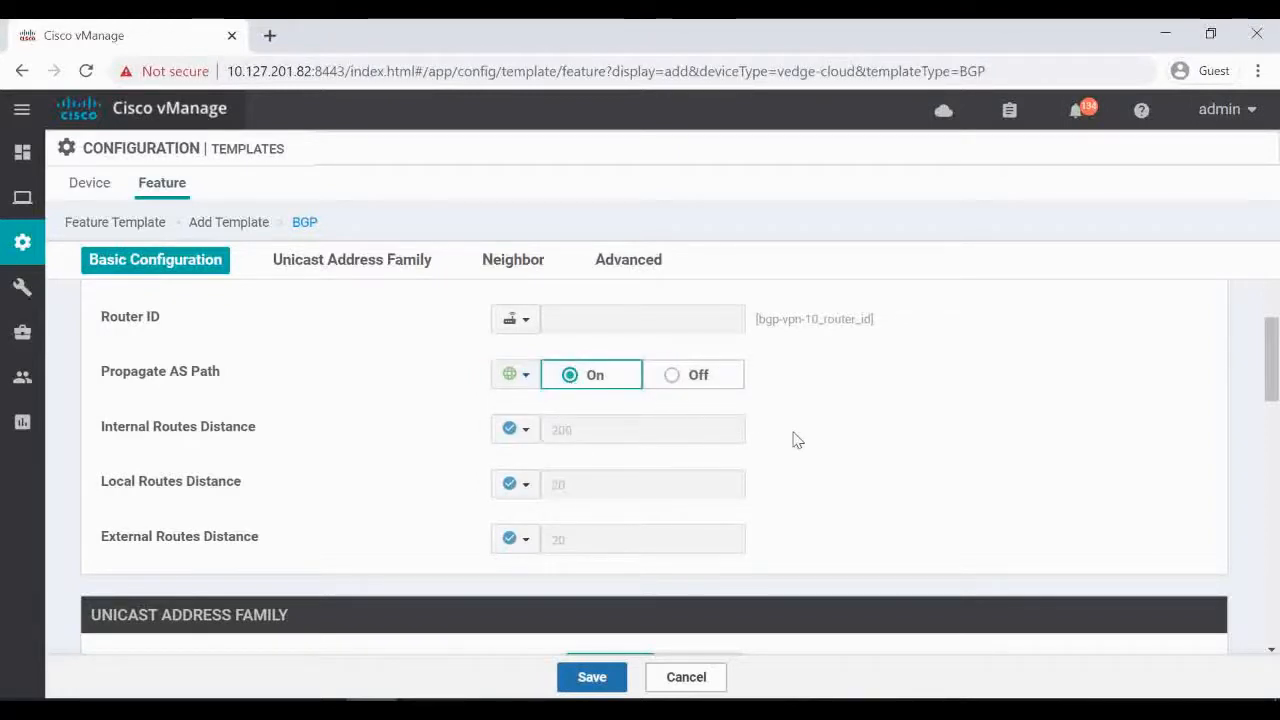
Add a redistribute entry with protocol omp under the IPv4 unicast address family.
left_click(352, 260)
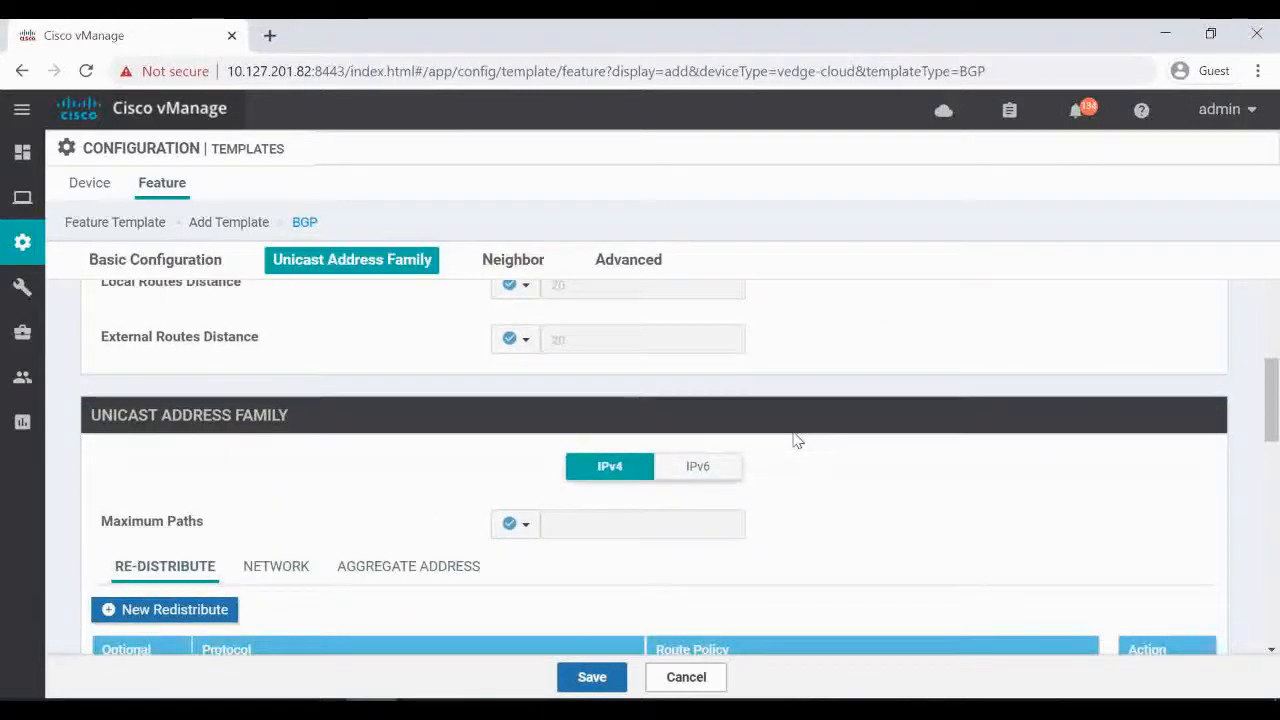
scroll("down", 3)
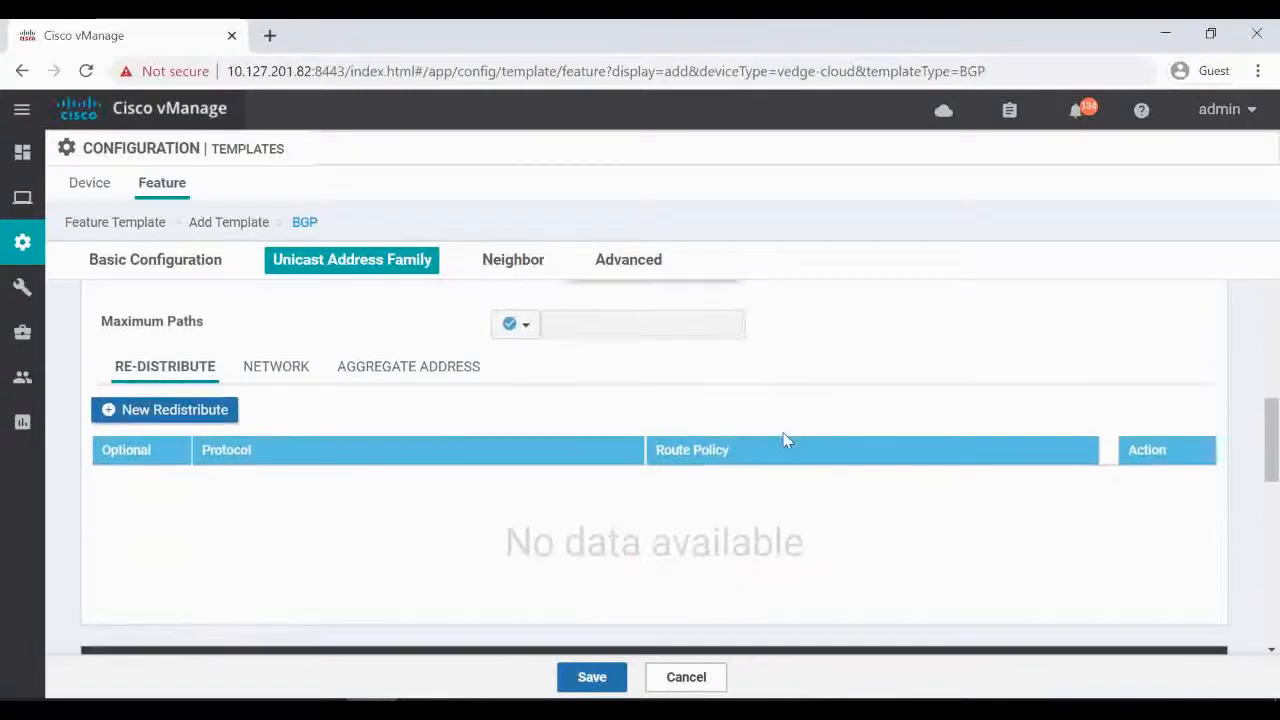
scroll("up", 3)
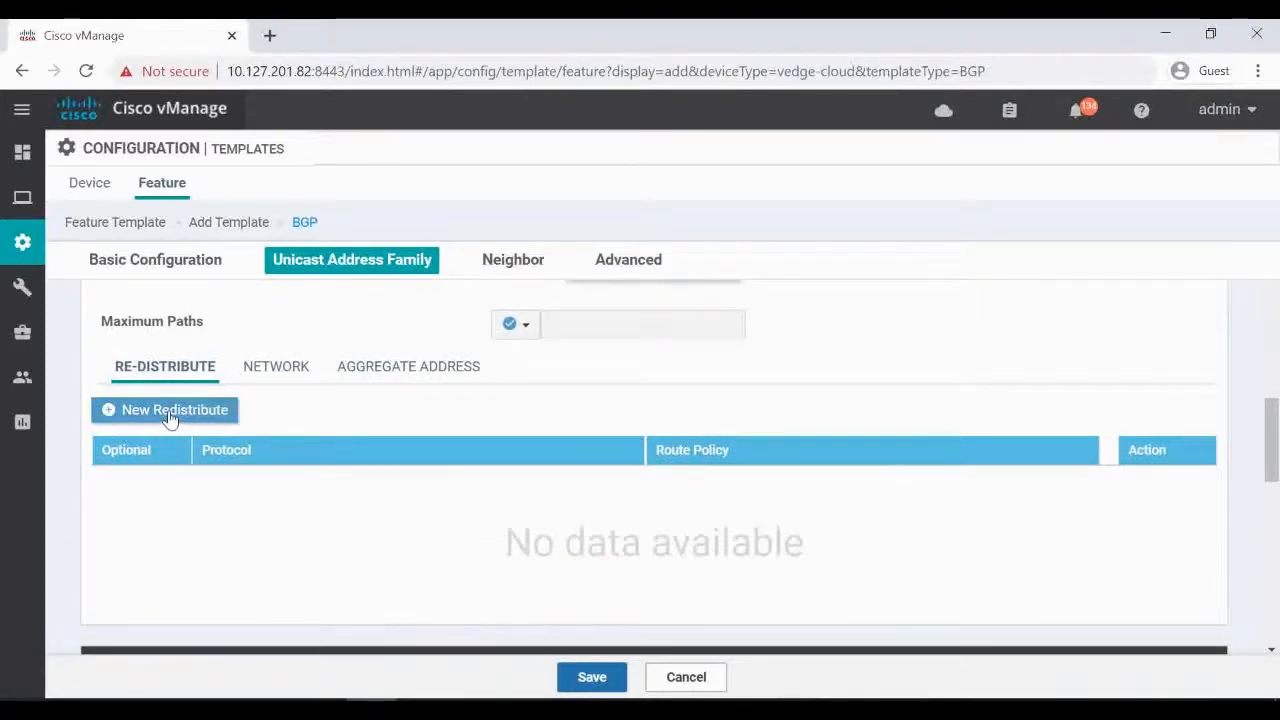
left_click(174, 408)
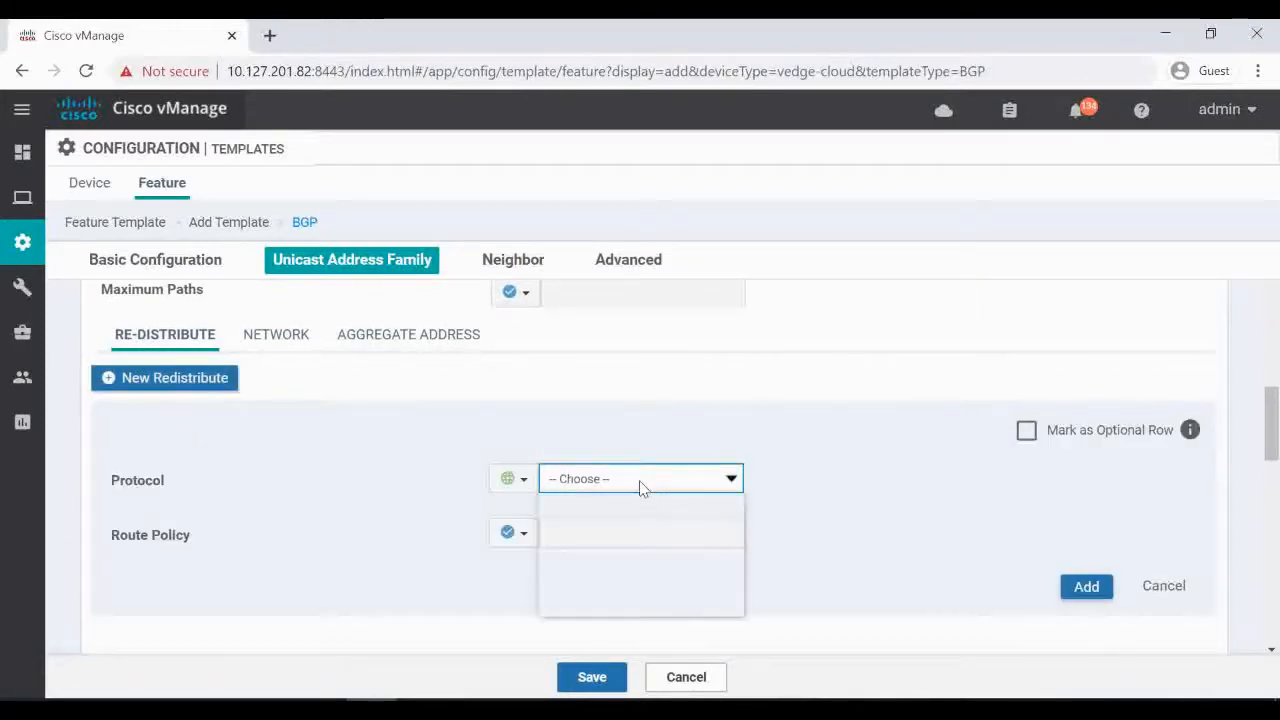
left_click(640, 478)
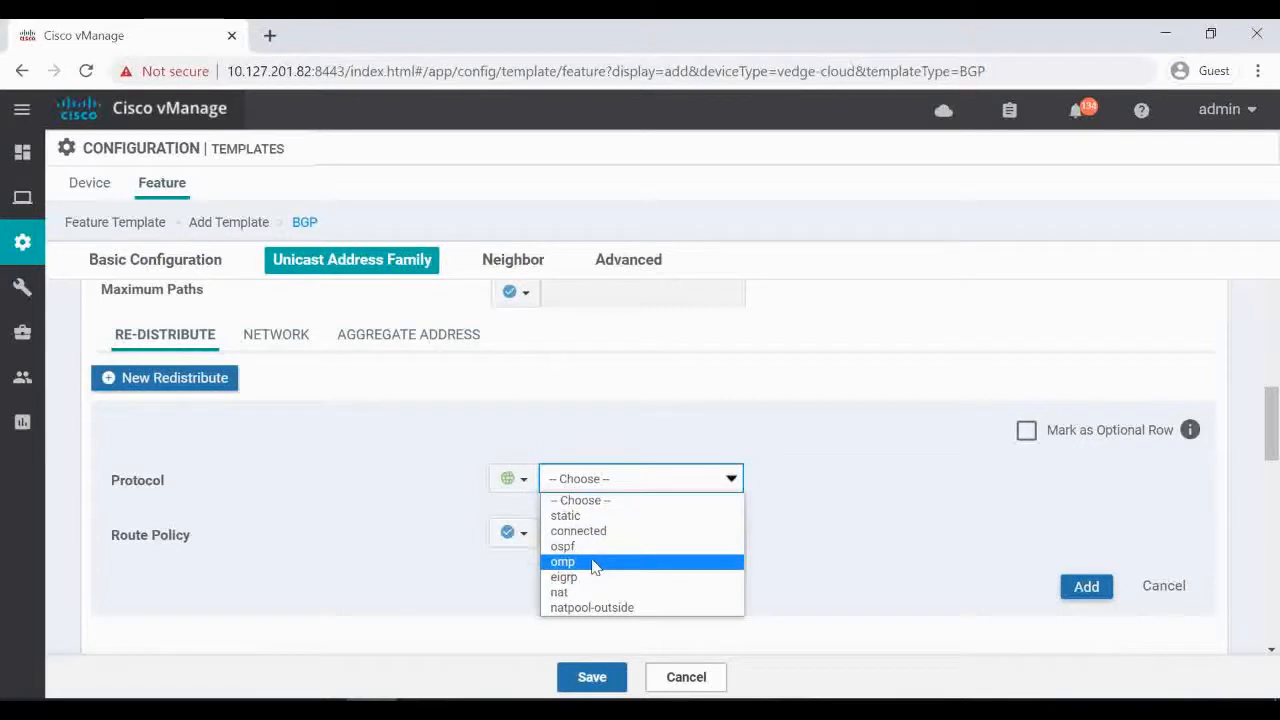
left_click(562, 560)
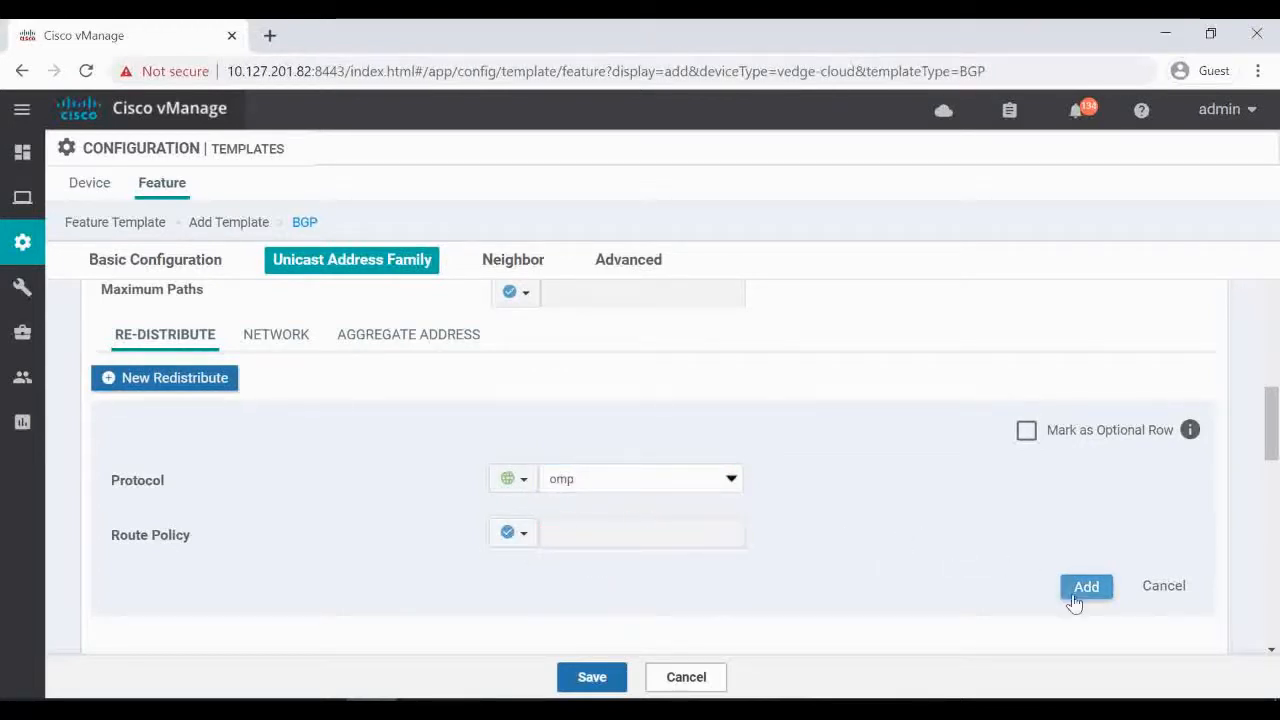
left_click(1086, 586)
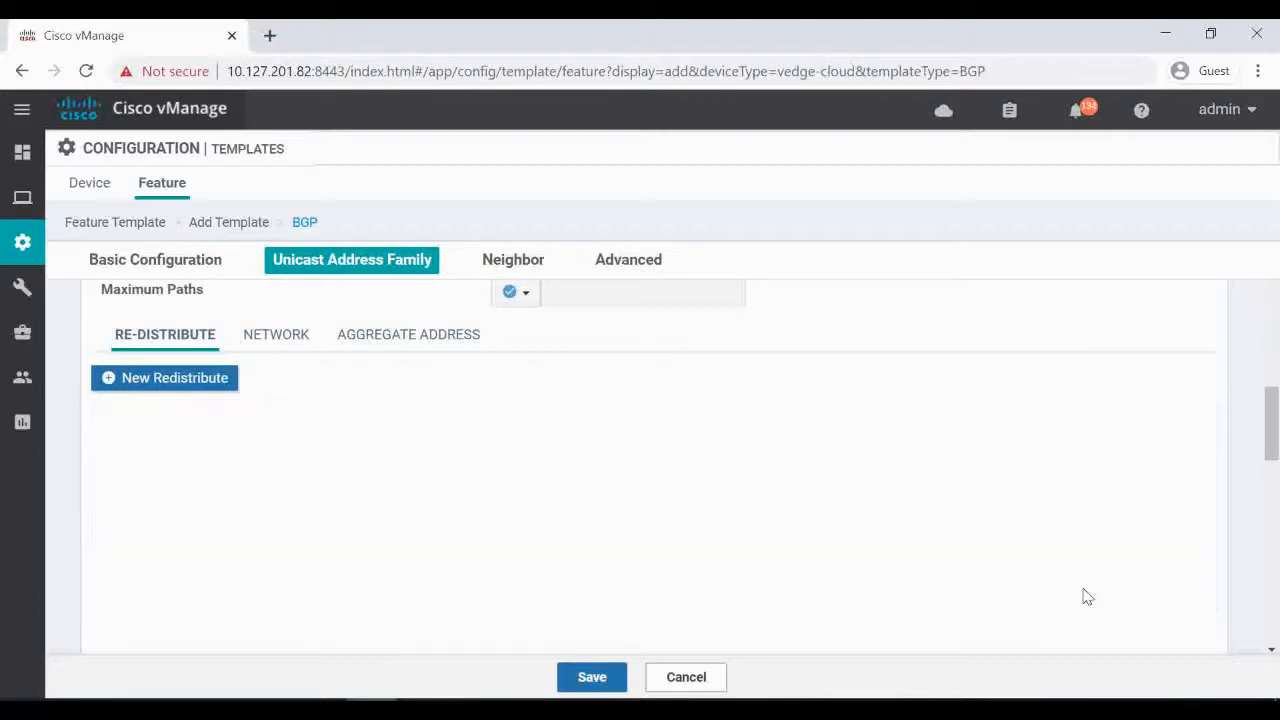
In the Neighbor settings, make the neighbor address a device-specific value.
left_click(512, 260)
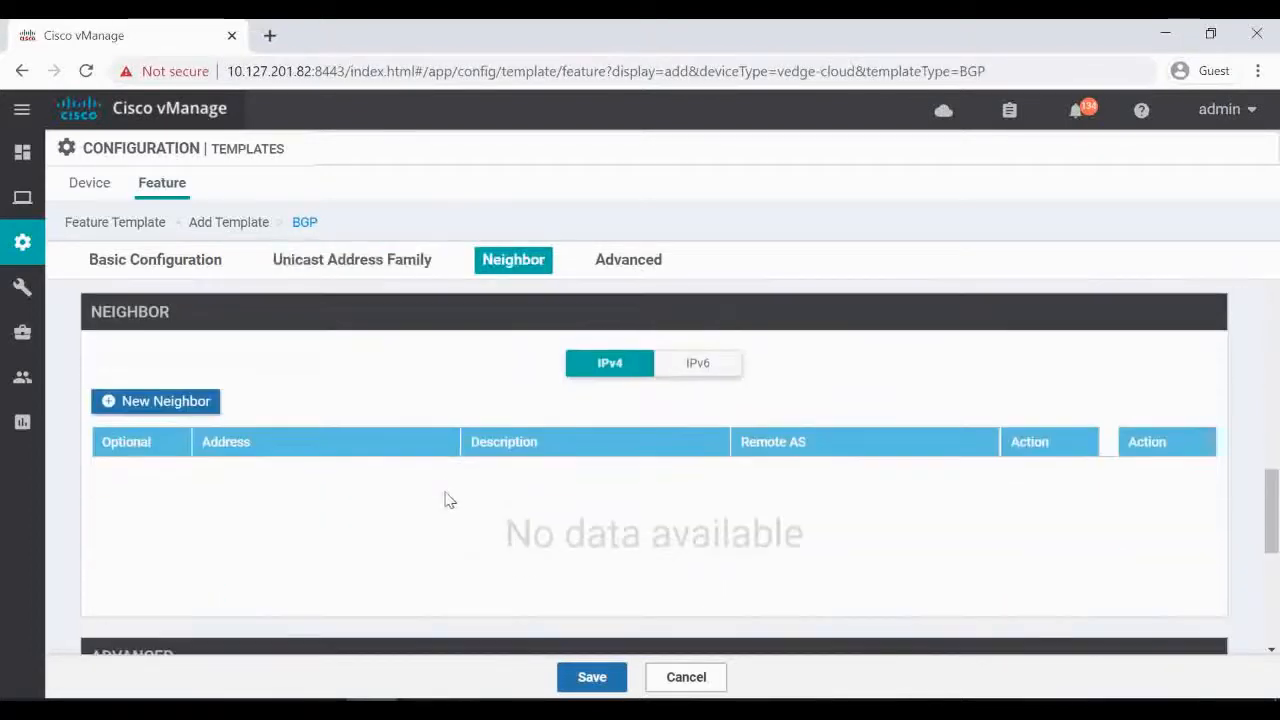
mouse_move(166, 400)
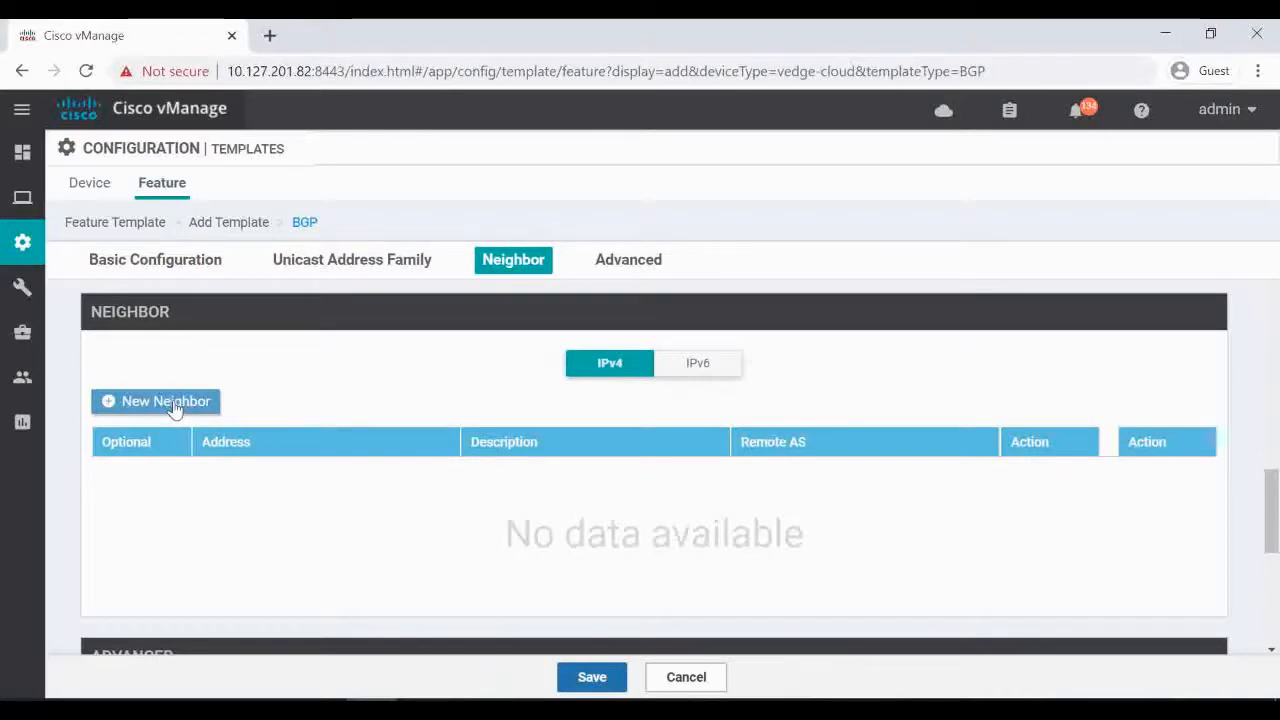
left_click(352, 260)
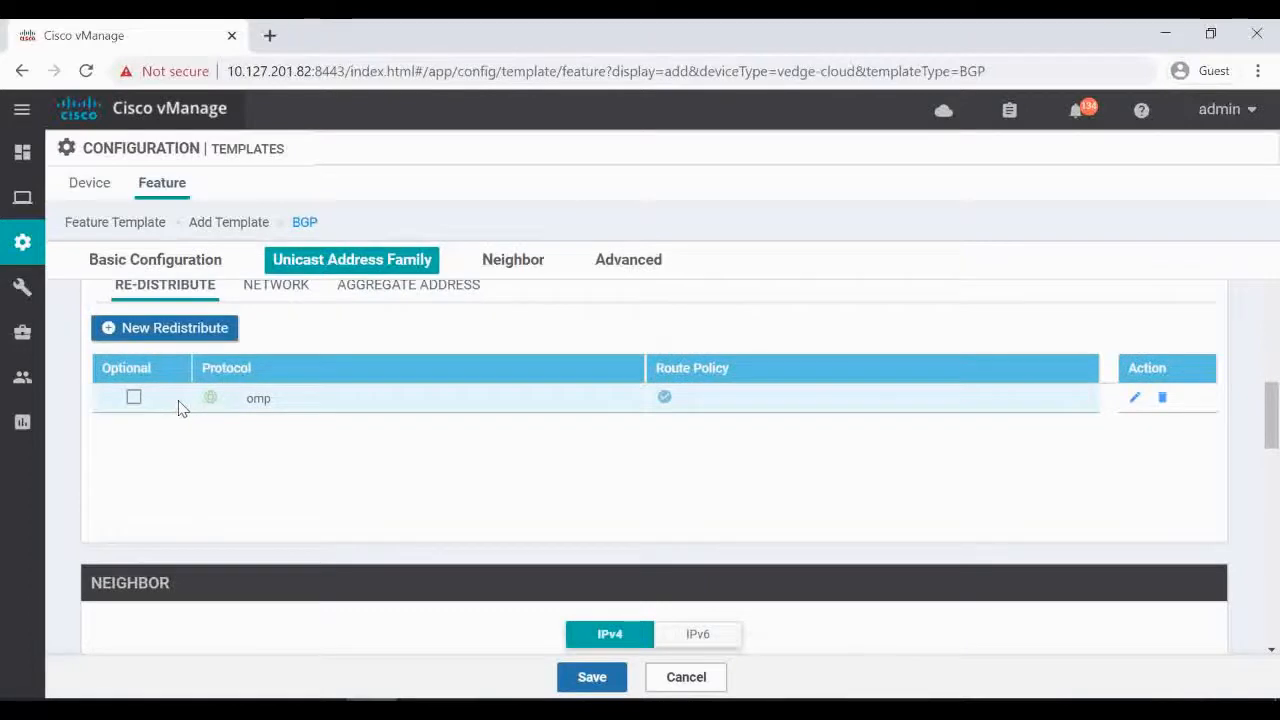
left_click(512, 260)
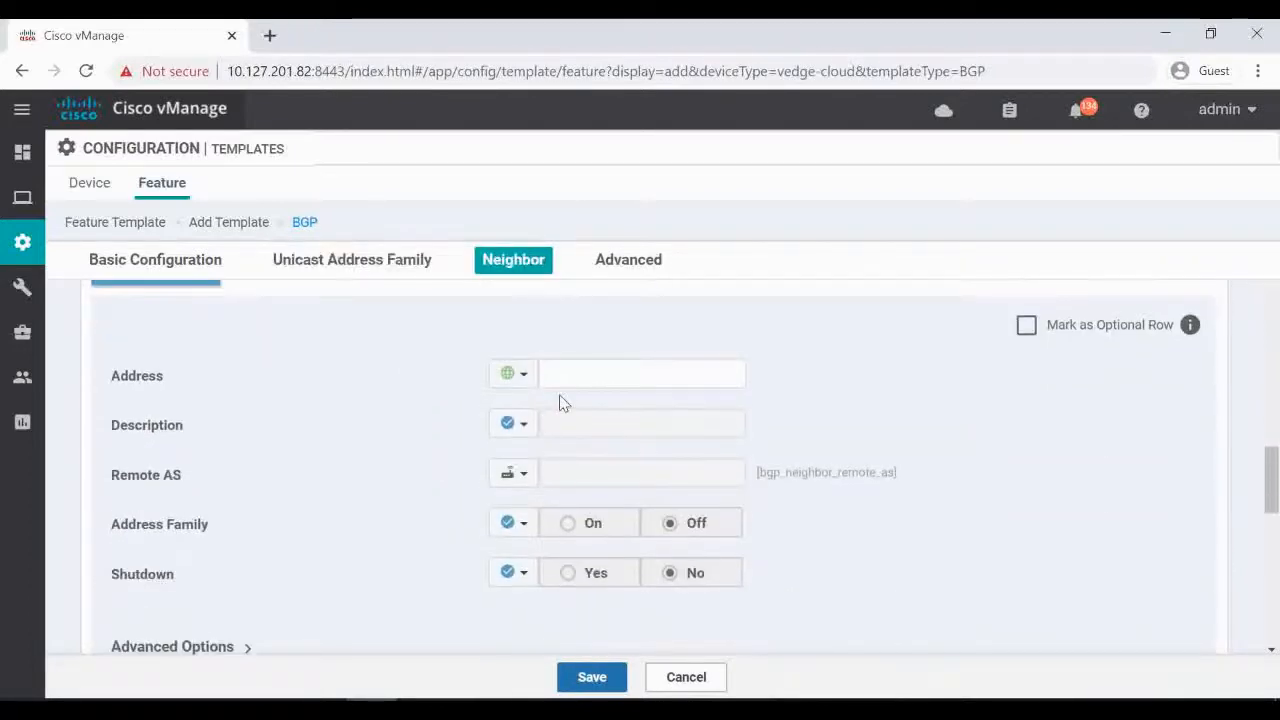
left_click(512, 374)
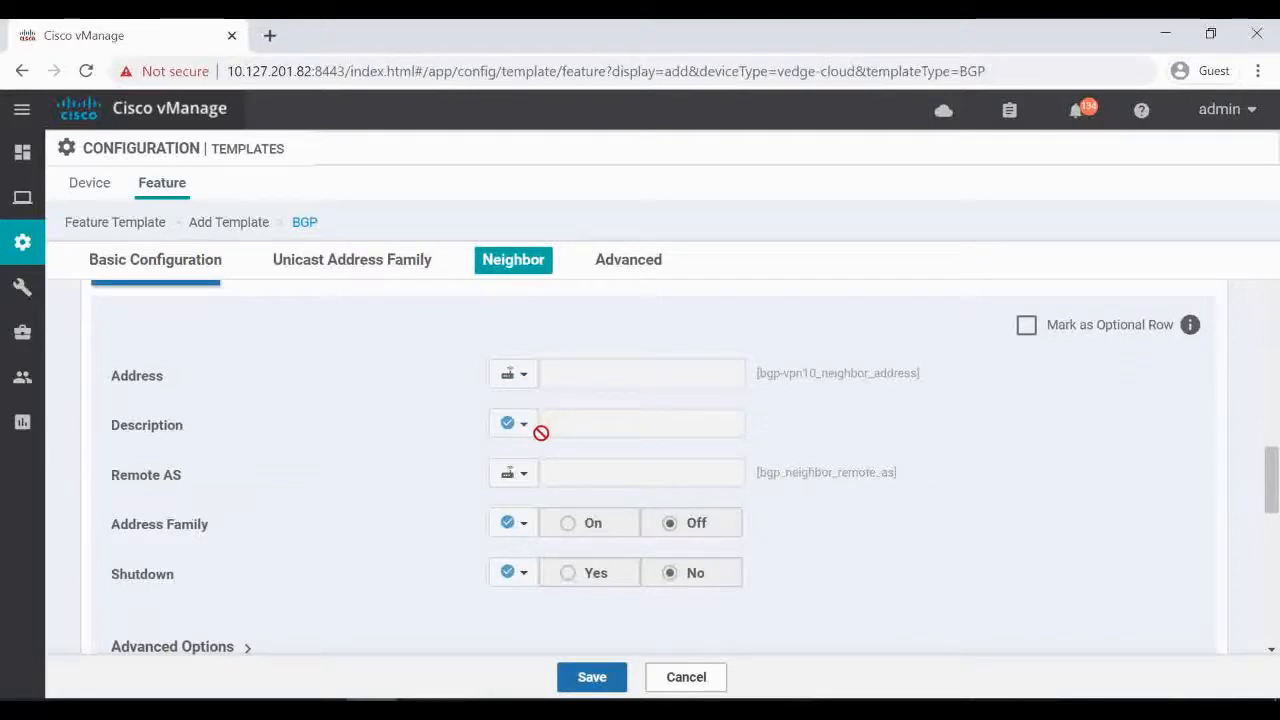
scroll("down", 3)
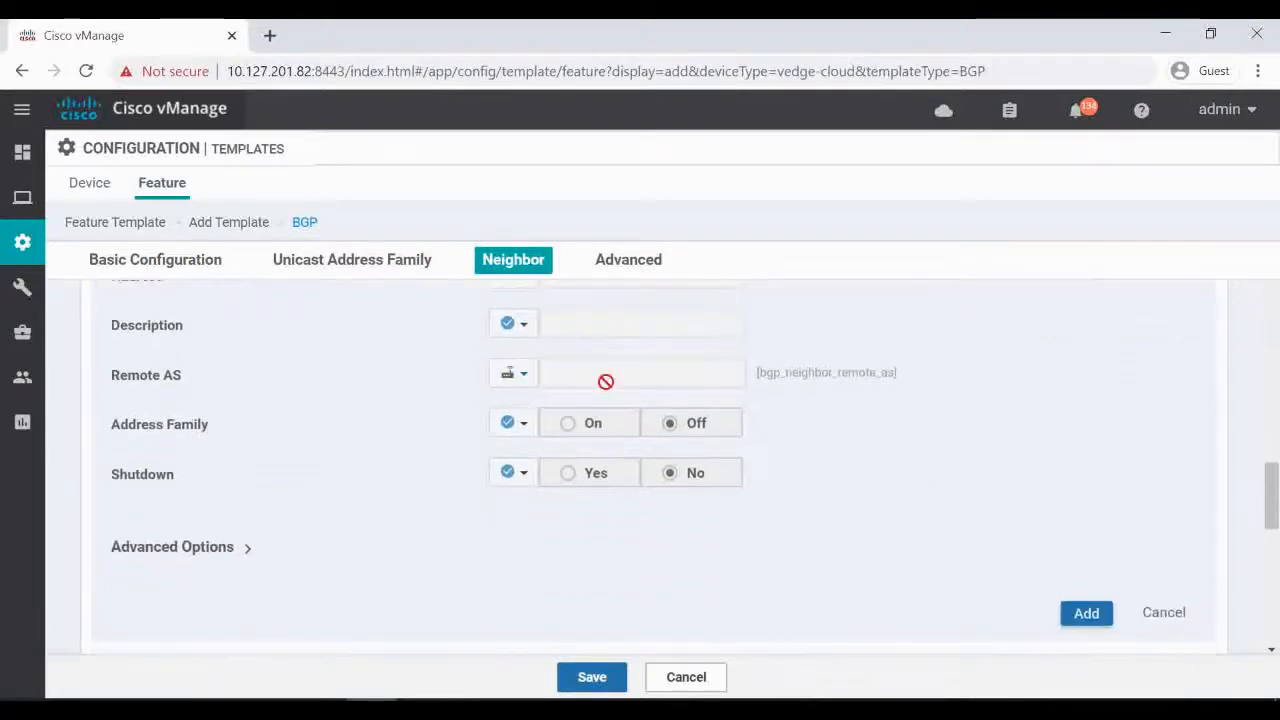
mouse_move(784, 388)
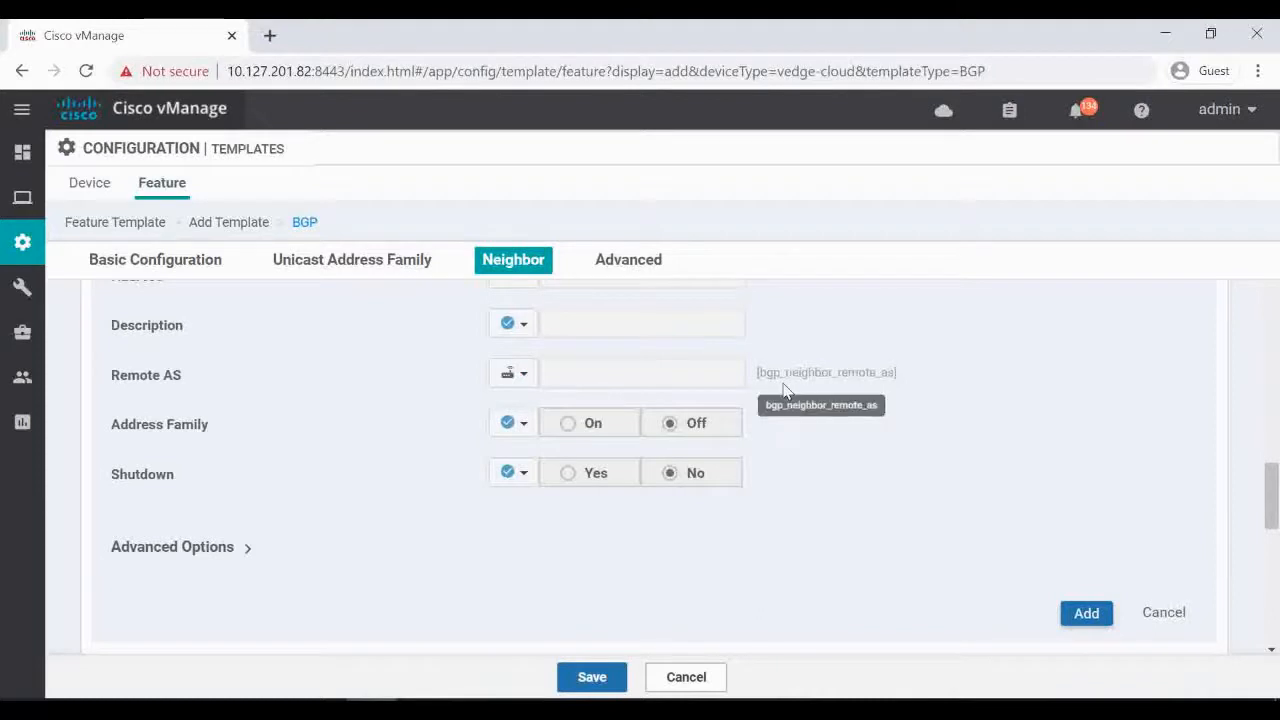
mouse_move(800, 456)
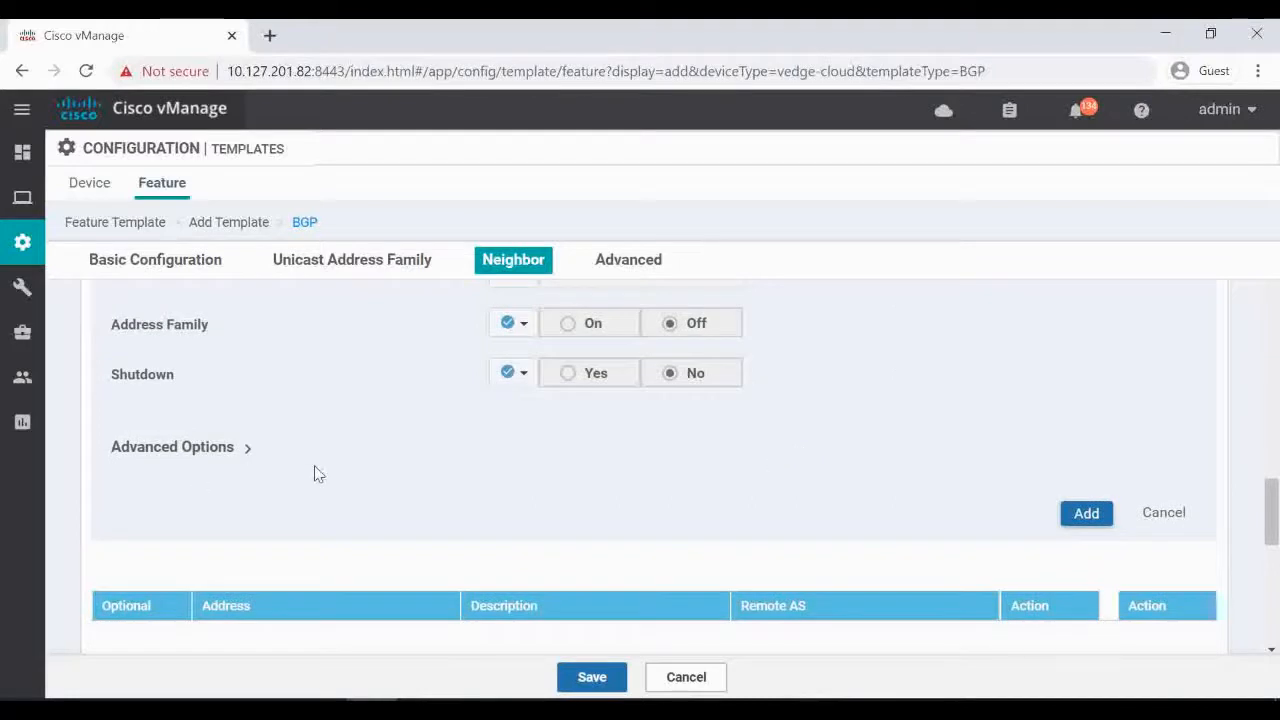
mouse_move(240, 458)
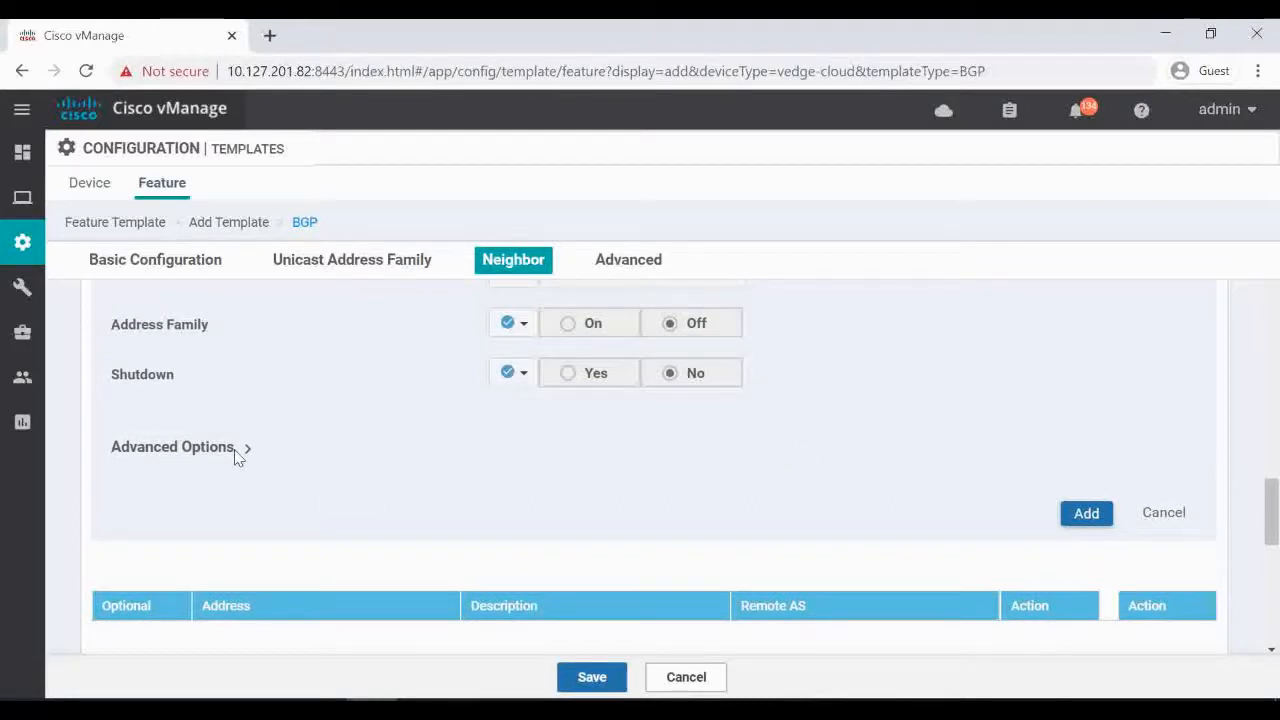
scroll("up", 3)
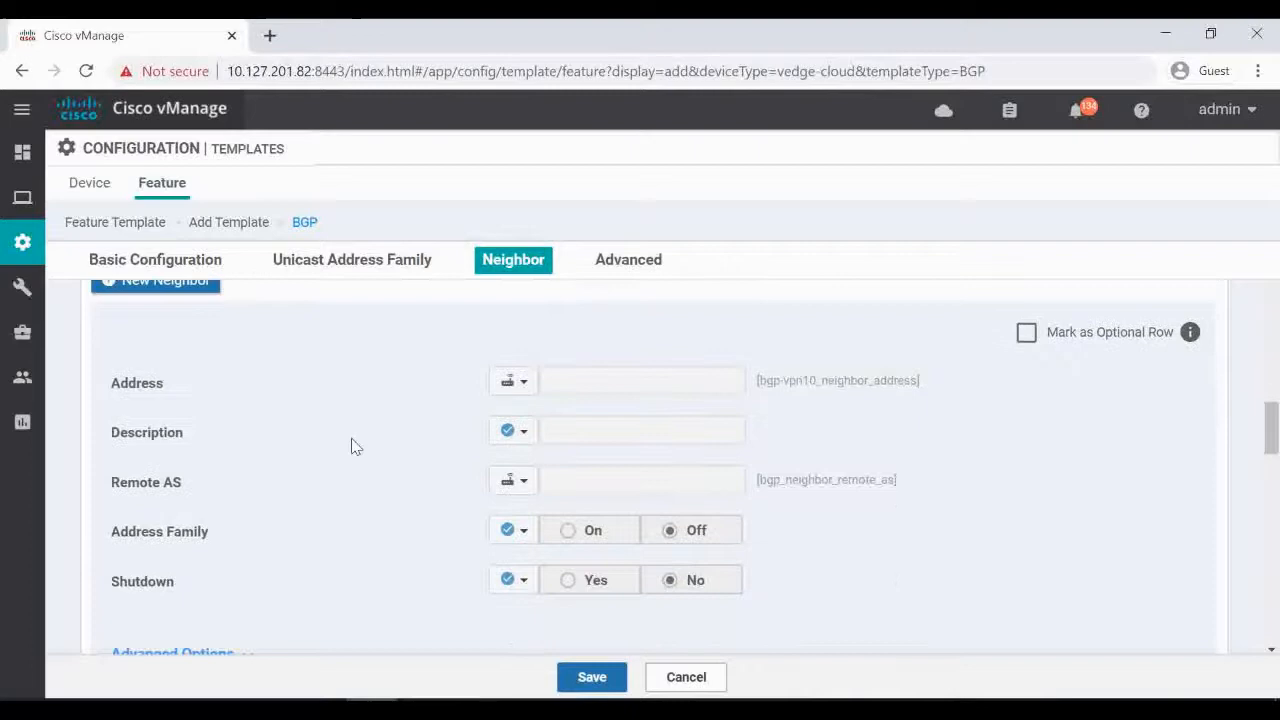
scroll("down", 3)
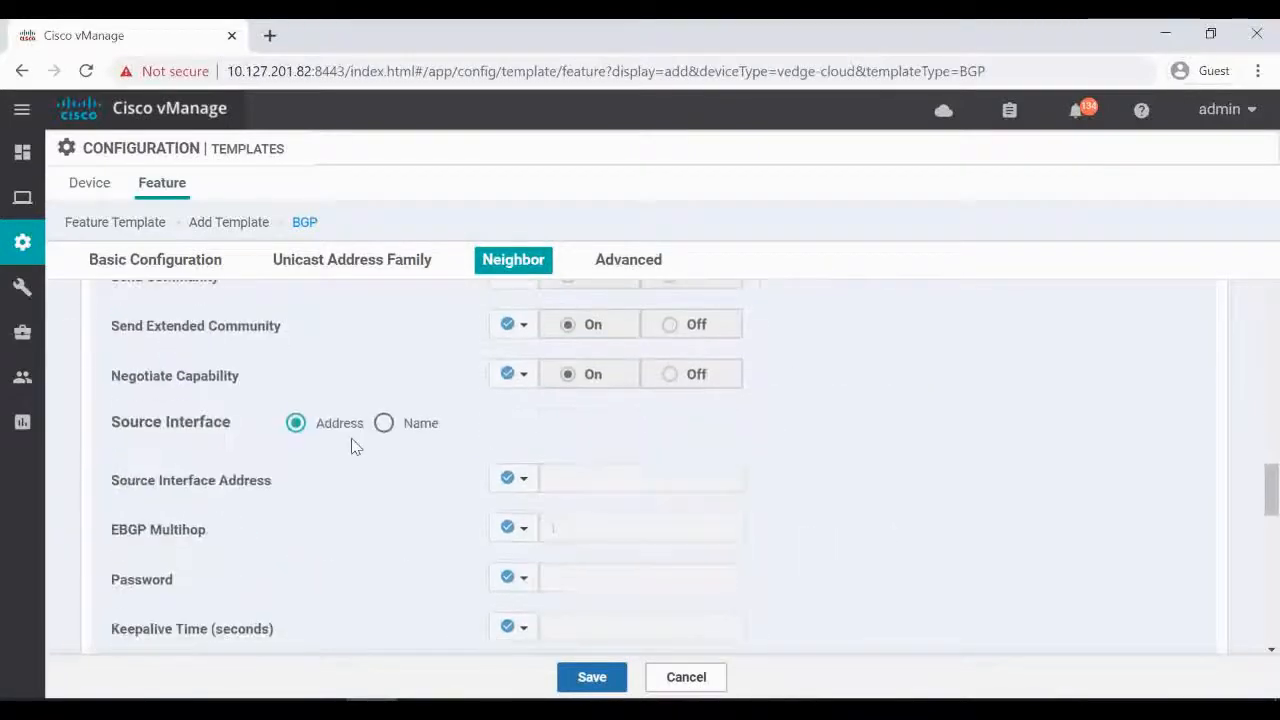
scroll("up", 3)
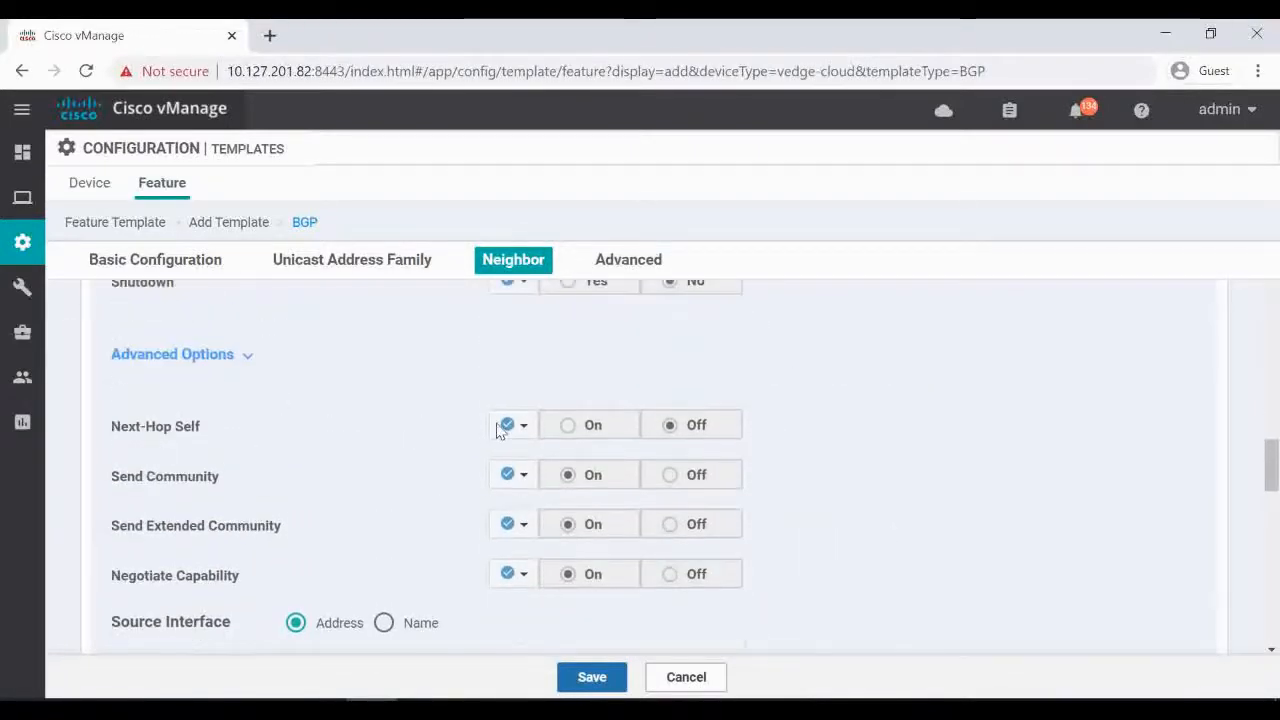
Under Advanced Options, set Next-Hop Self to Global and On.
left_click(508, 424)
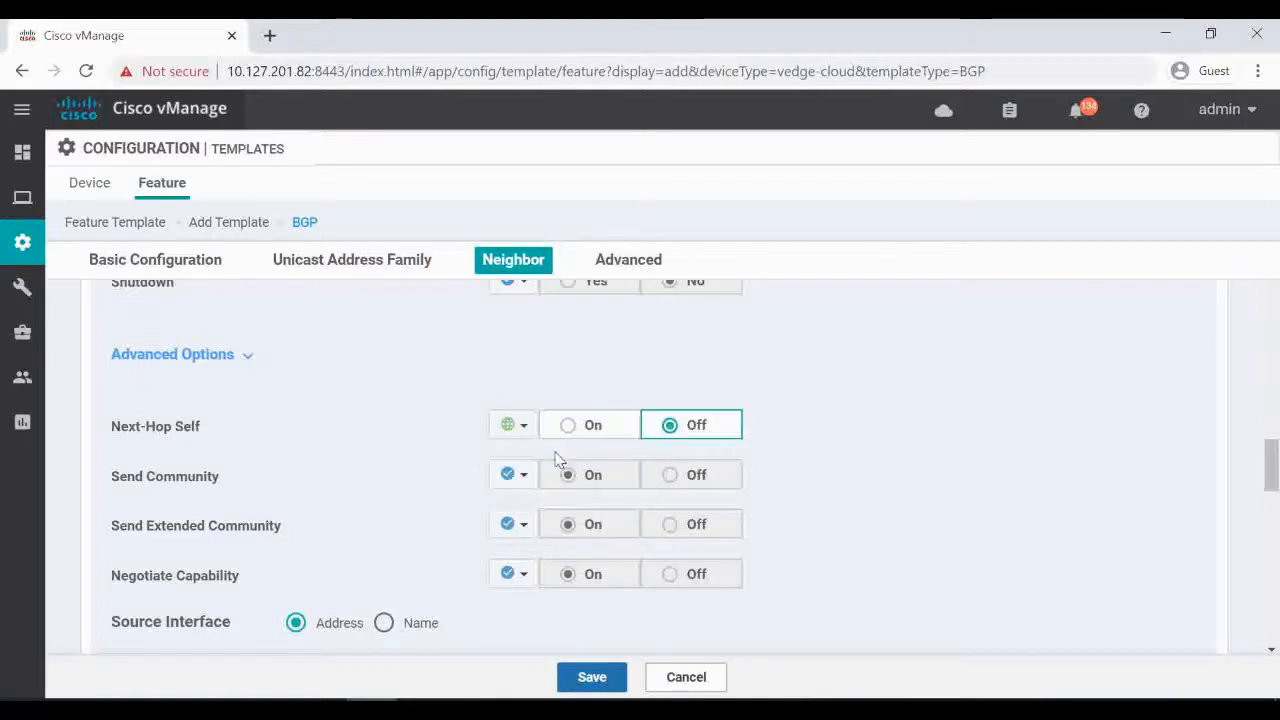
left_click(588, 424)
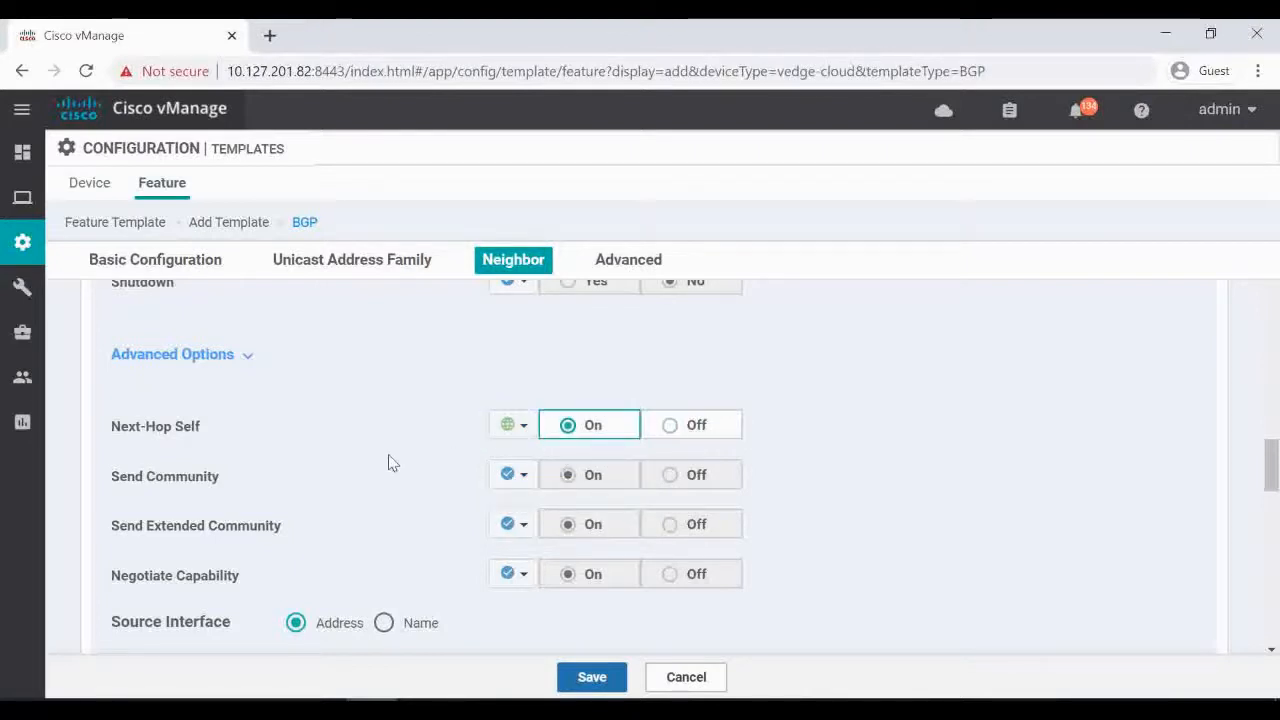
scroll("down", 3)
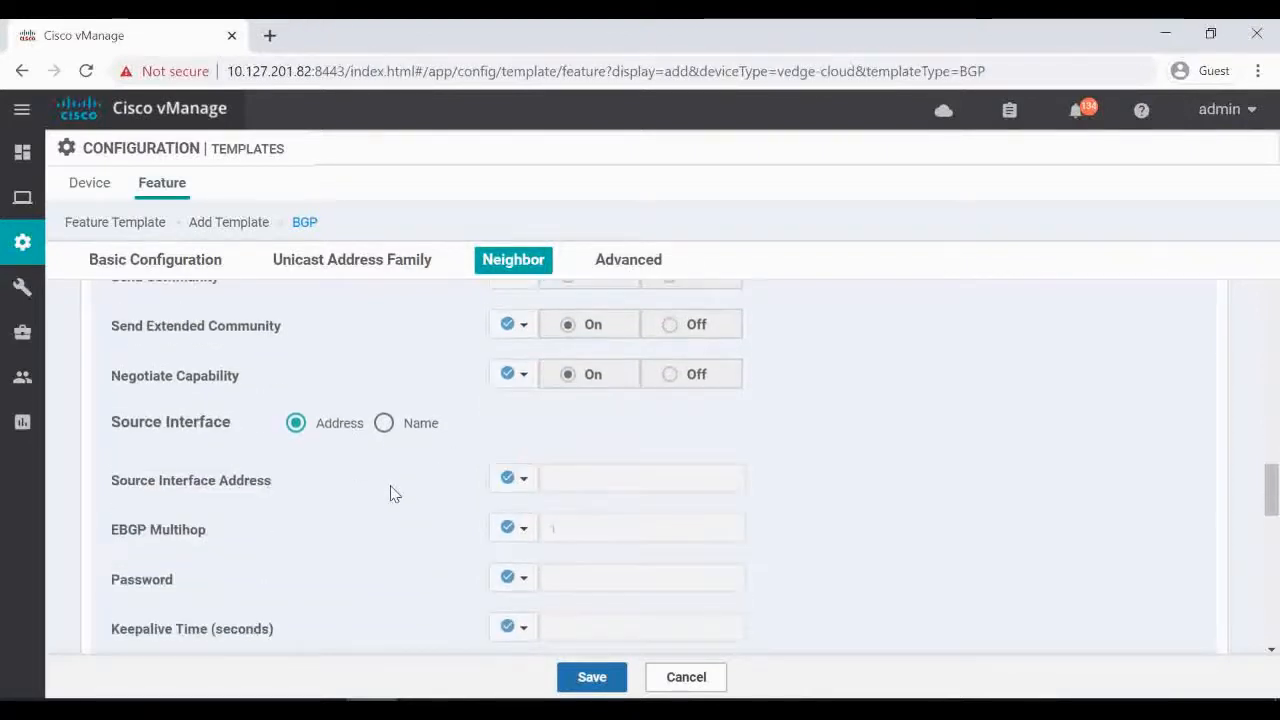
scroll("down", 3)
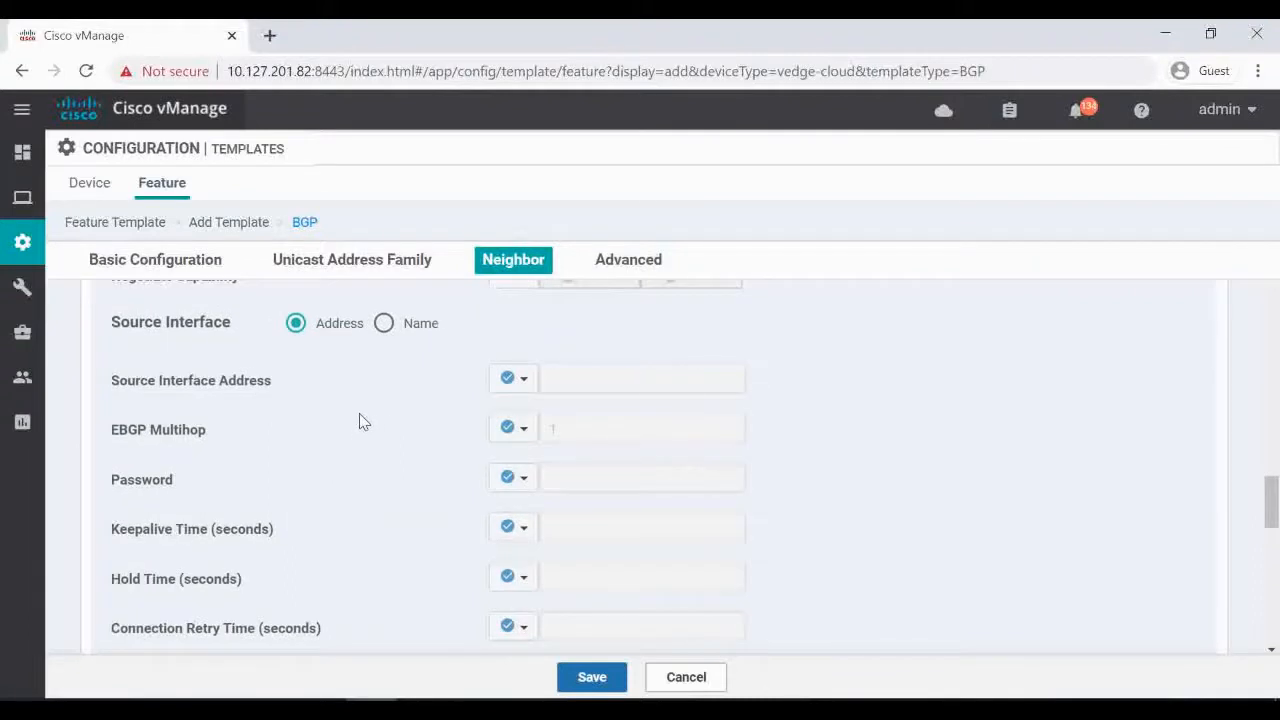
scroll("down", 3)
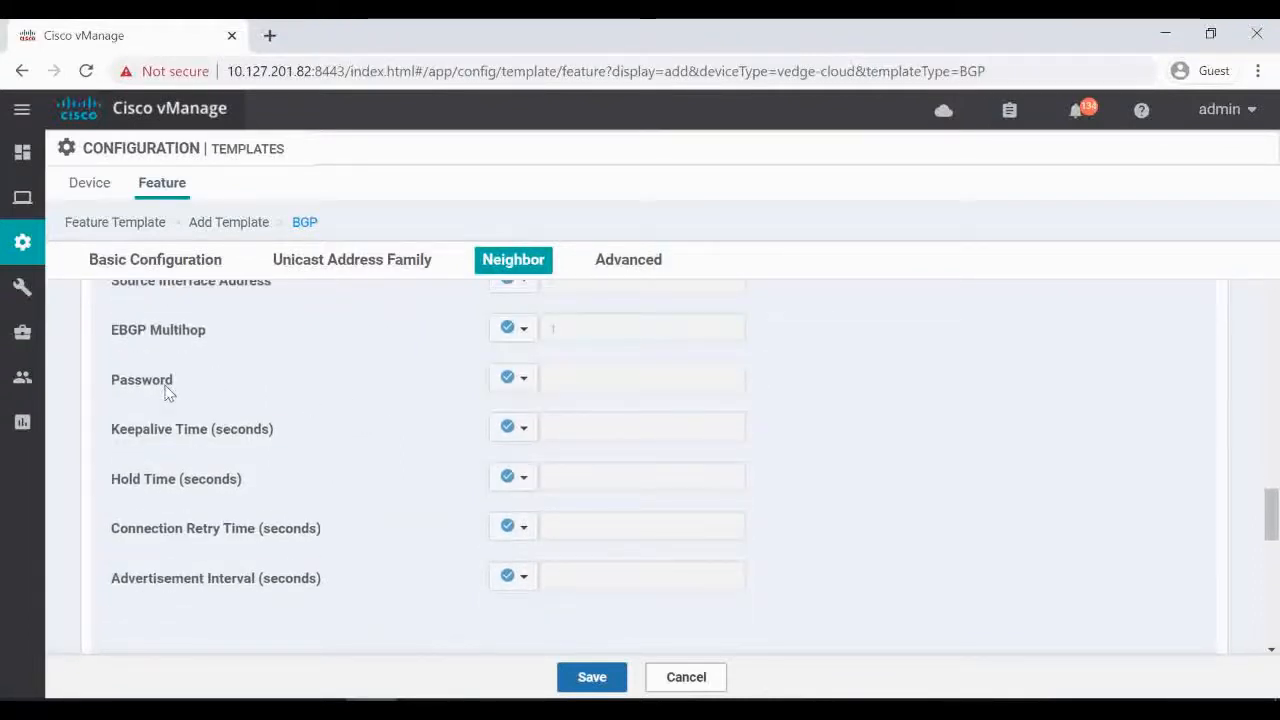
mouse_move(304, 476)
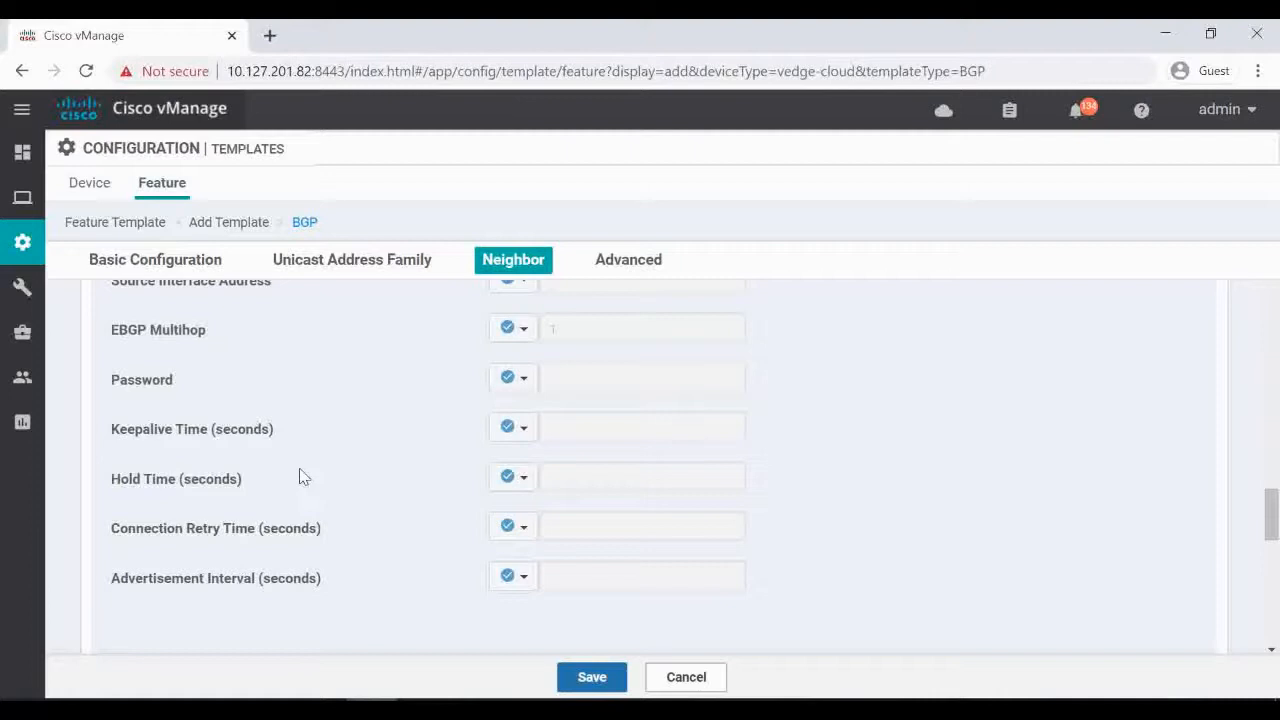
scroll("down", 3)
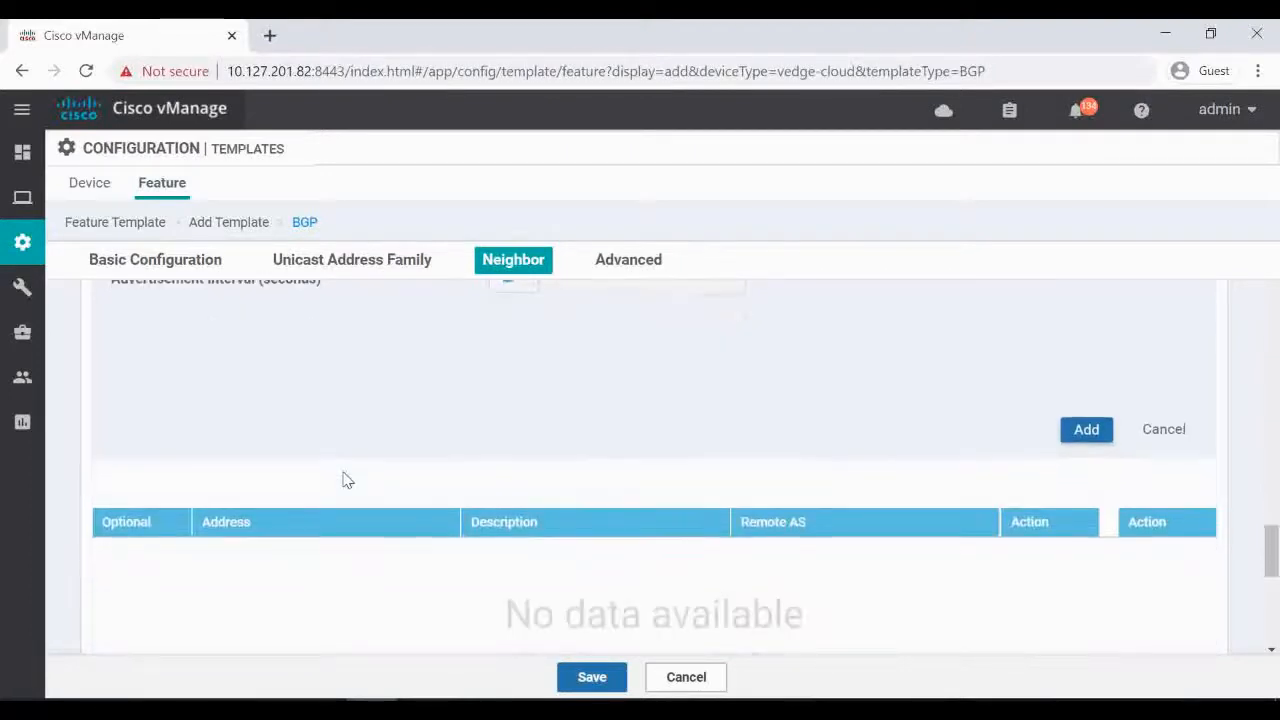
scroll("up", 3)
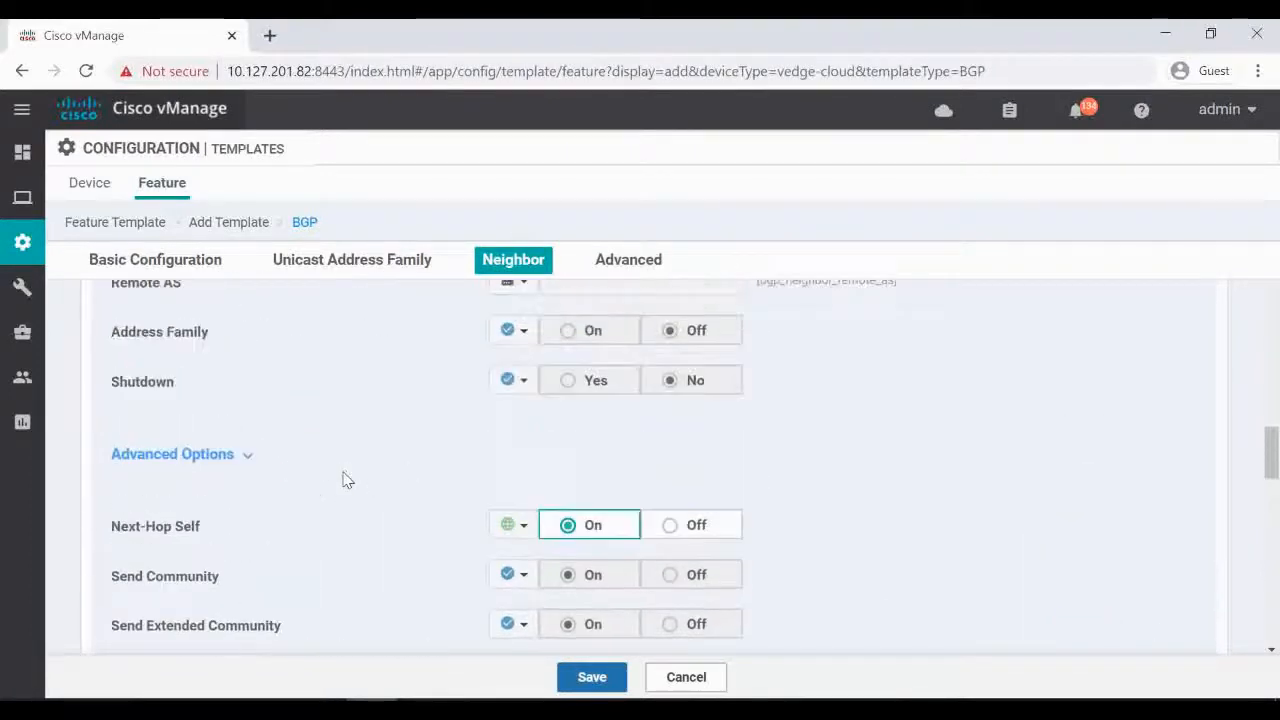
scroll("up", 3)
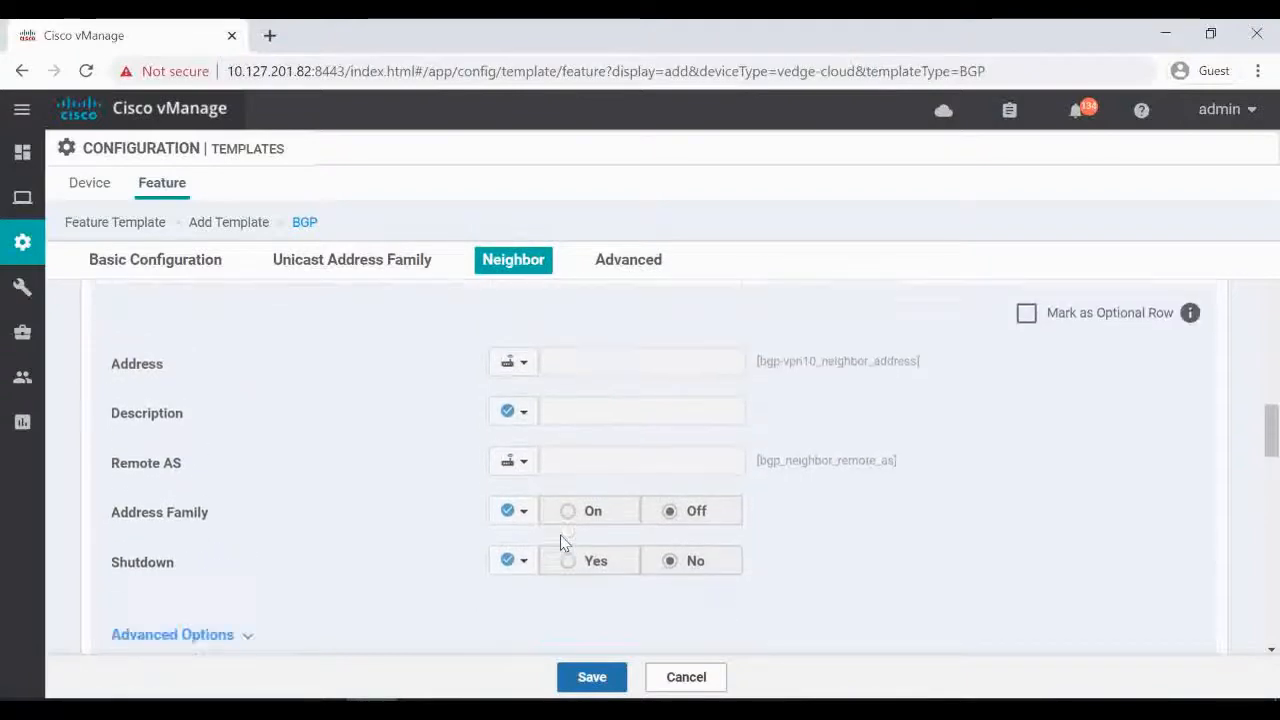
scroll("down", 3)
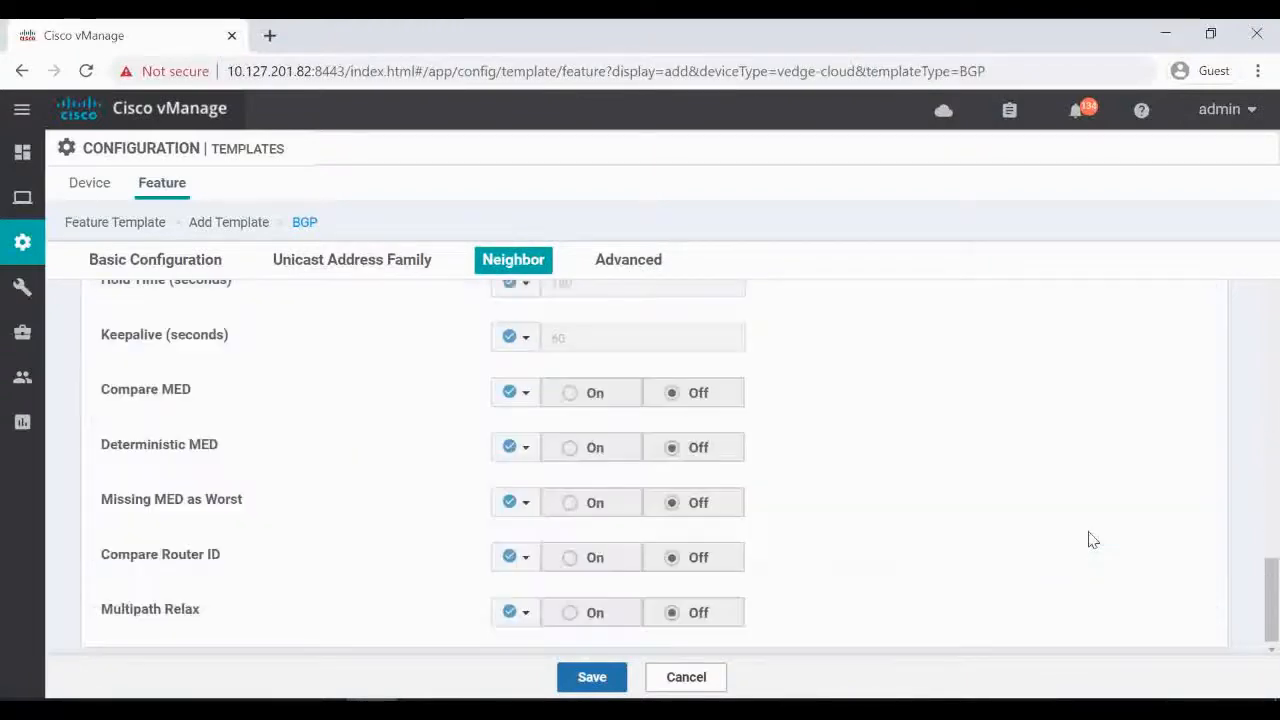
Review the advanced, basic and unicast address family sections of the template.
left_click(628, 260)
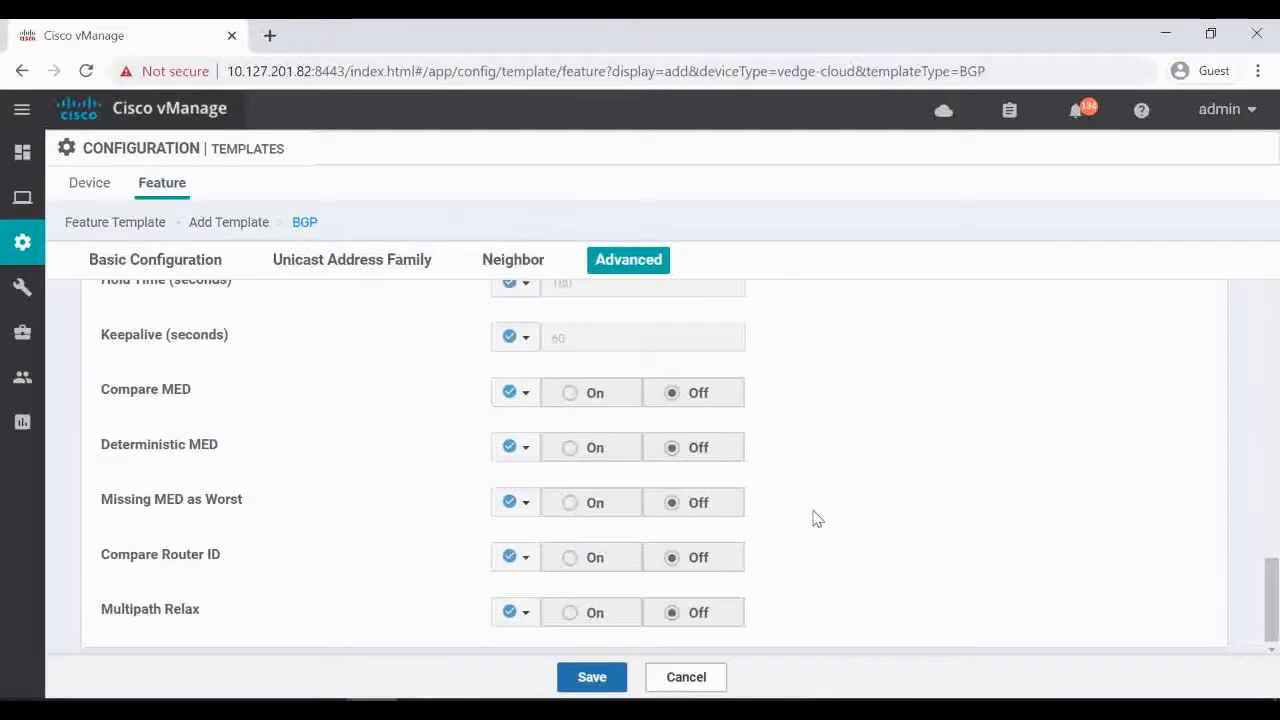
mouse_move(808, 516)
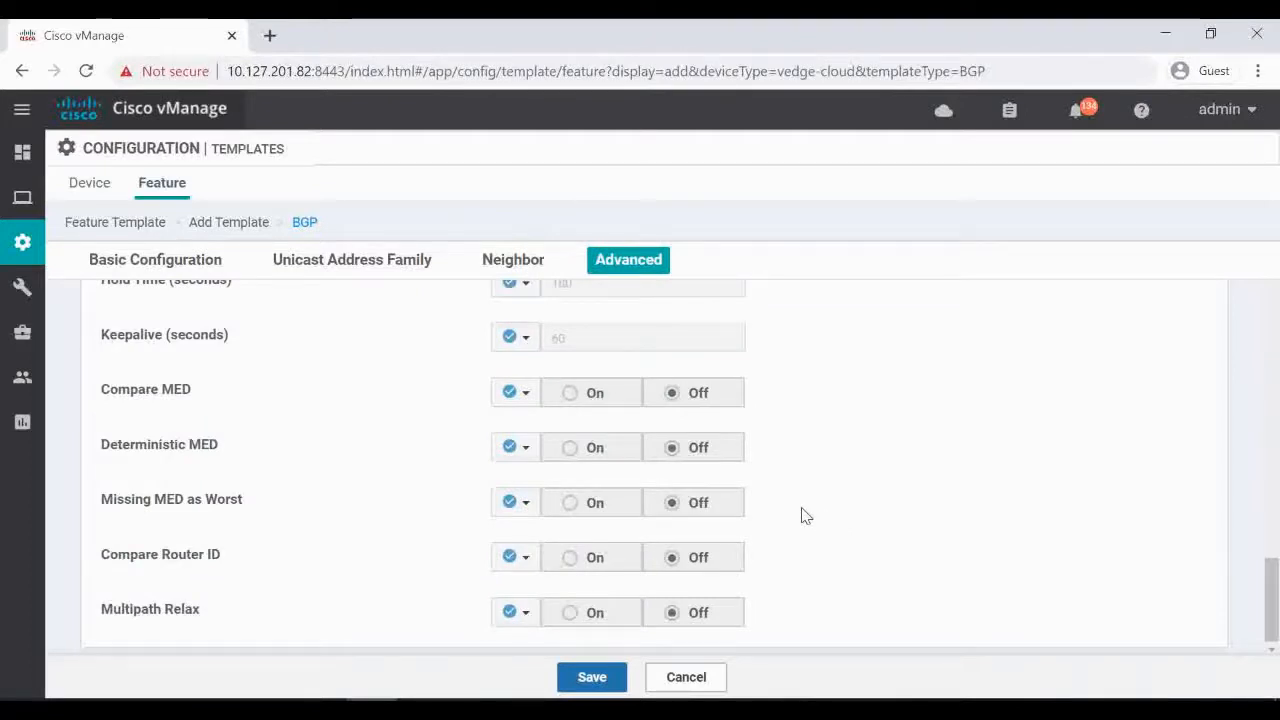
left_click(512, 260)
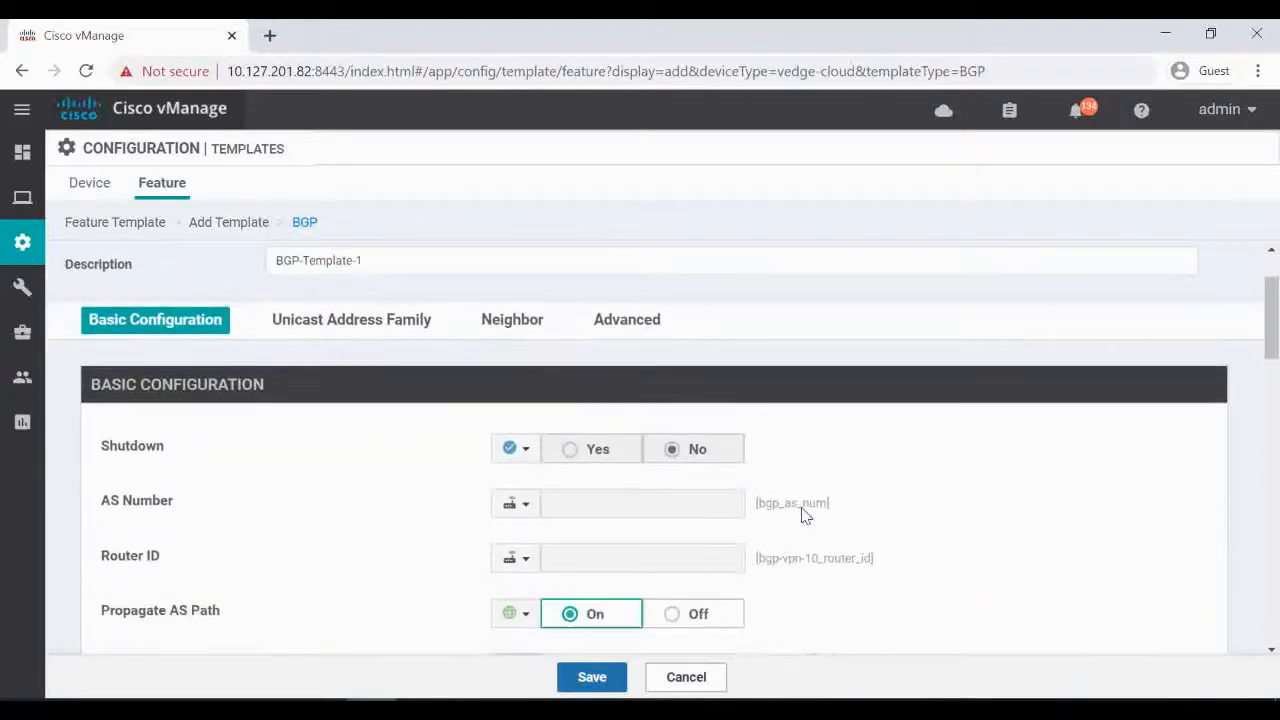
mouse_move(340, 520)
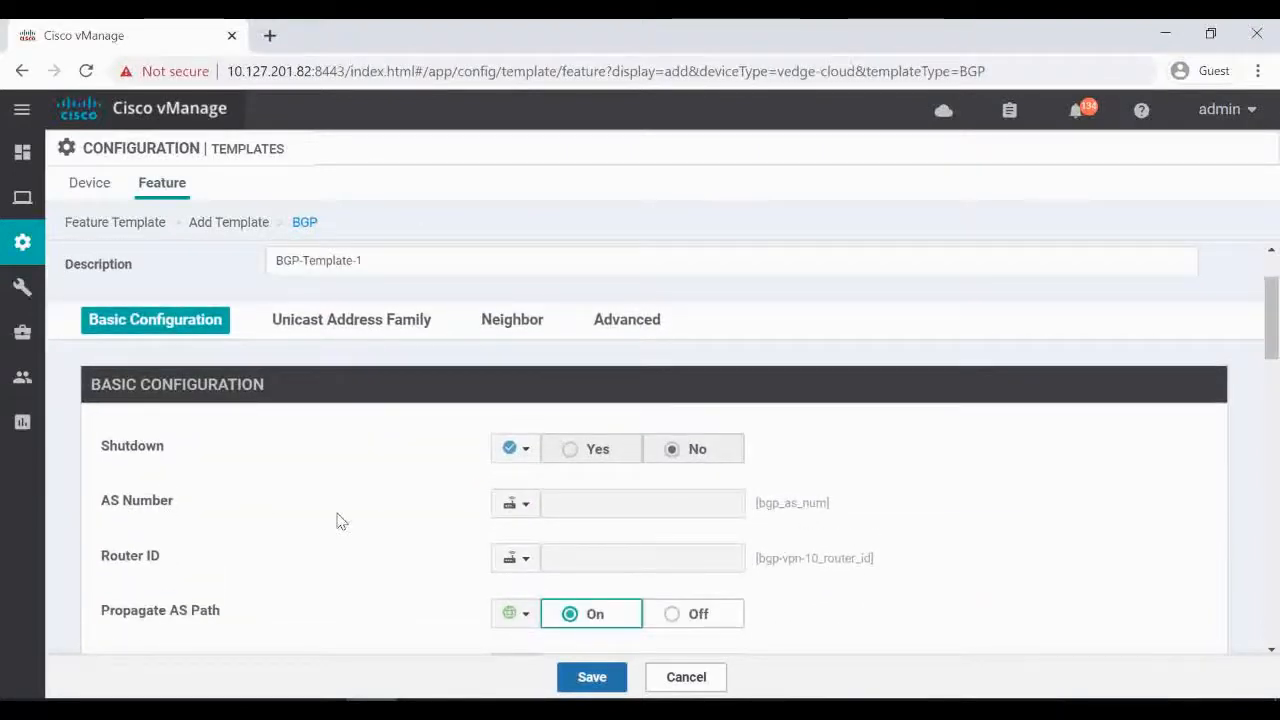
scroll("down", 3)
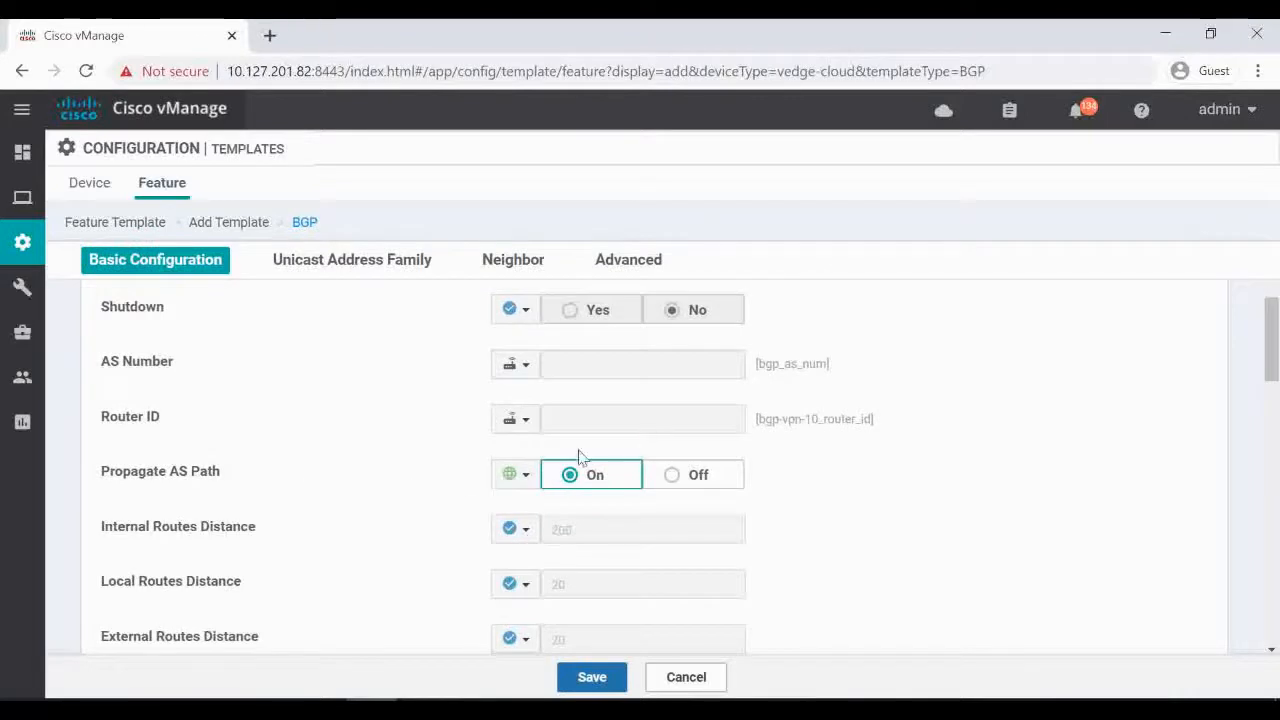
scroll("down", 3)
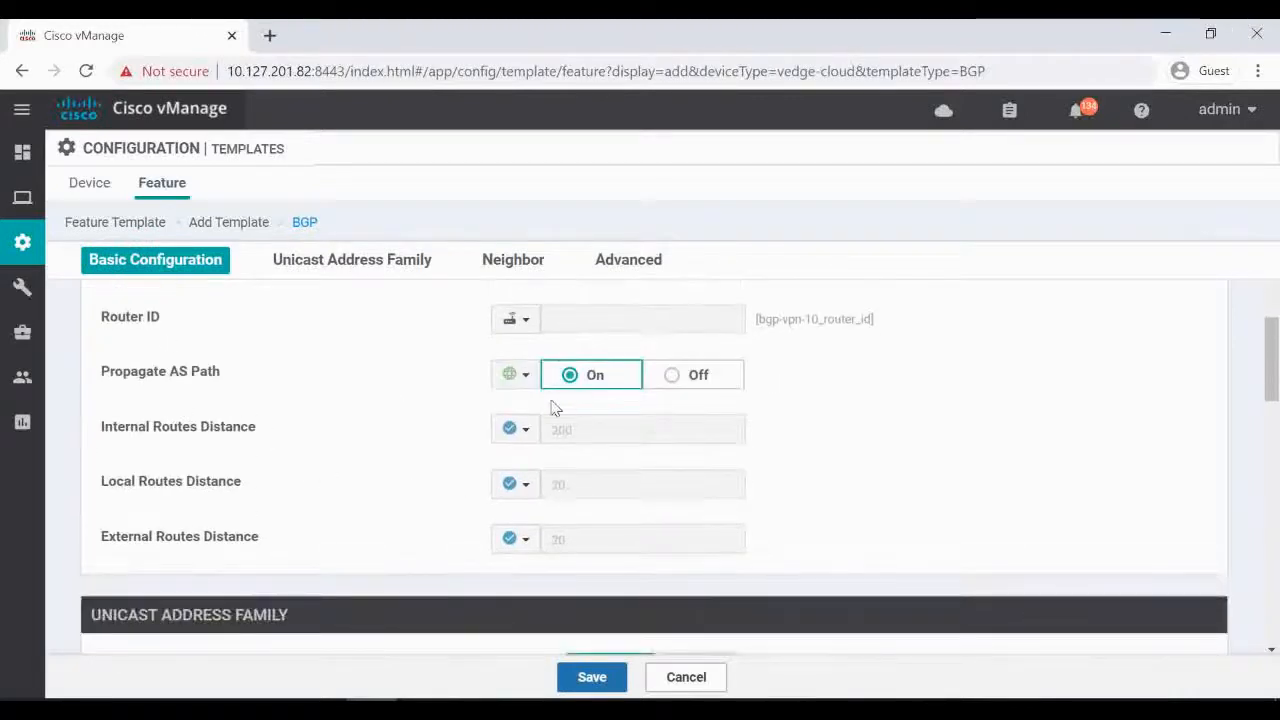
left_click(352, 260)
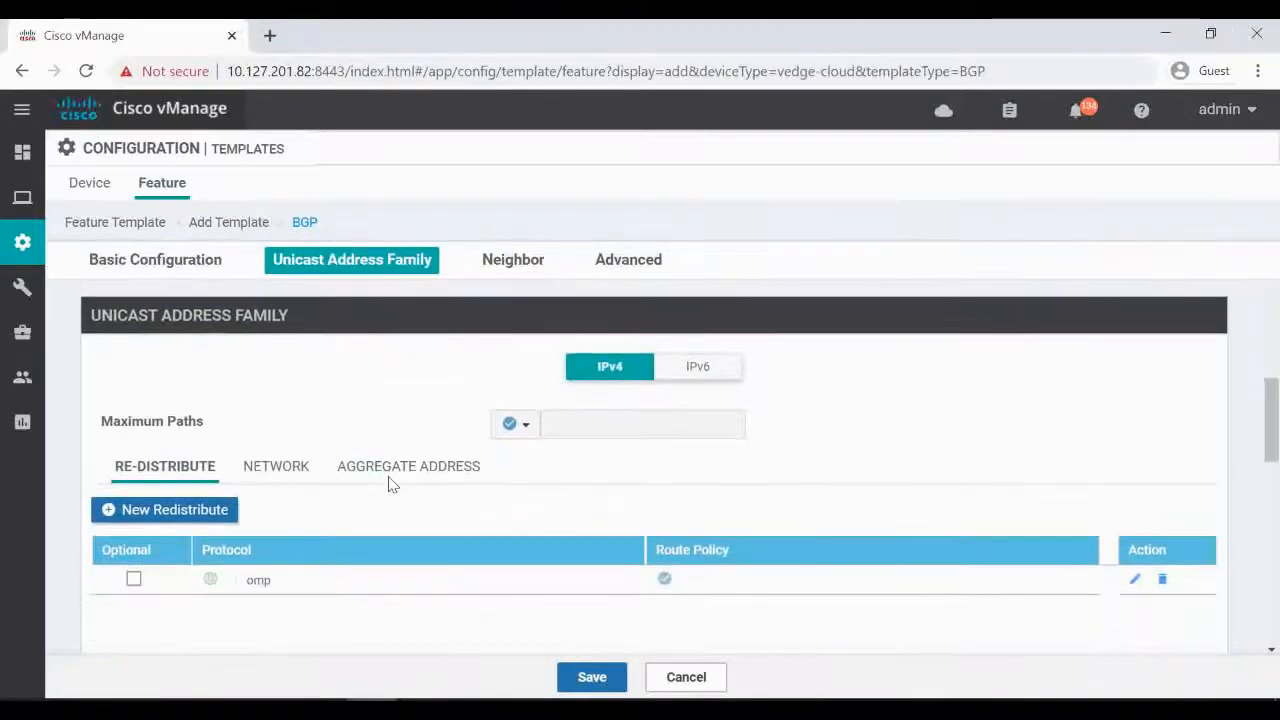
mouse_move(320, 344)
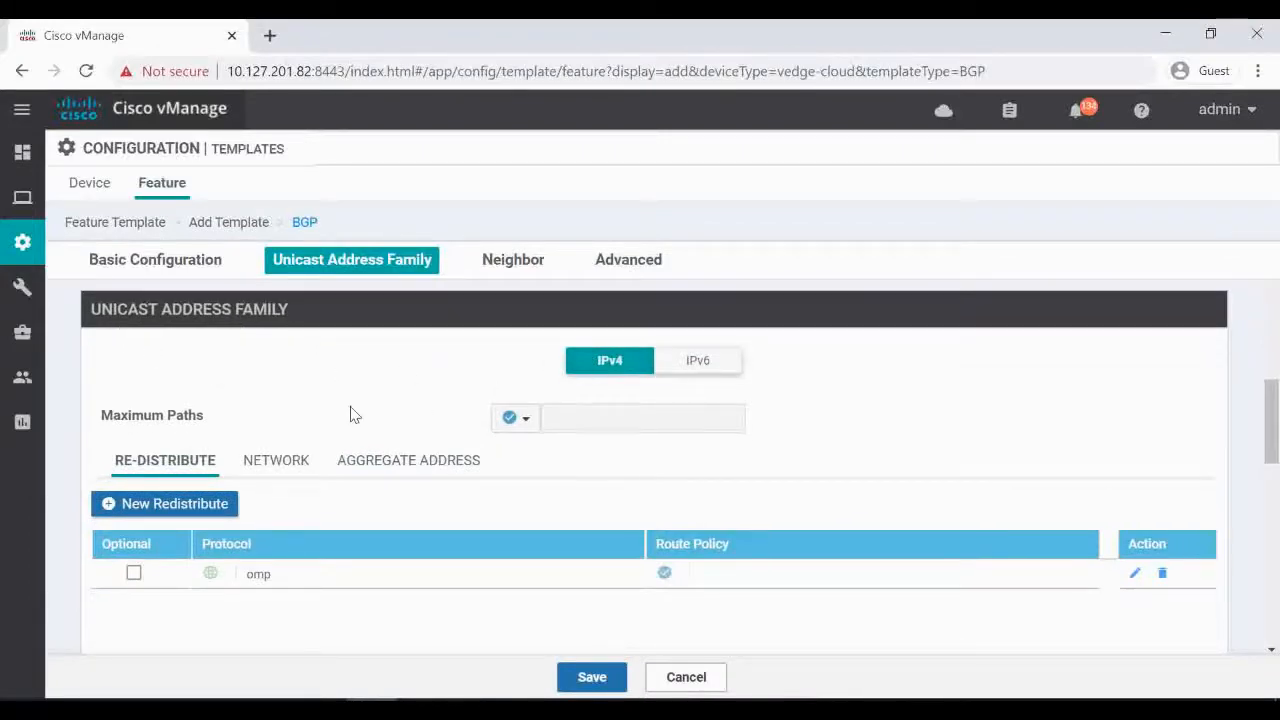
scroll("down", 3)
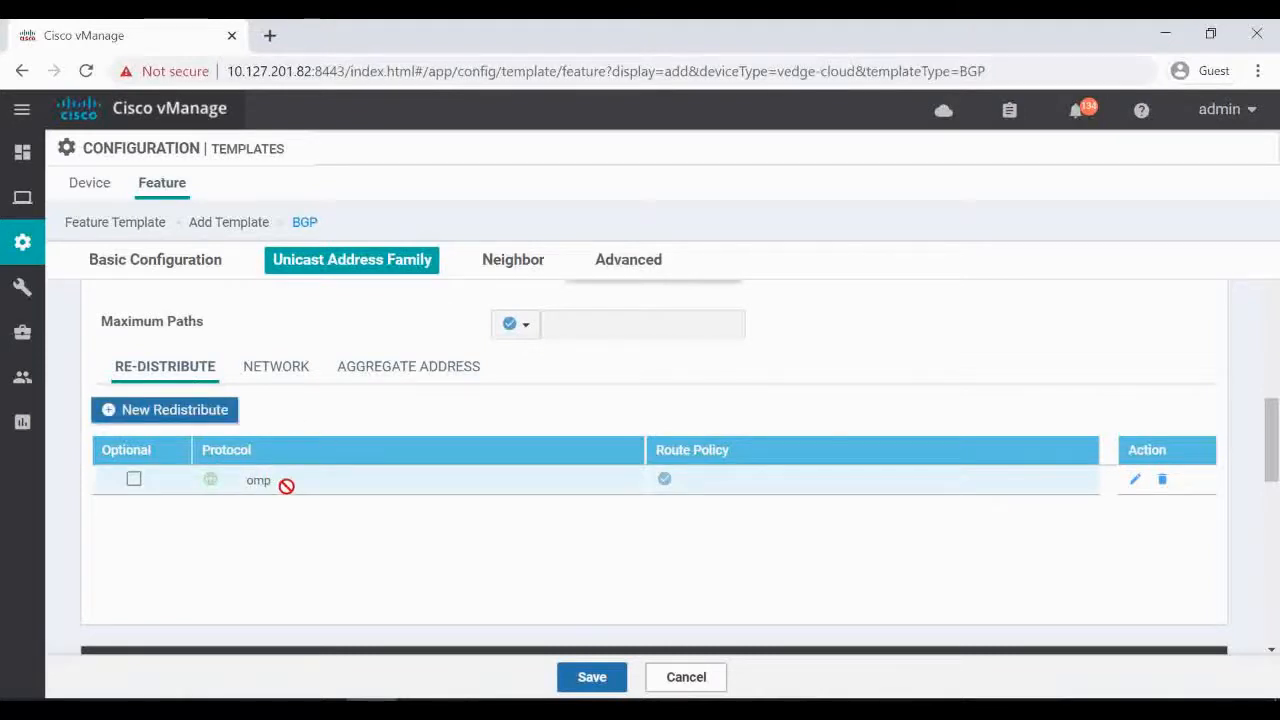
scroll("down", 3)
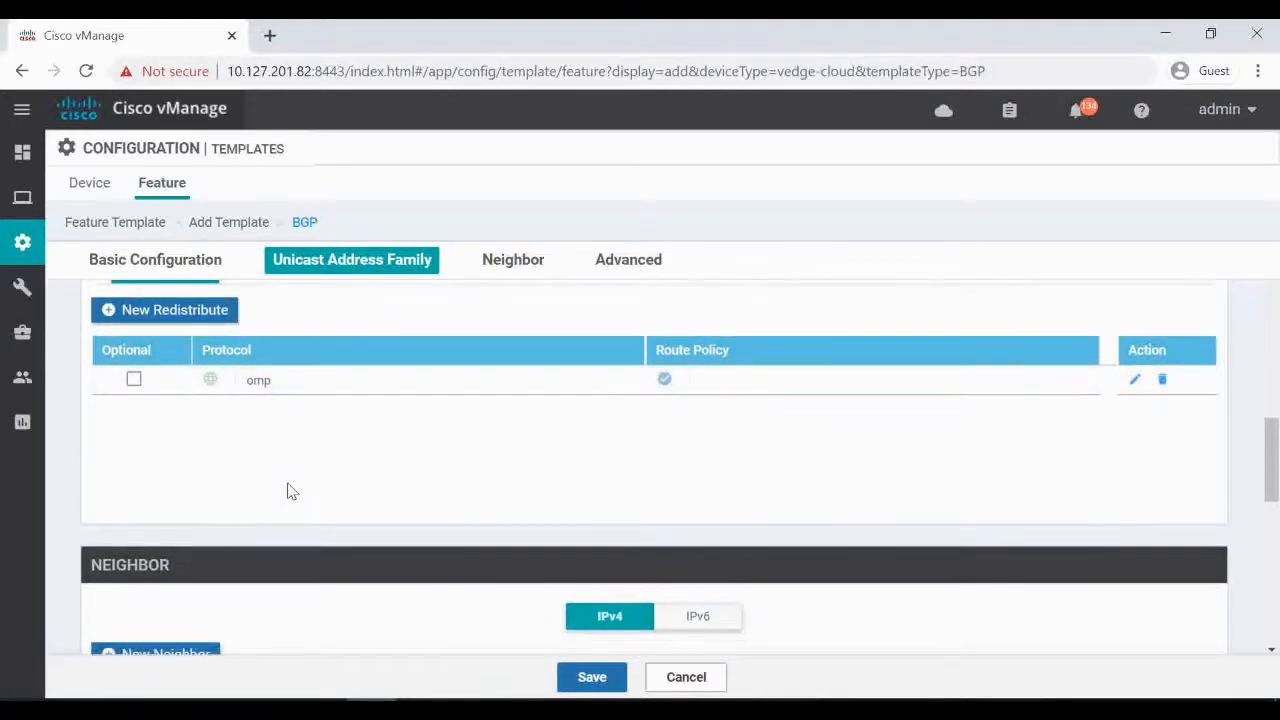
Review the neighbor and advanced sections, then save the template as BGP-Template-1.
left_click(512, 260)
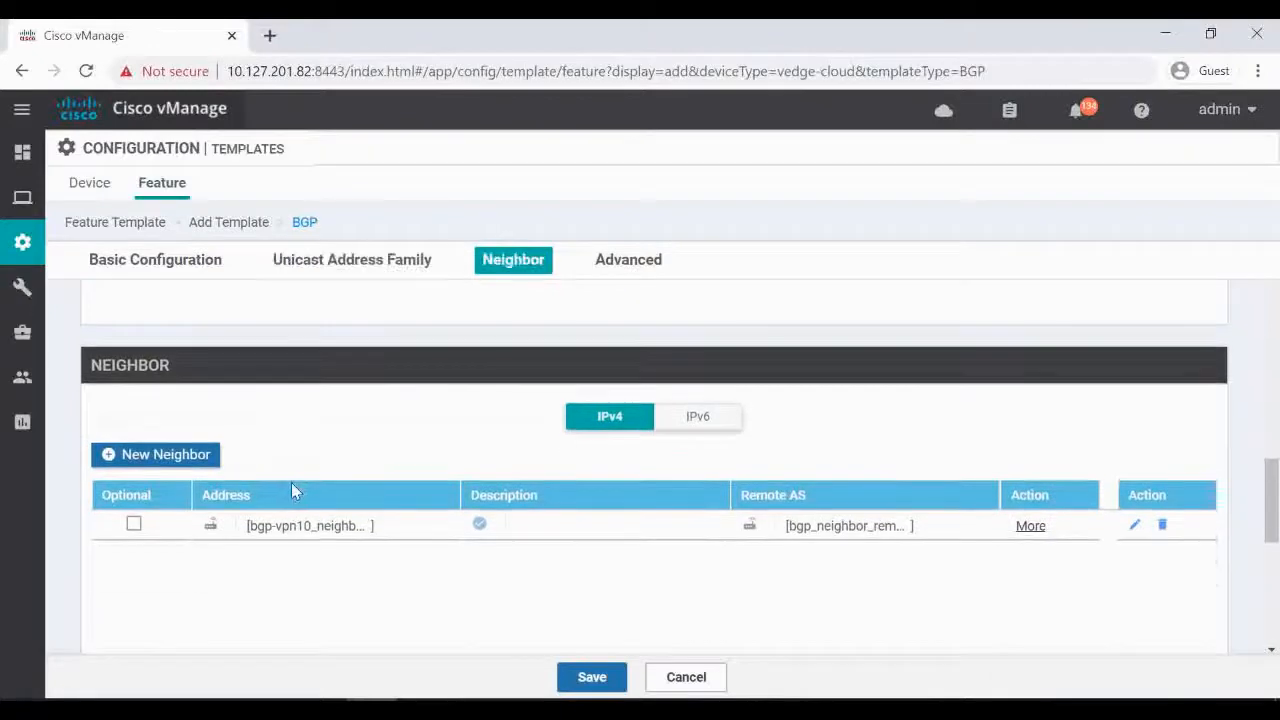
mouse_move(300, 536)
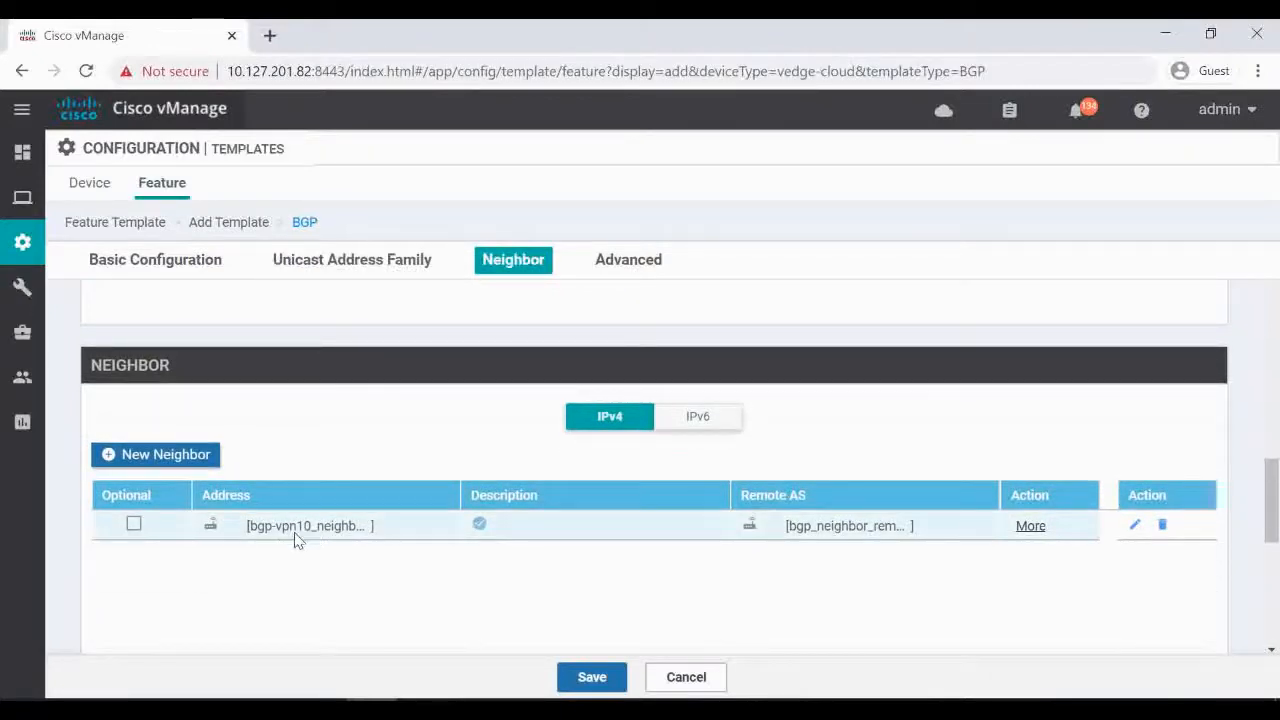
mouse_move(388, 564)
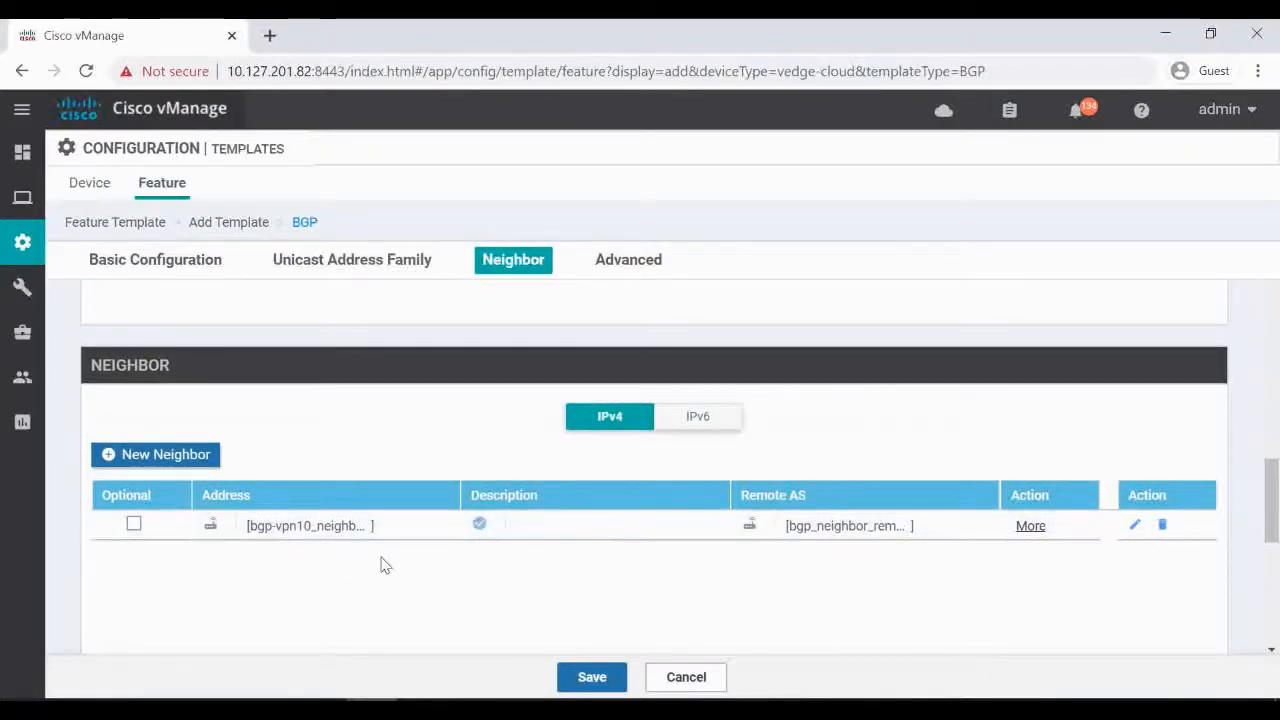
left_click(628, 260)
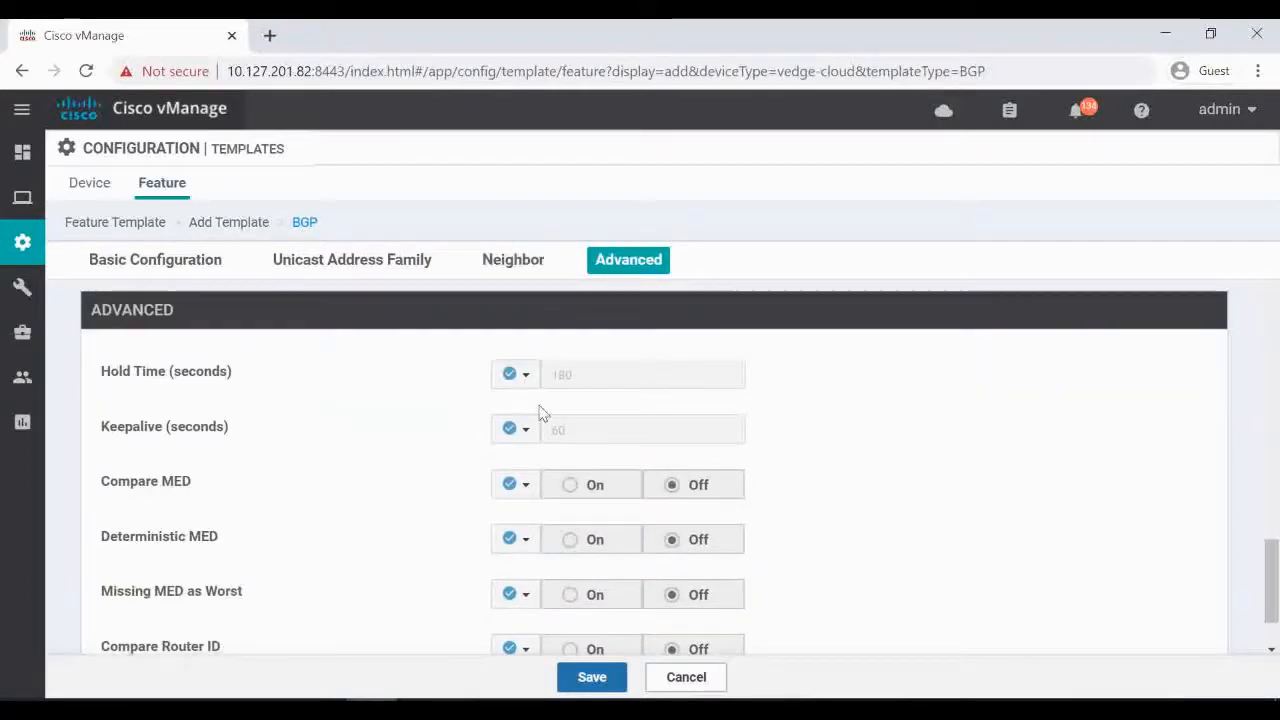
mouse_move(414, 508)
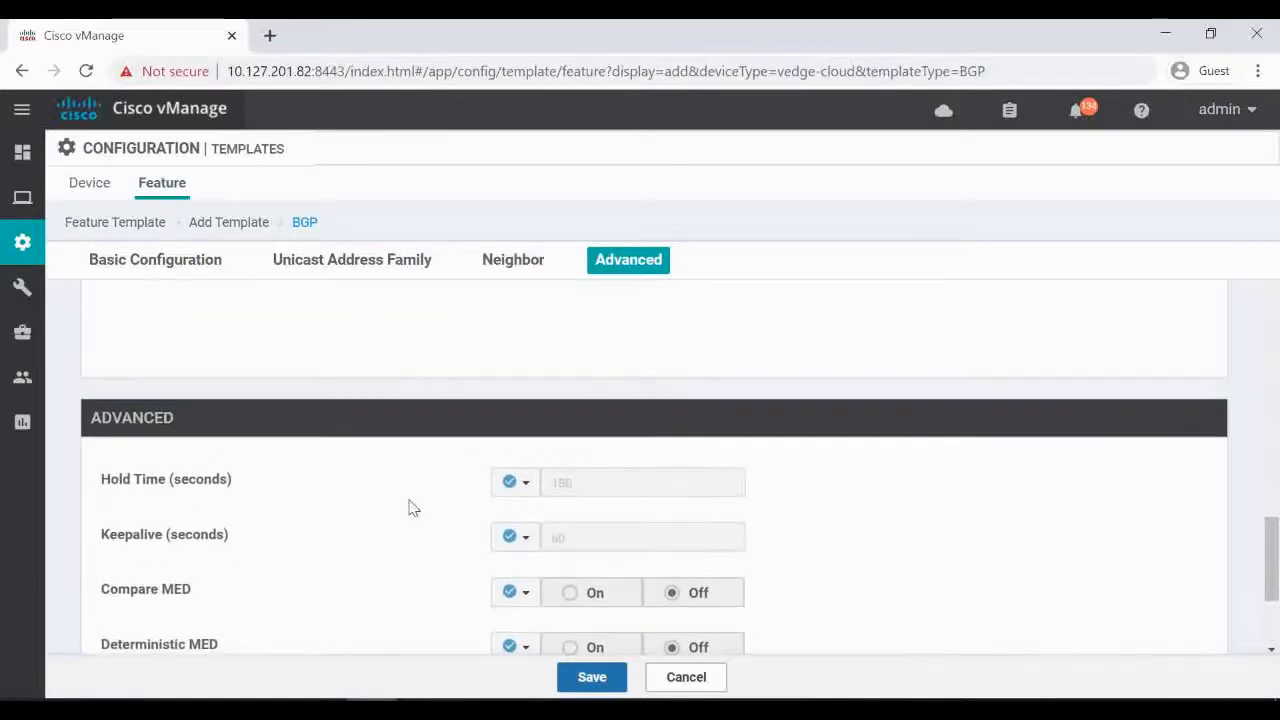
left_click(352, 260)
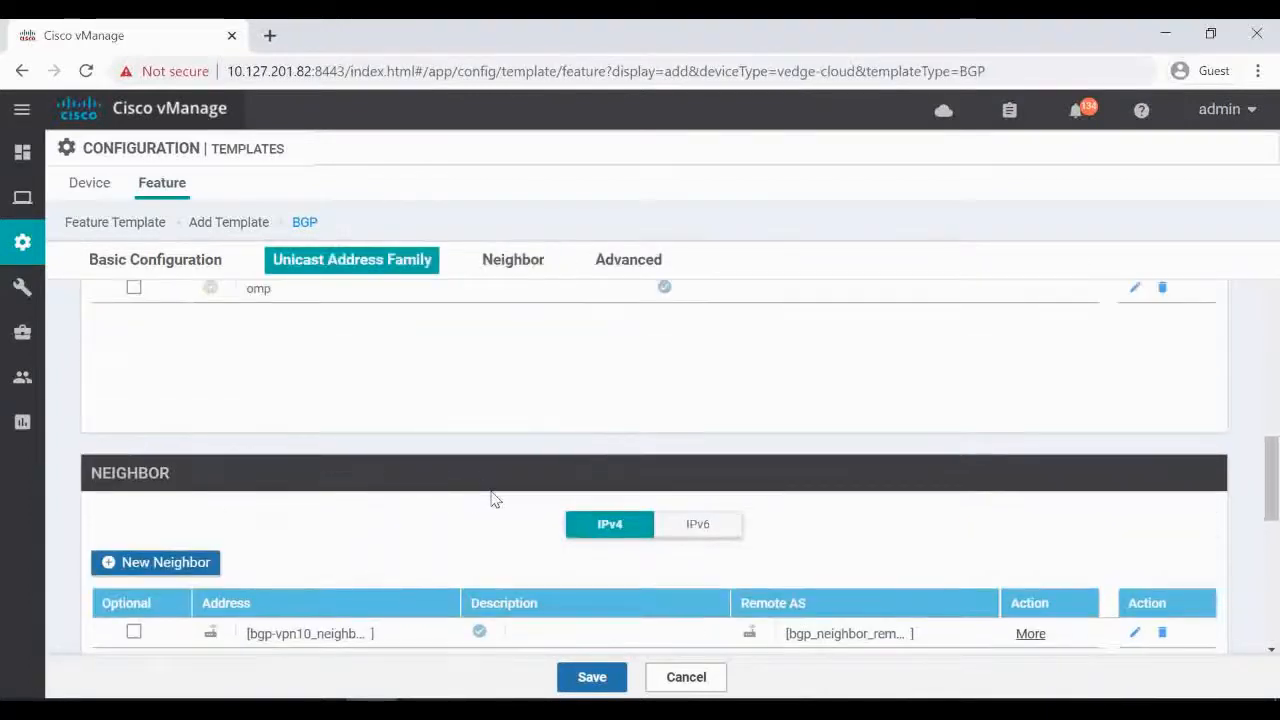
left_click(684, 676)
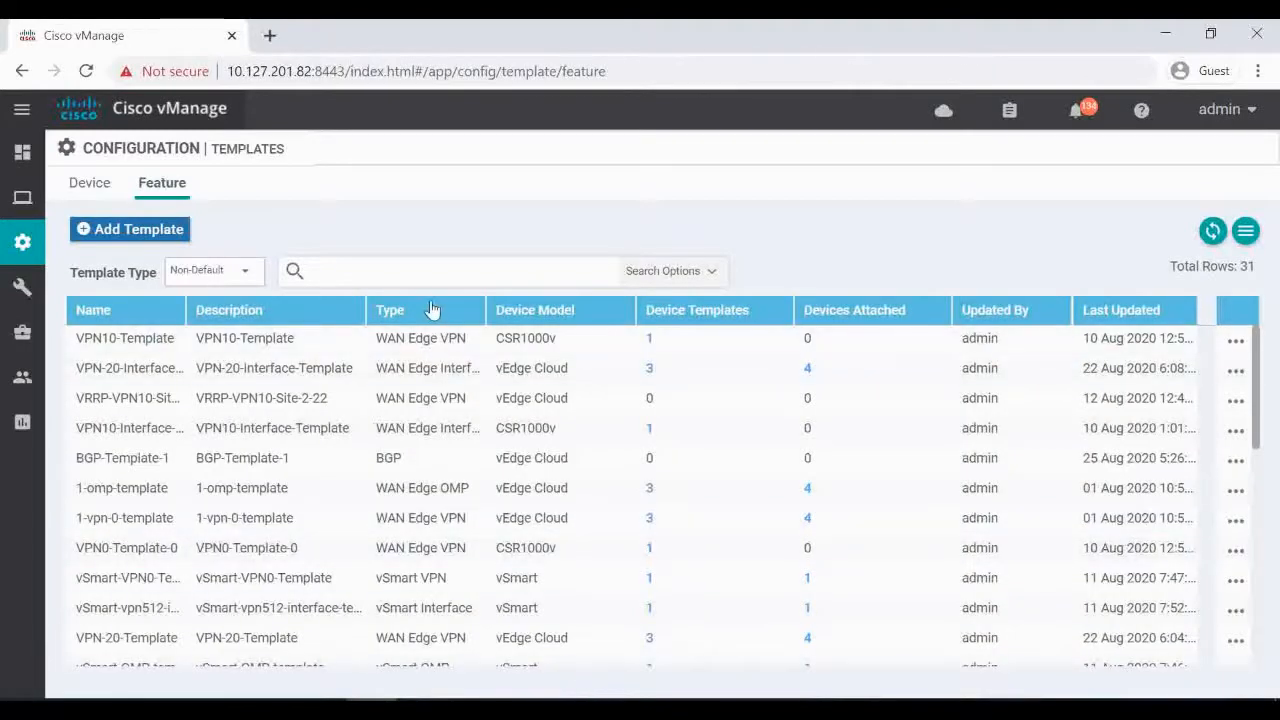
mouse_move(290, 458)
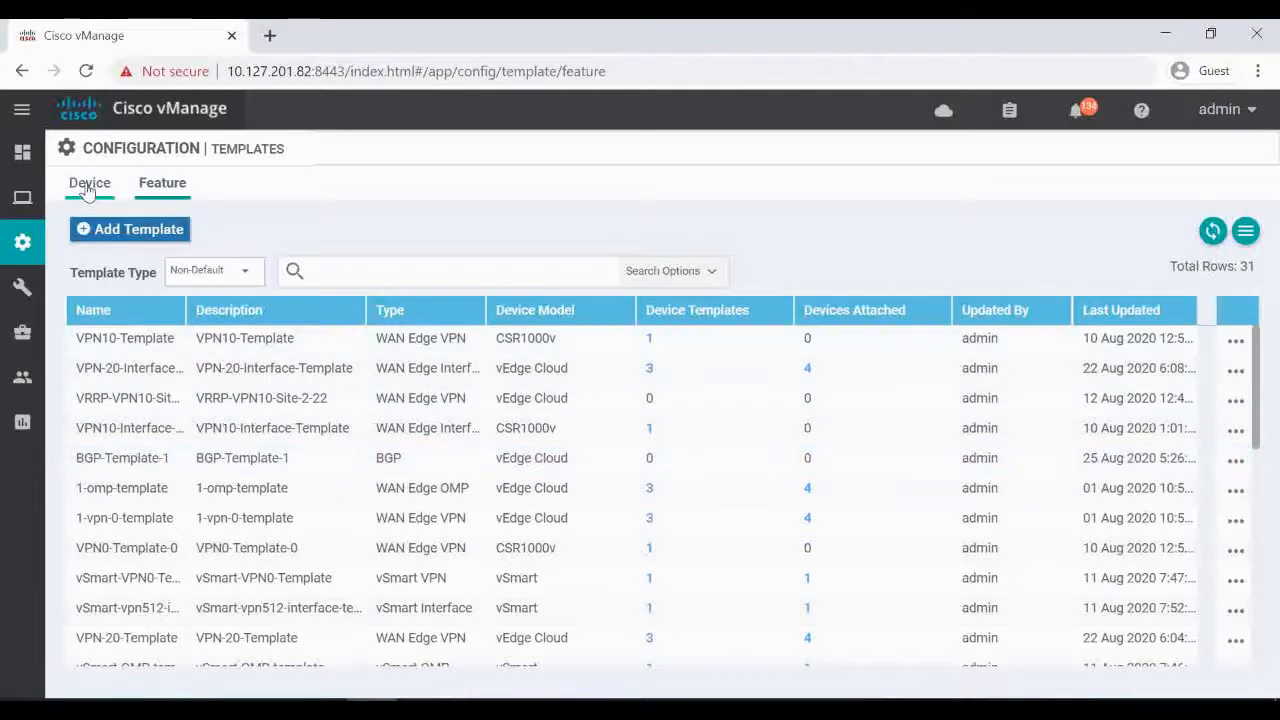
Confirm vEdge-3 is attached to the vEdge-3-OSPF device template and bring up its actions.
left_click(88, 184)
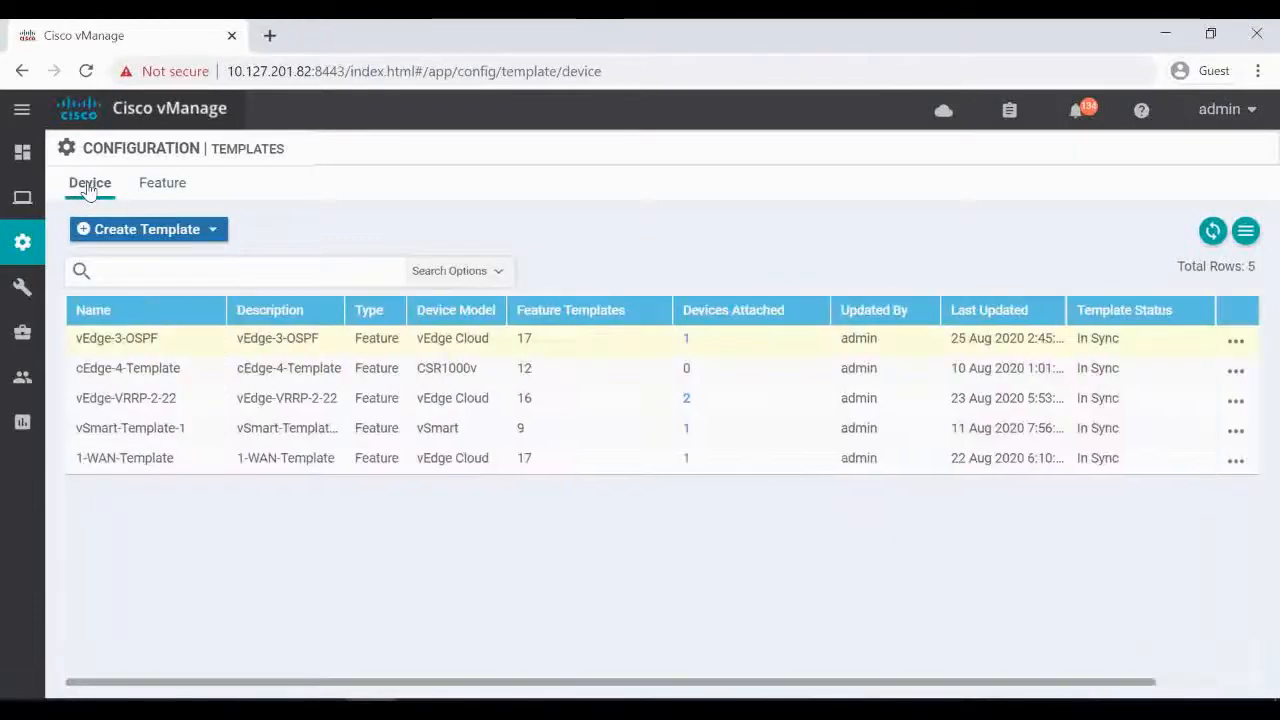
mouse_move(138, 352)
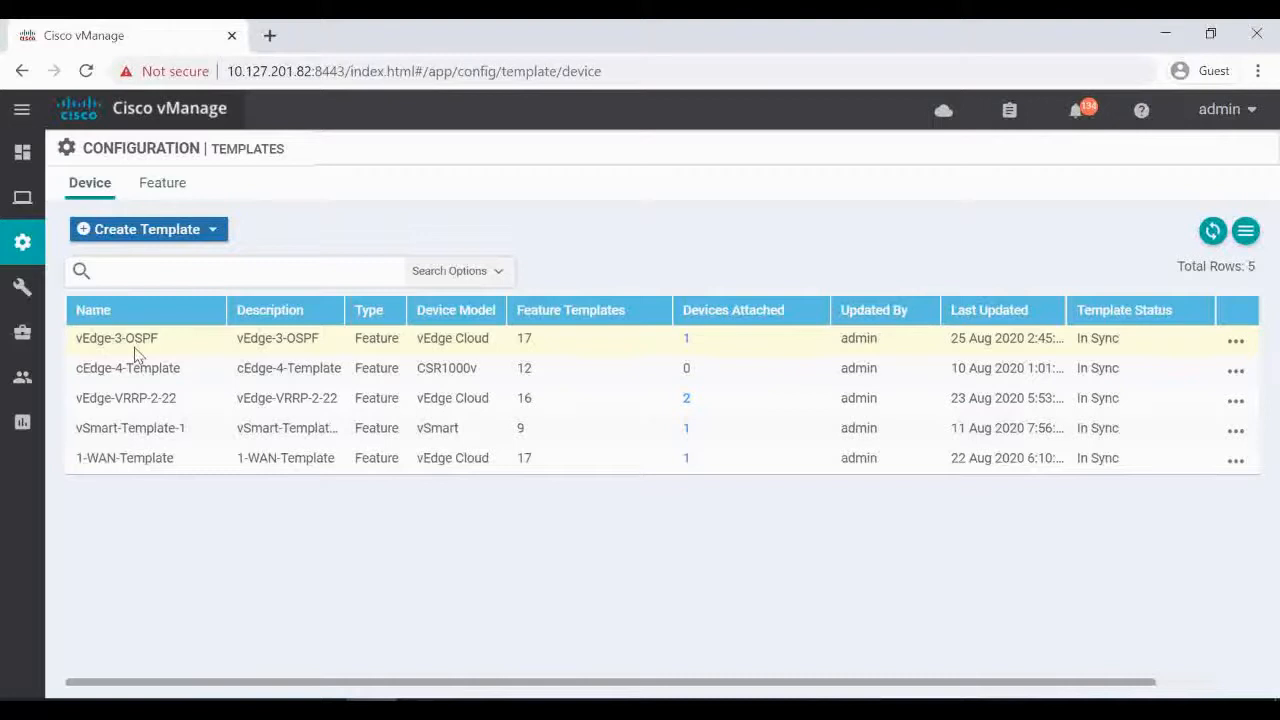
mouse_move(688, 348)
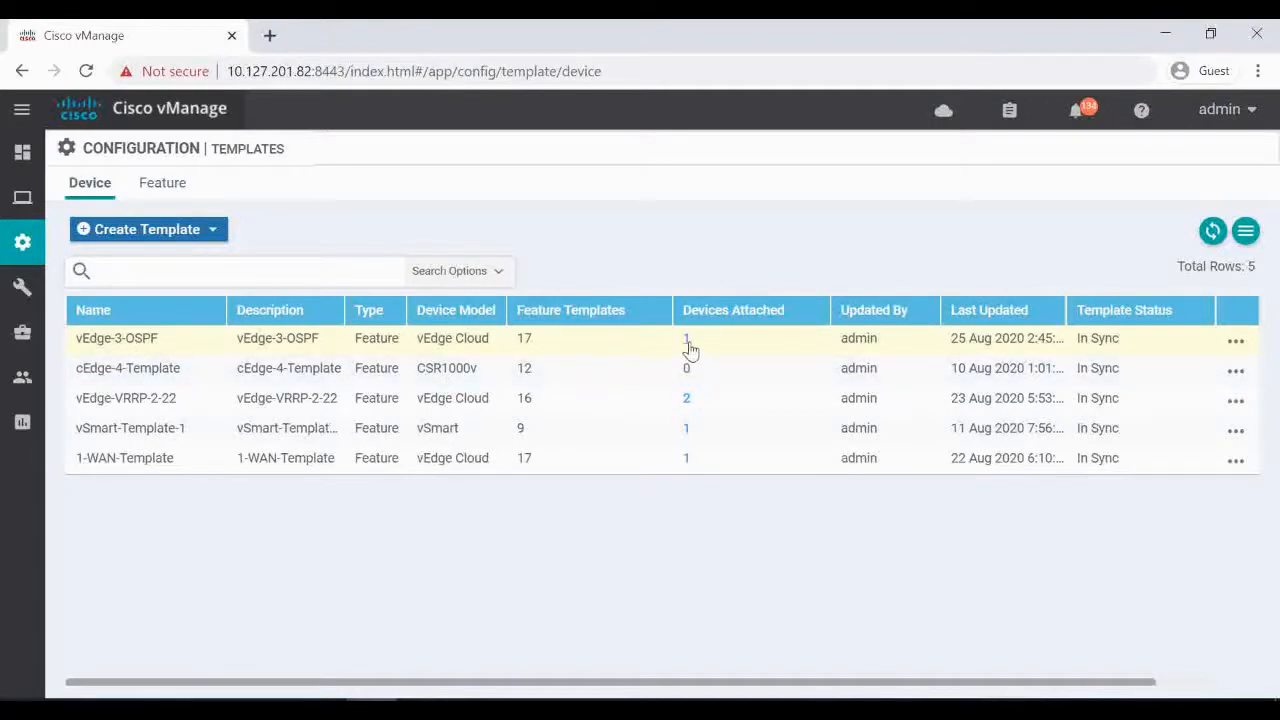
left_click(686, 338)
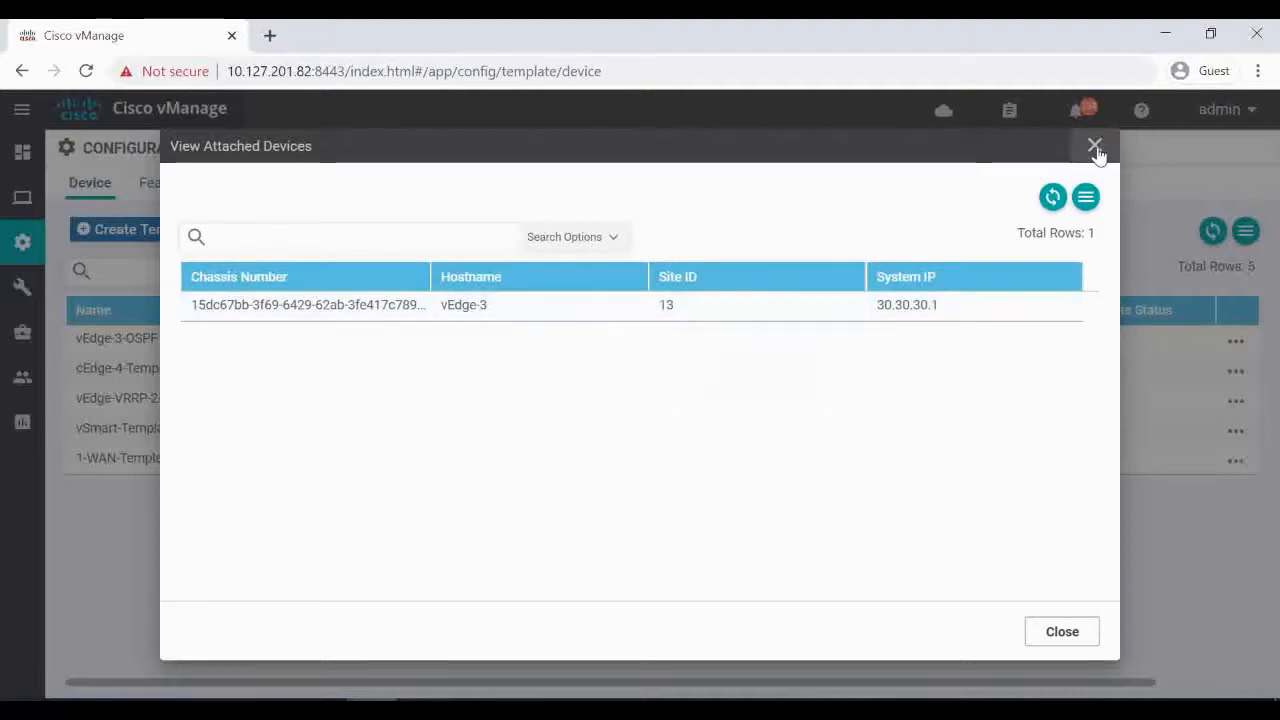
left_click(1094, 144)
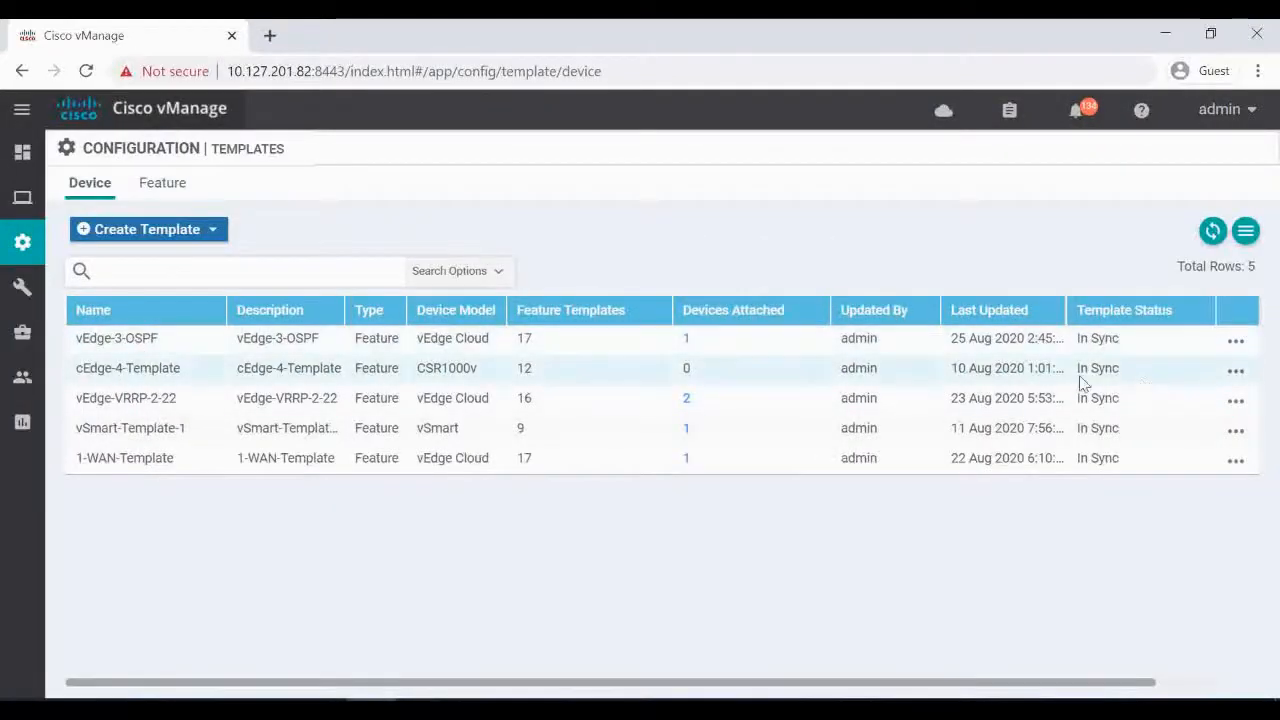
left_click(1236, 340)
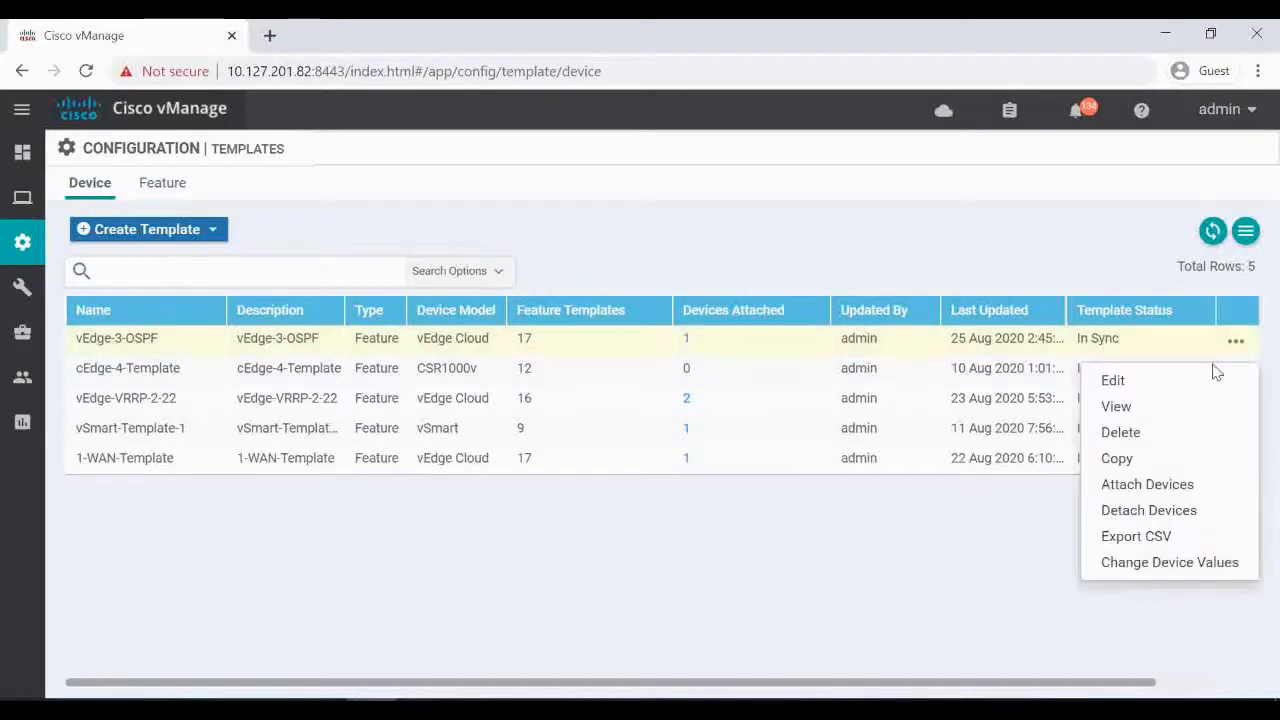
Edit vEdge-3-OSPF and add a BGP template under its service VPN.
left_click(1112, 380)
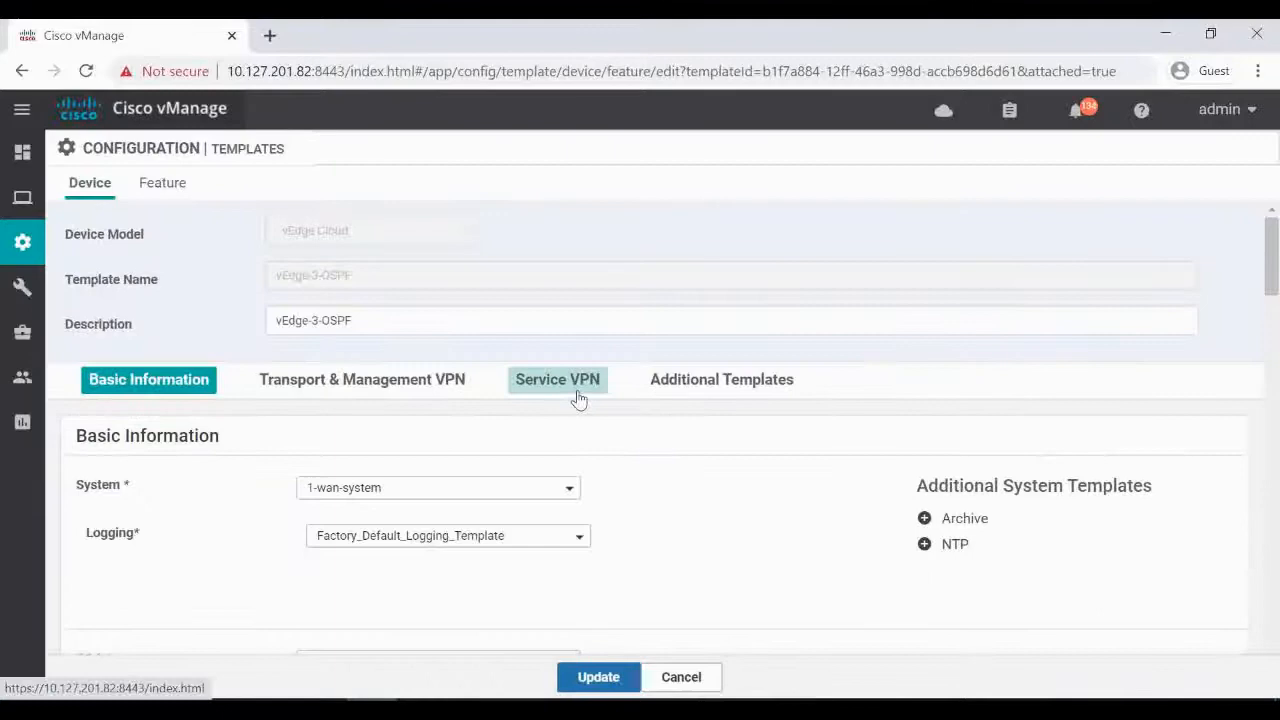
left_click(556, 380)
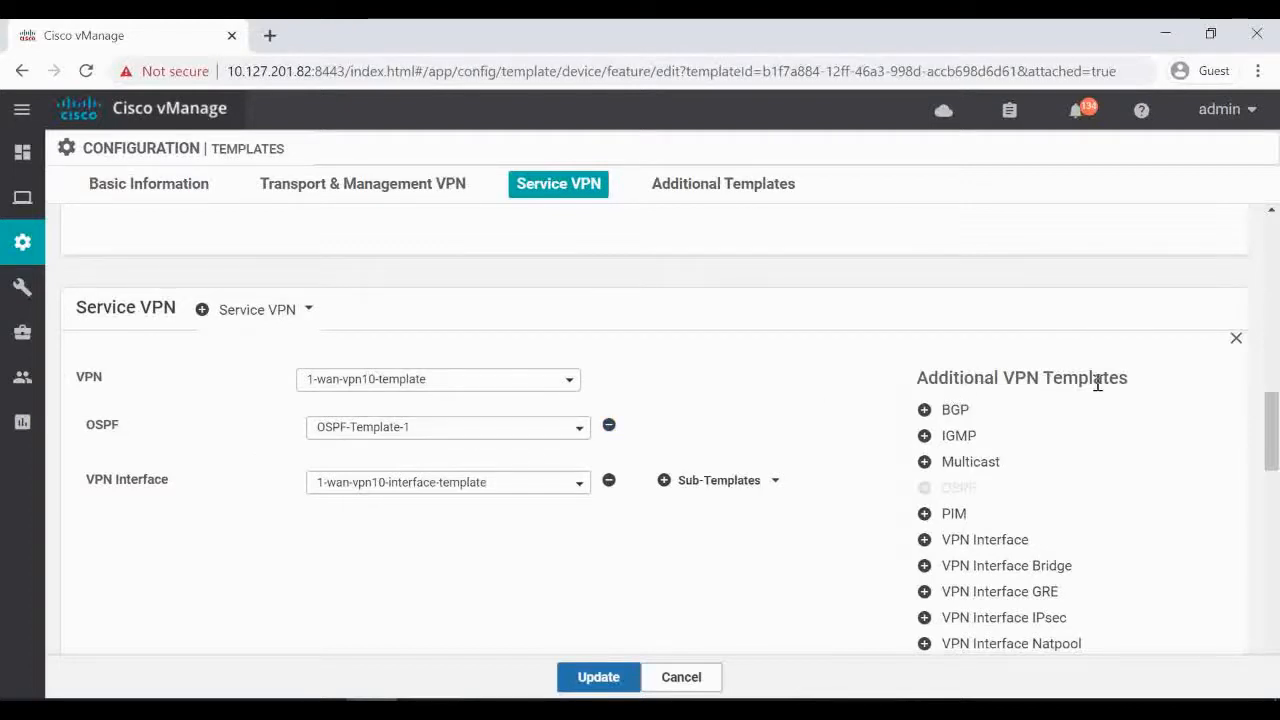
left_click(924, 408)
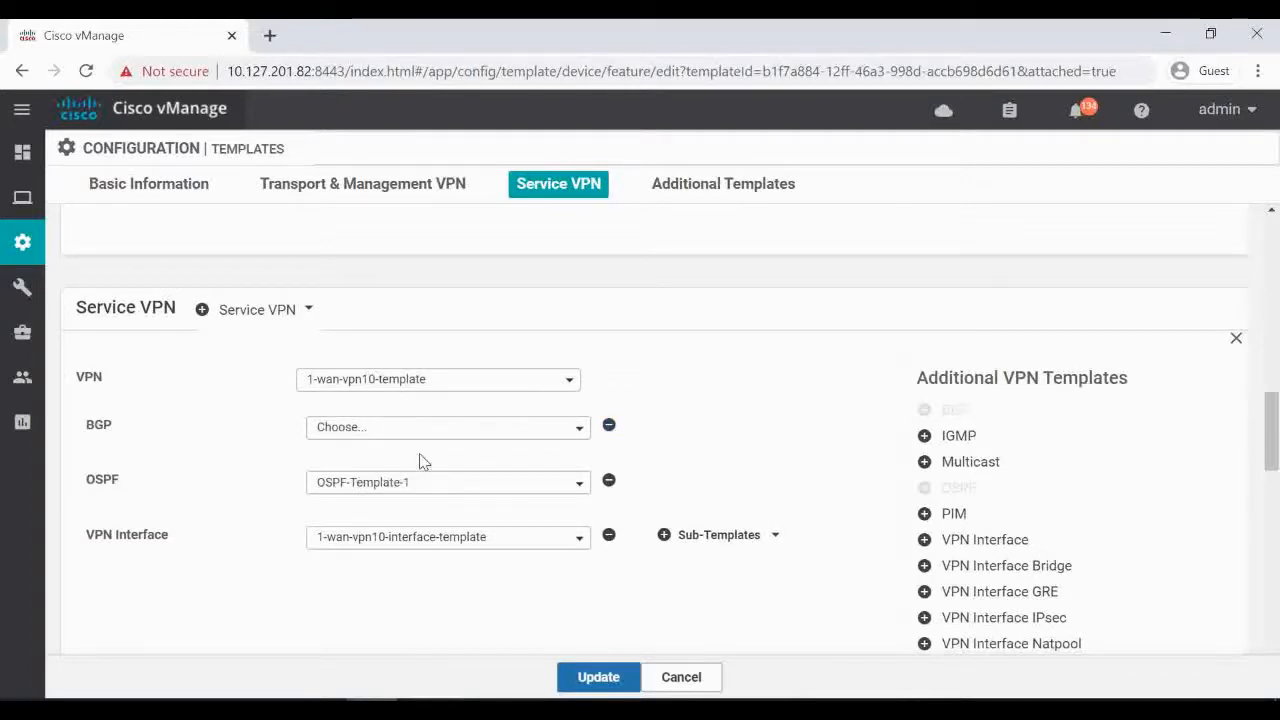
mouse_move(460, 432)
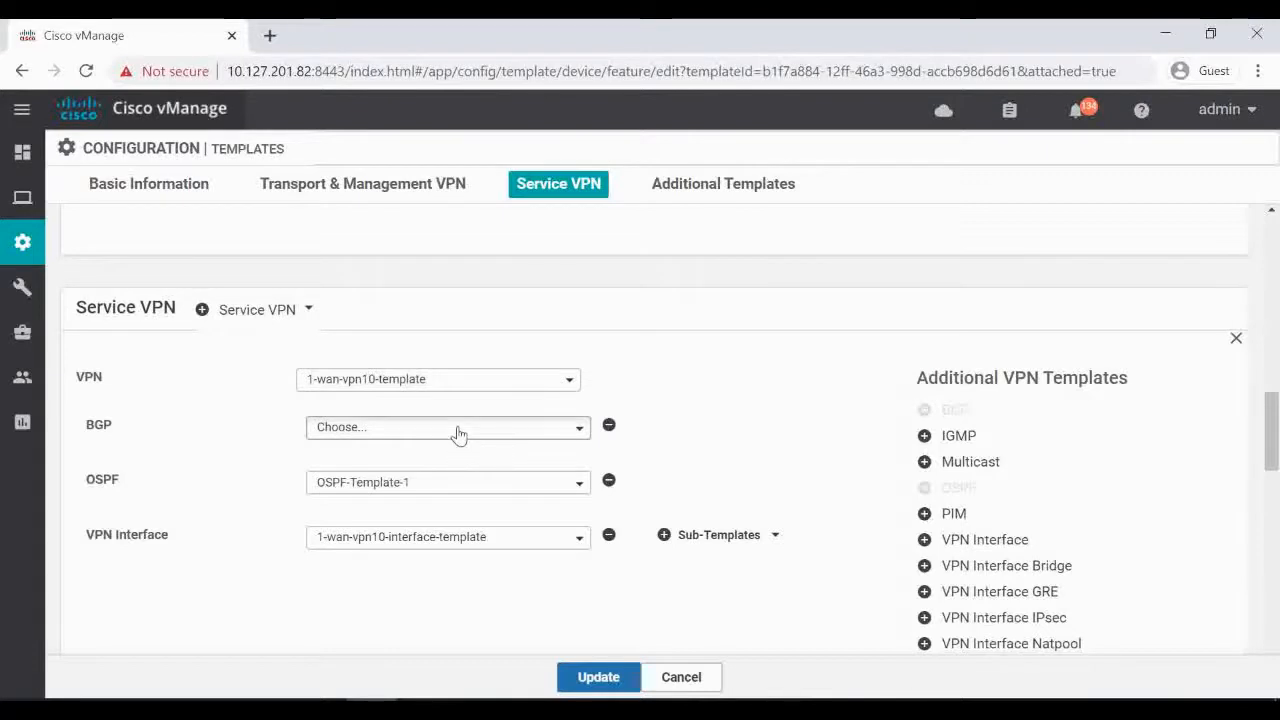
Select BGP-Template-1 as the BGP template and update the device template.
left_click(448, 428)
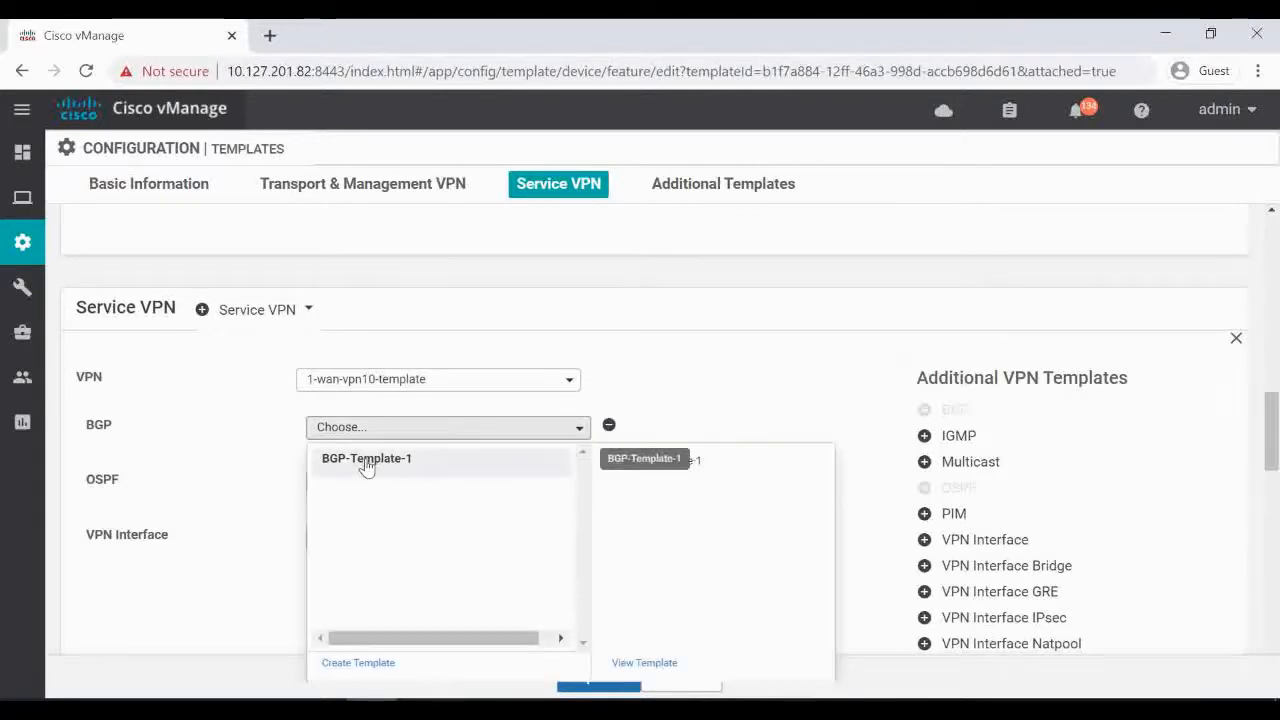
left_click(366, 458)
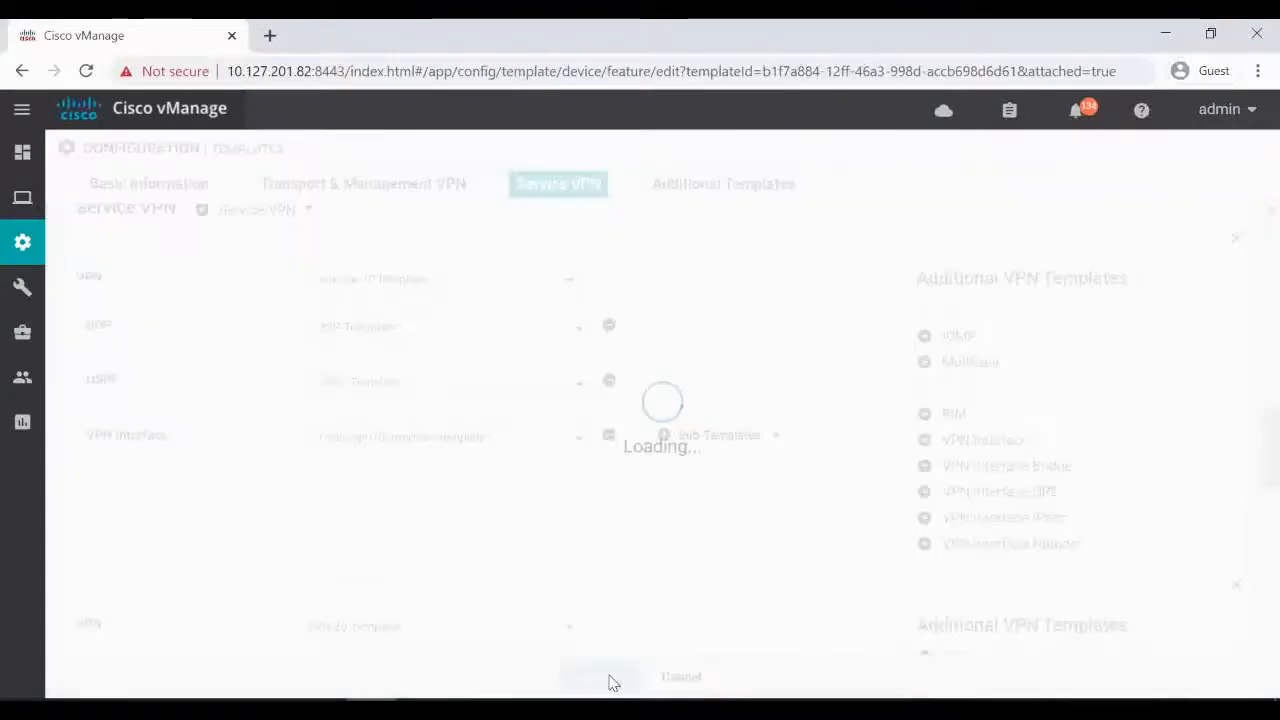
left_click(592, 676)
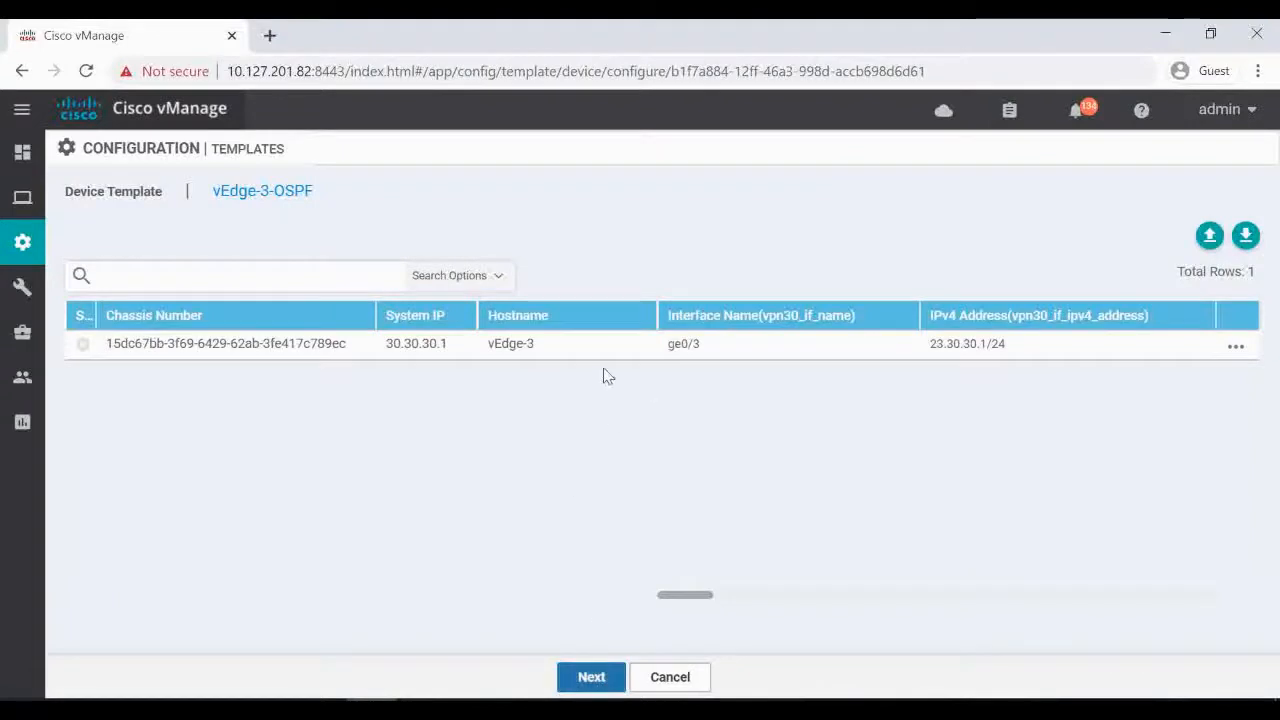
mouse_move(1220, 360)
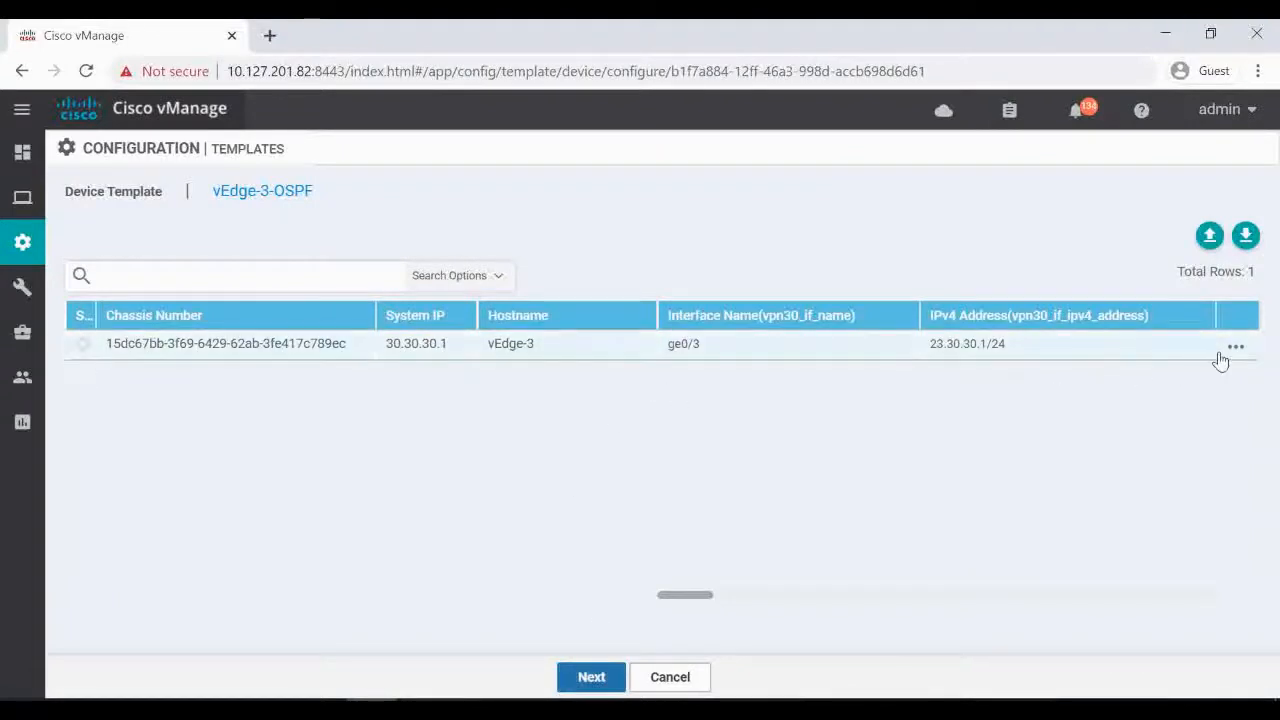
mouse_move(1236, 352)
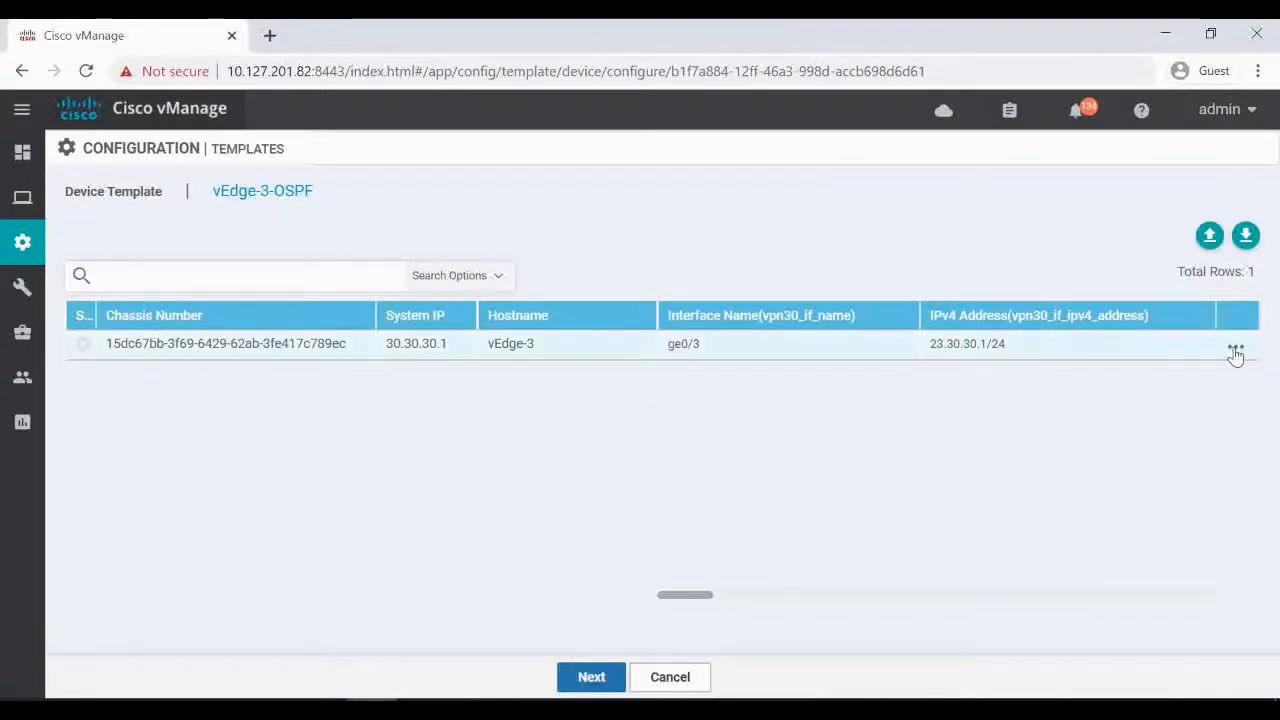
Edit vEdge-3's device template variables and reach the blank BGP fields.
left_click(1236, 348)
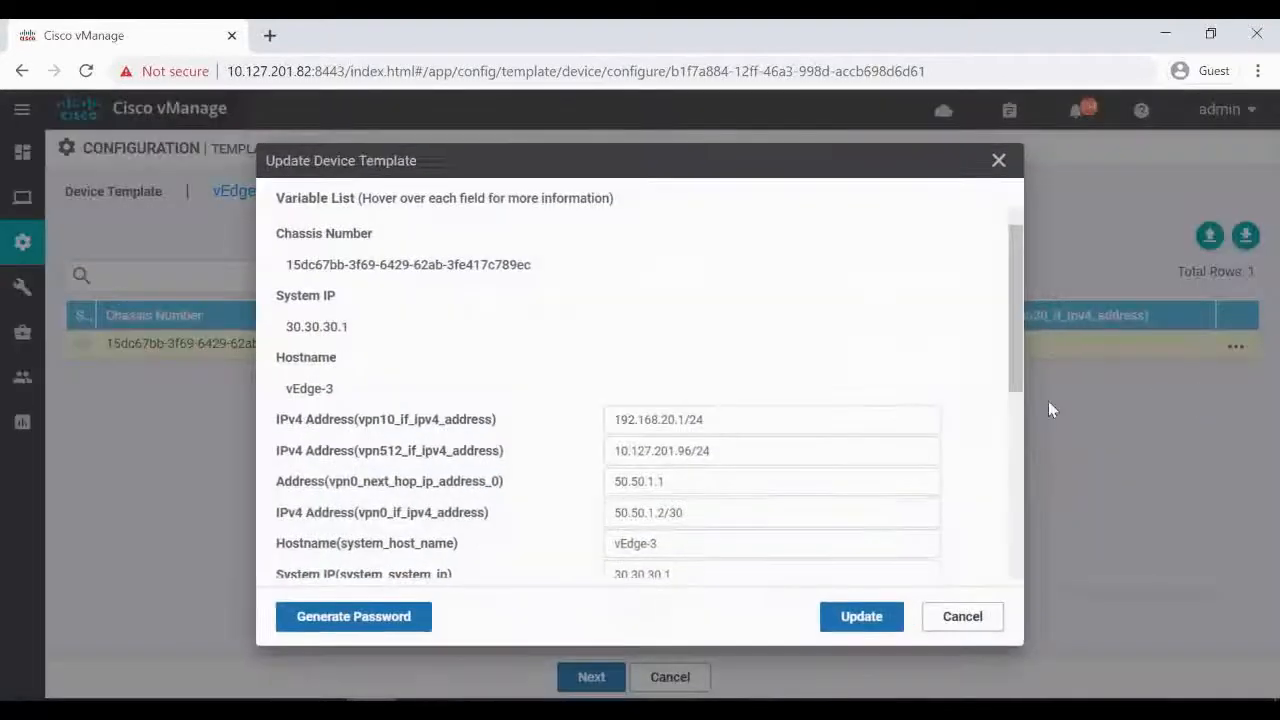
scroll("down", 3)
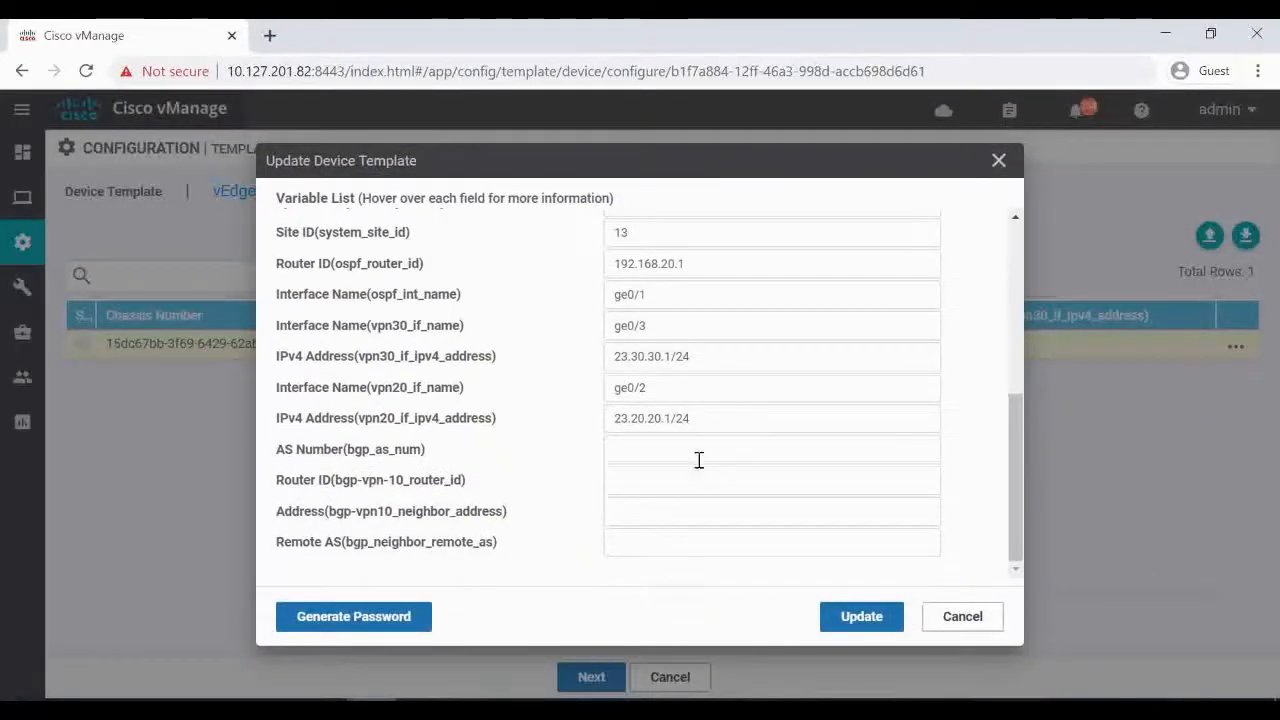
left_click(772, 448)
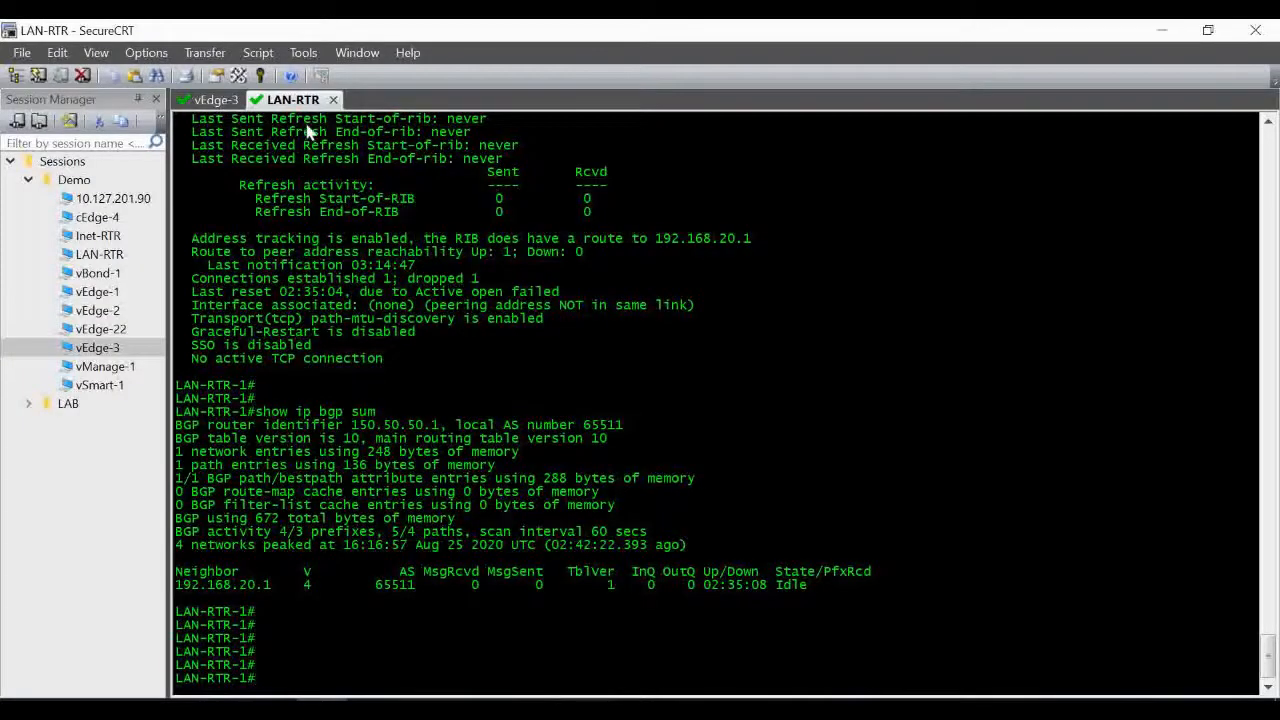
mouse_move(404, 604)
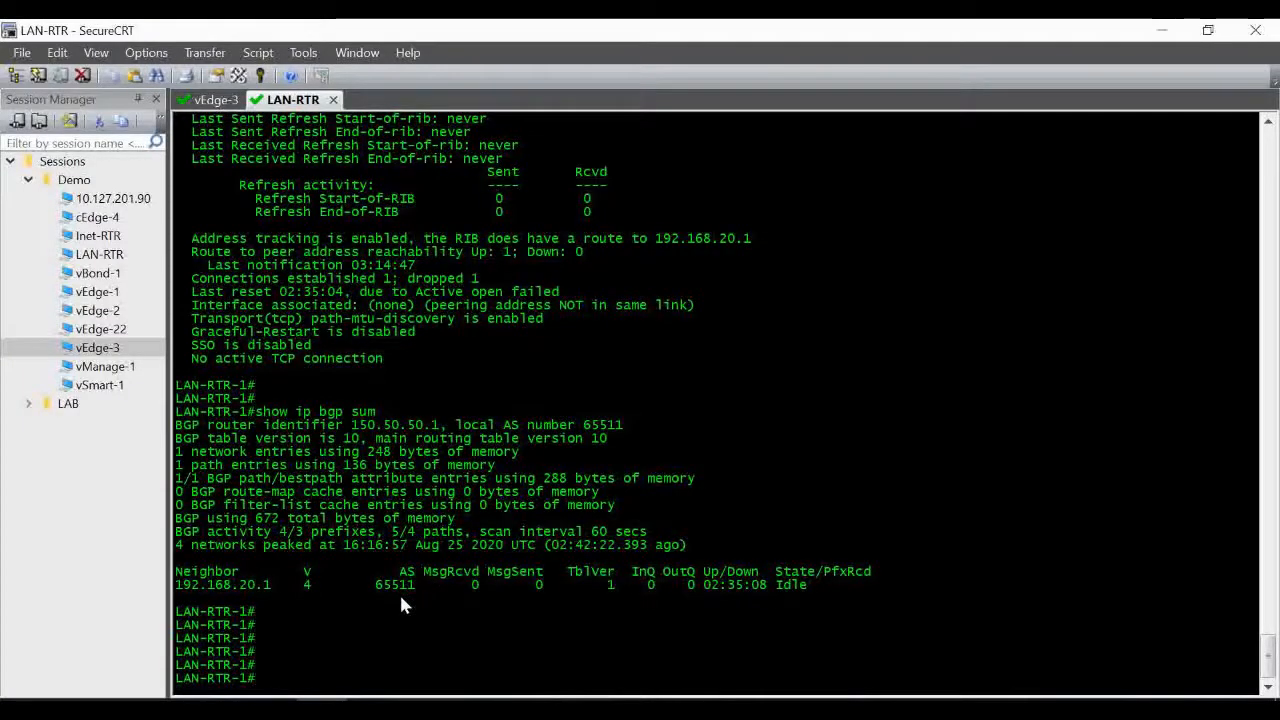
On LAN-RTR run 'show run partition router bgp 65511' and 'show ip int bri'.
type("sh run partition router bgp")
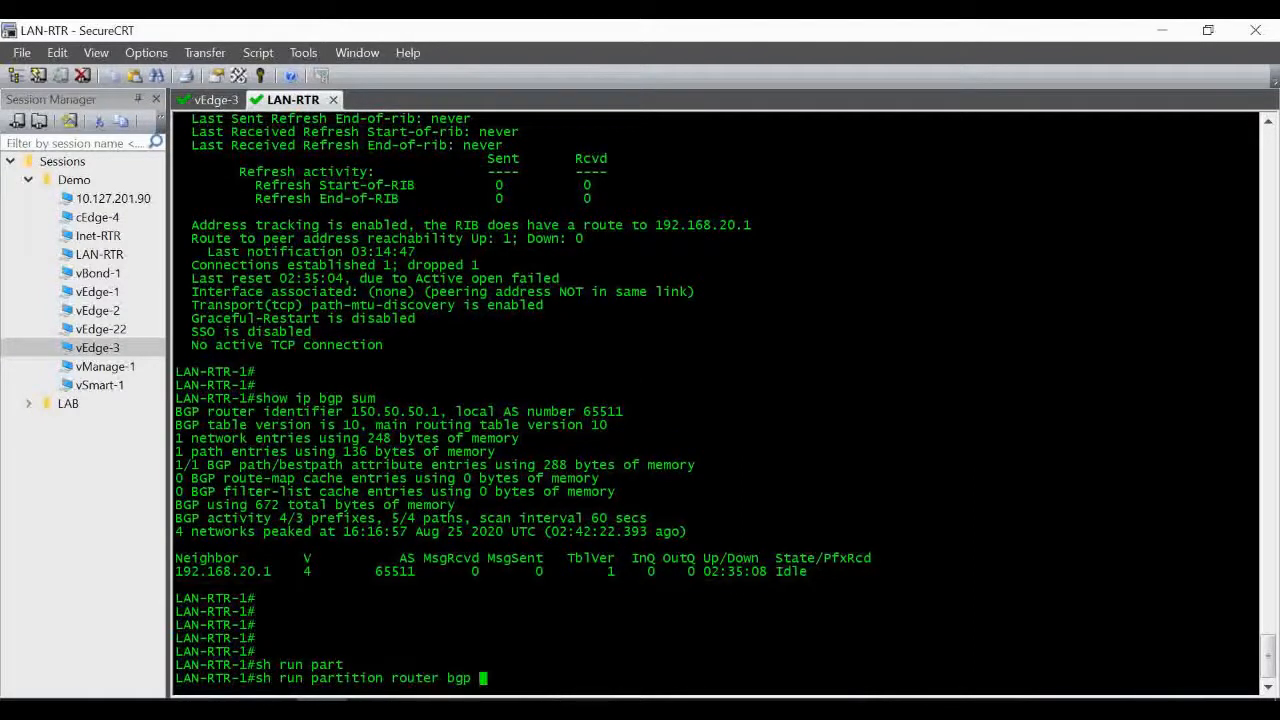
type("65")
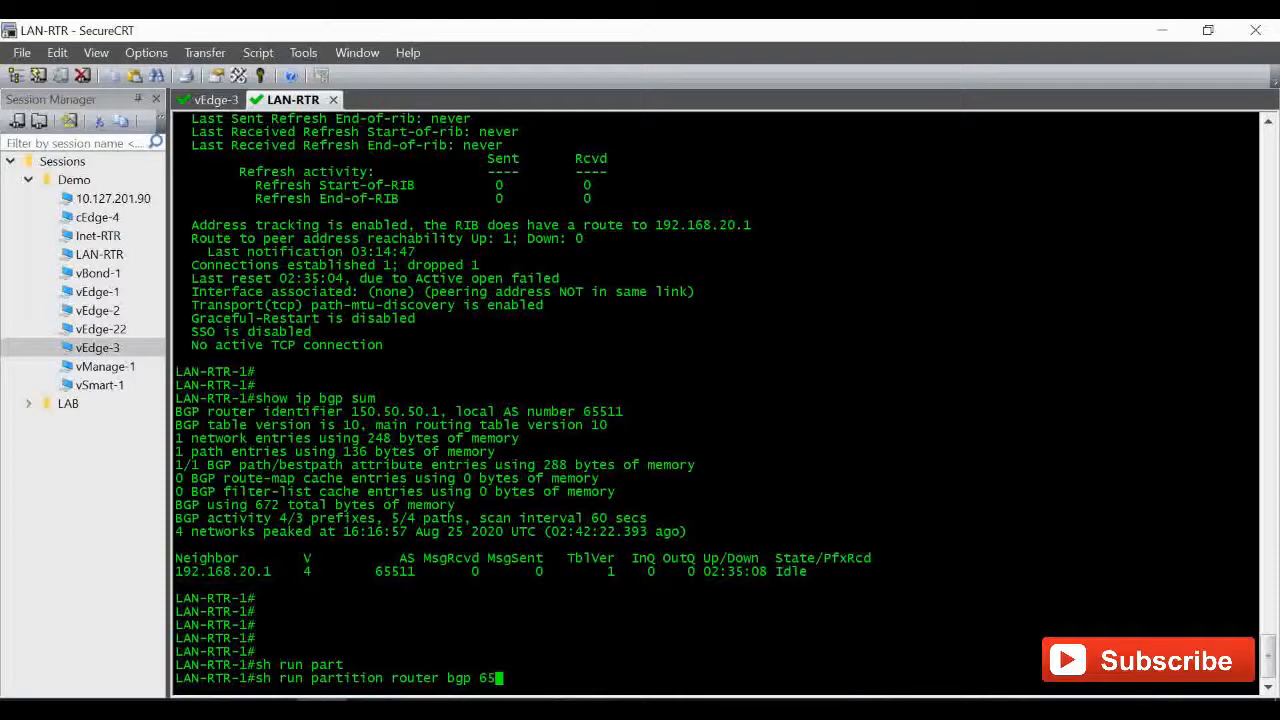
key("Return")
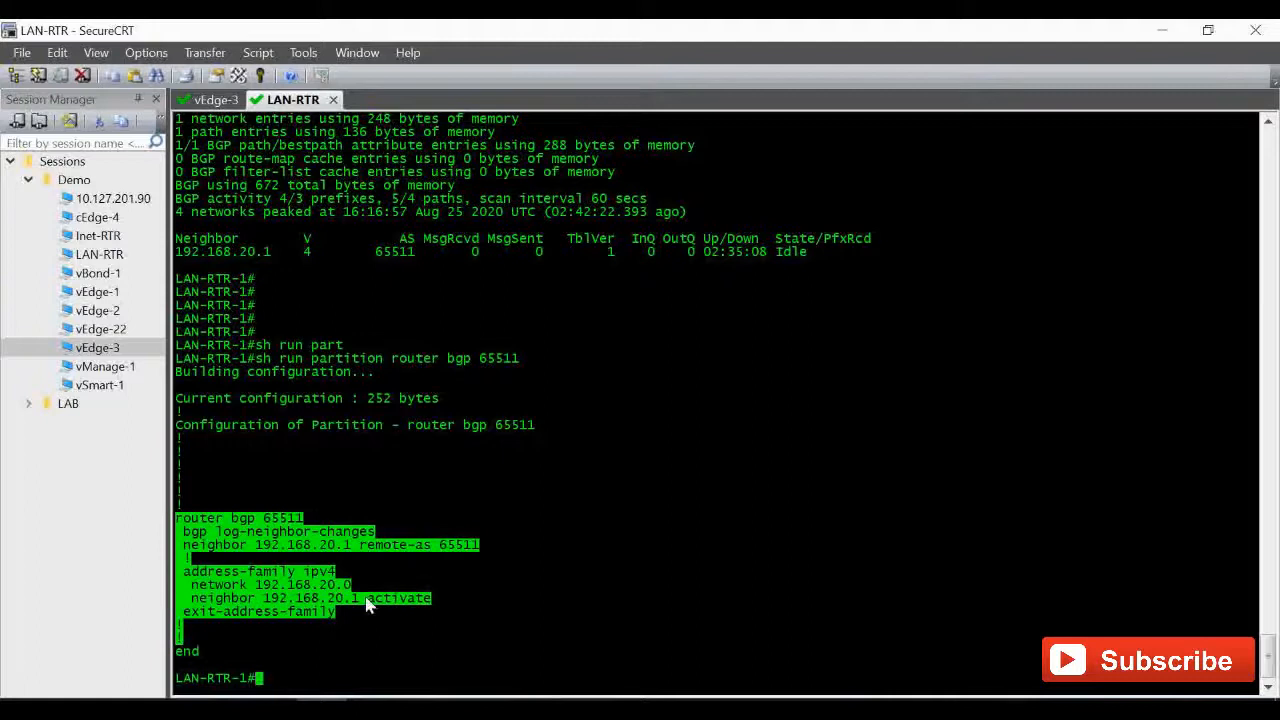
type("show ip int bri")
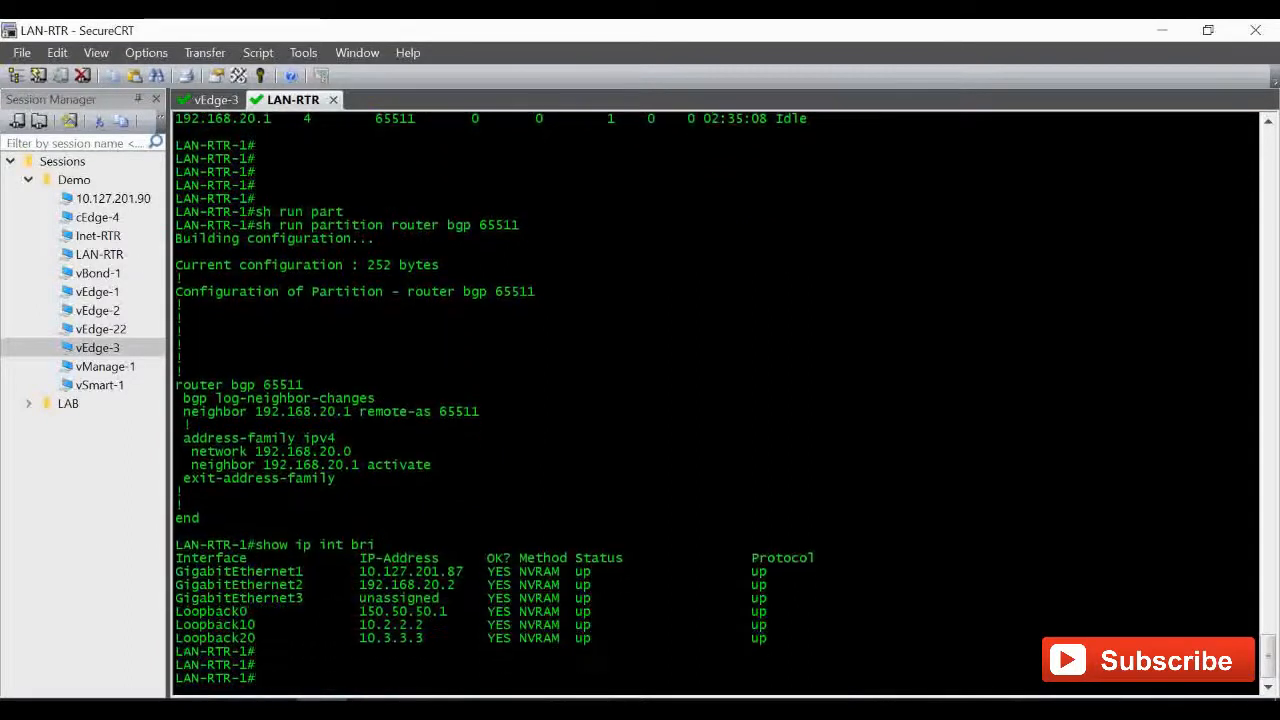
mouse_move(384, 598)
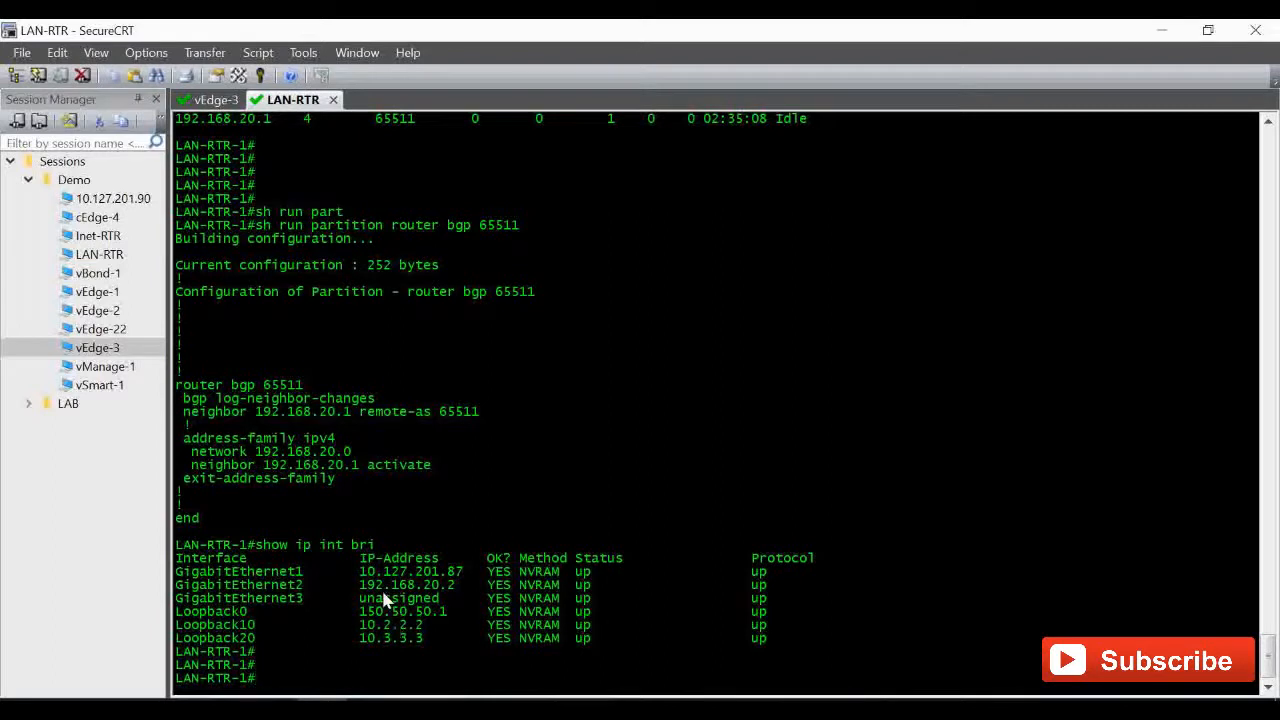
double_click(406, 584)
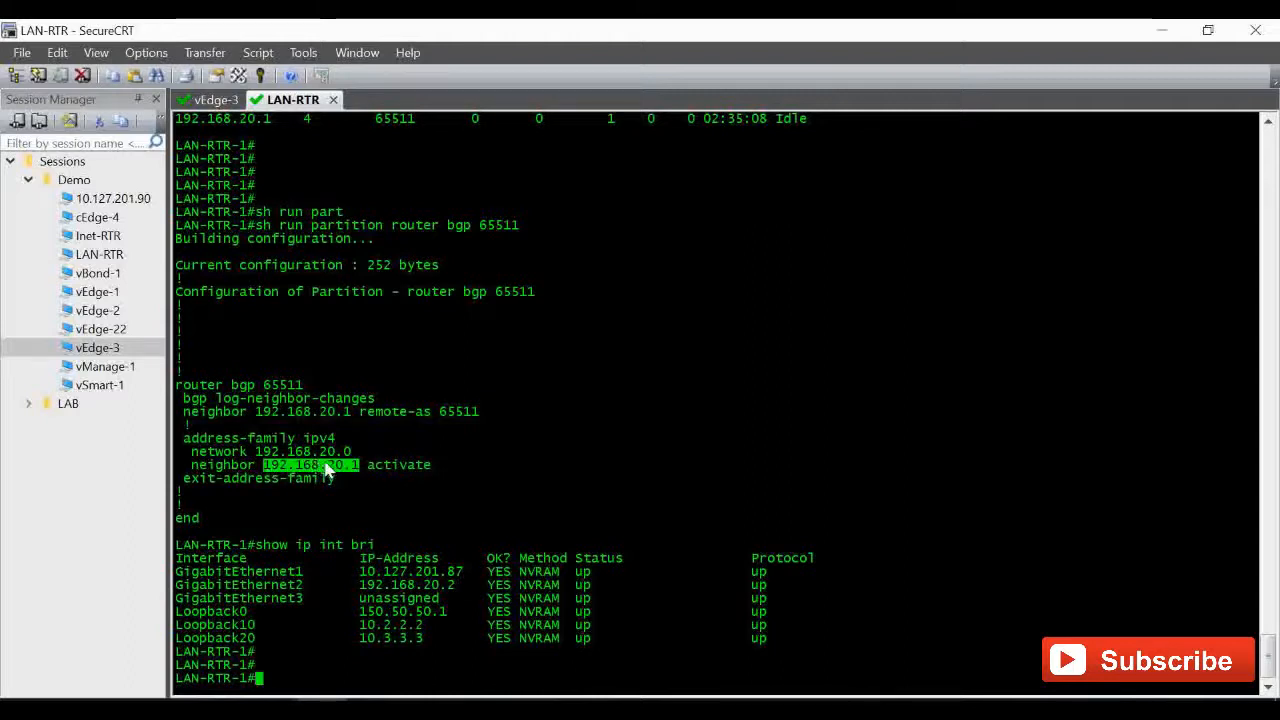
mouse_move(364, 604)
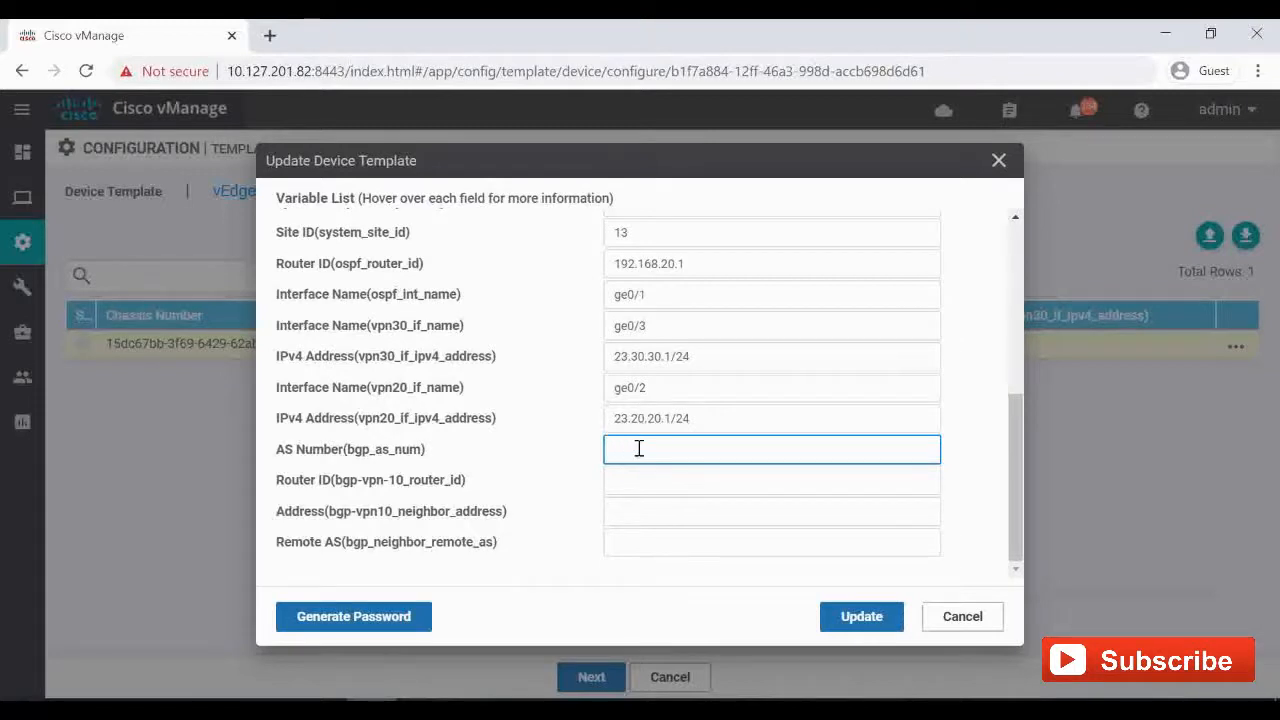
Enter AS number 65511 and paste neighbor address 192.168.20.2 for vEdge-3.
type("65511")
left_click(772, 480)
type("192.168.20.1")
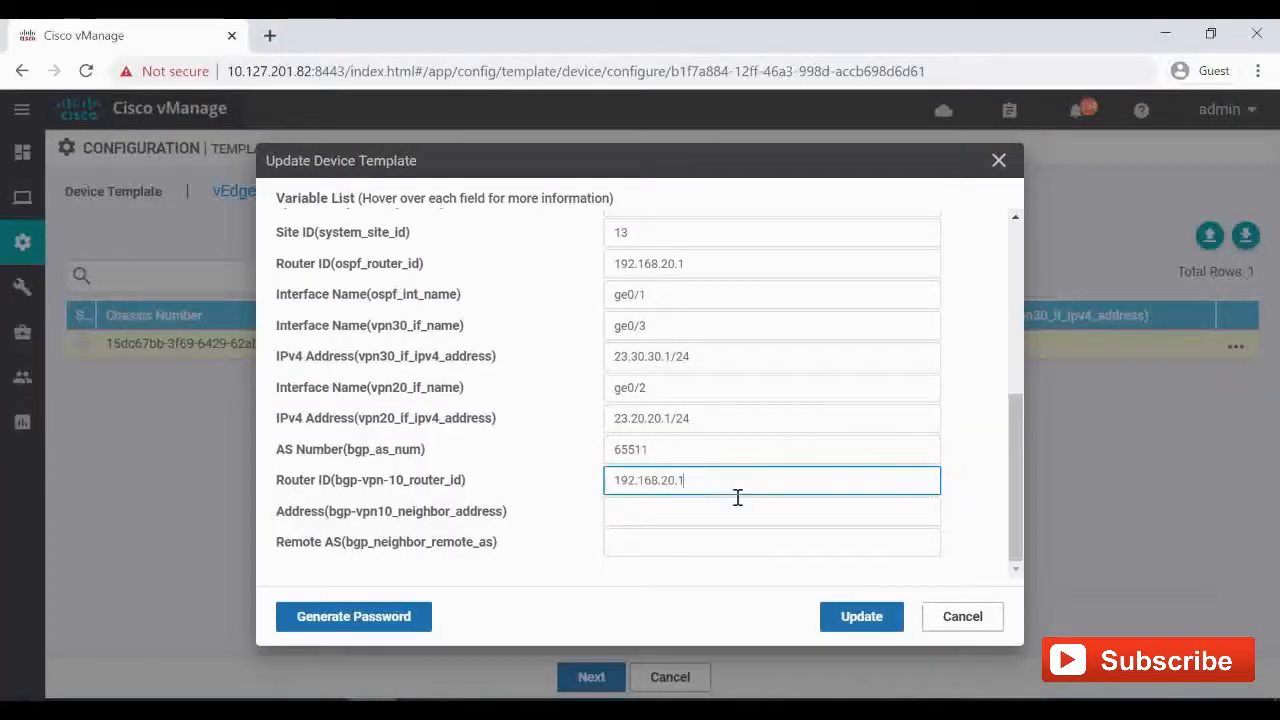
mouse_move(696, 504)
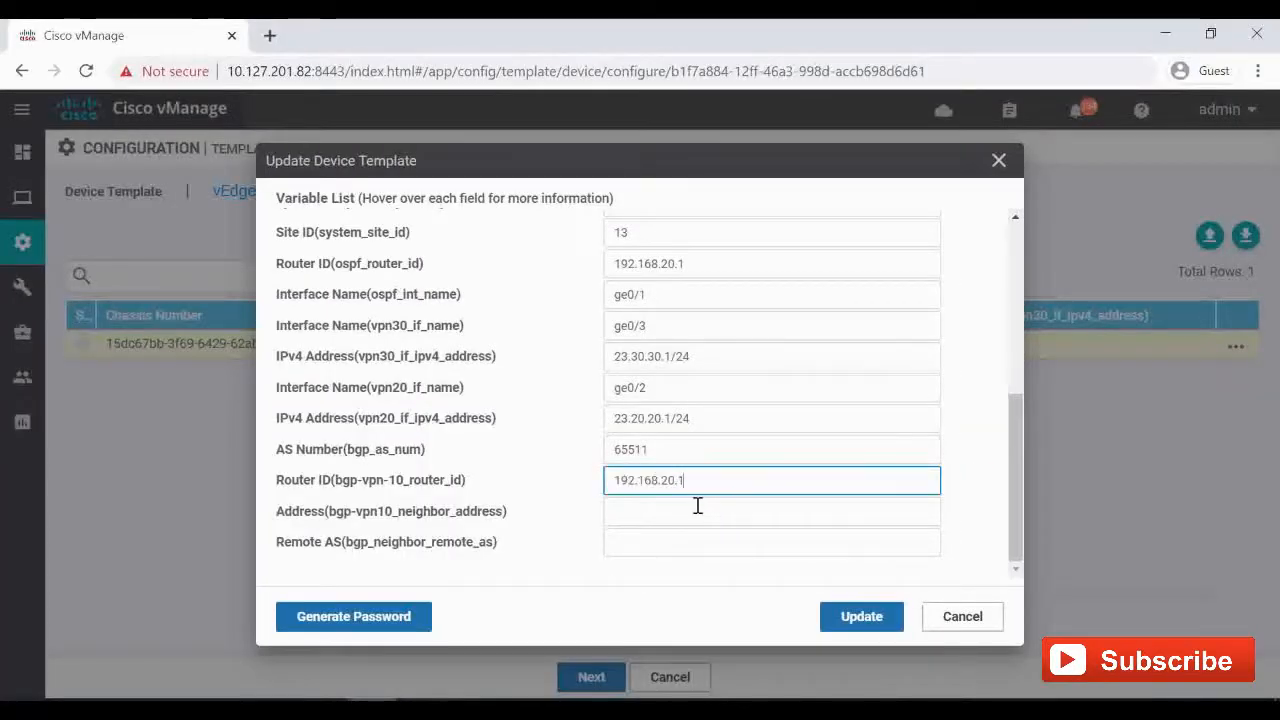
mouse_move(656, 512)
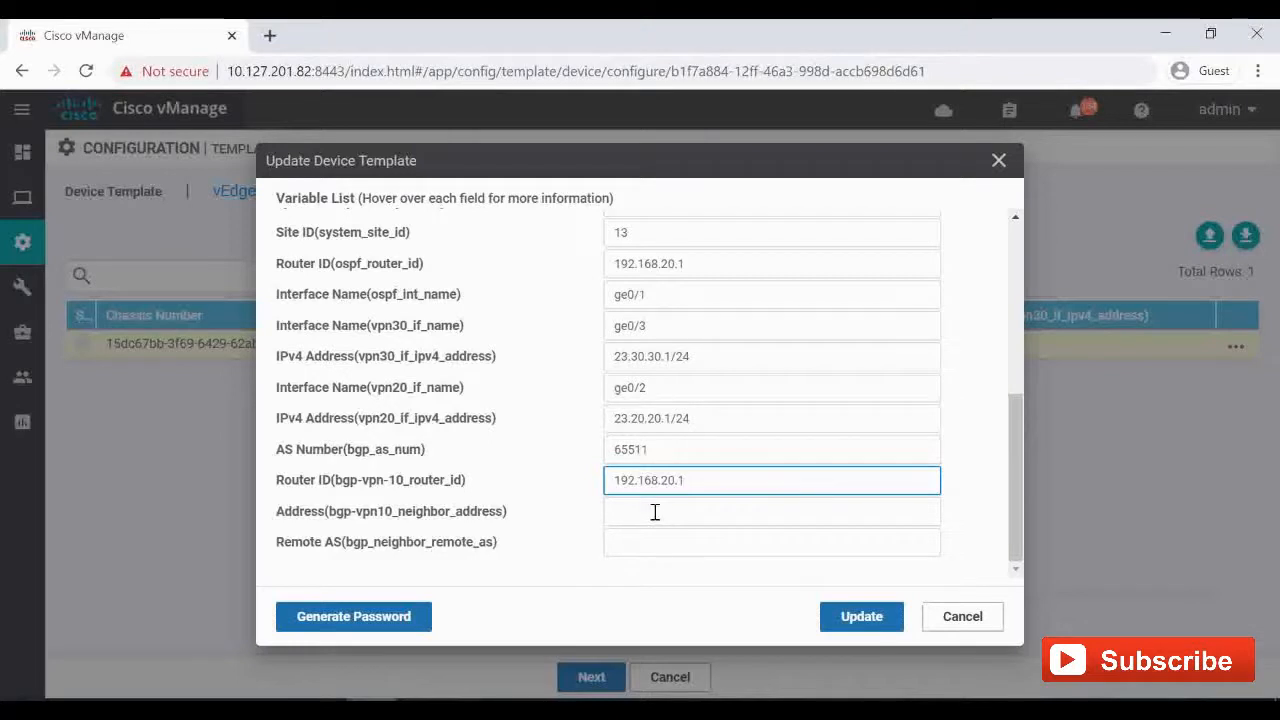
mouse_move(368, 528)
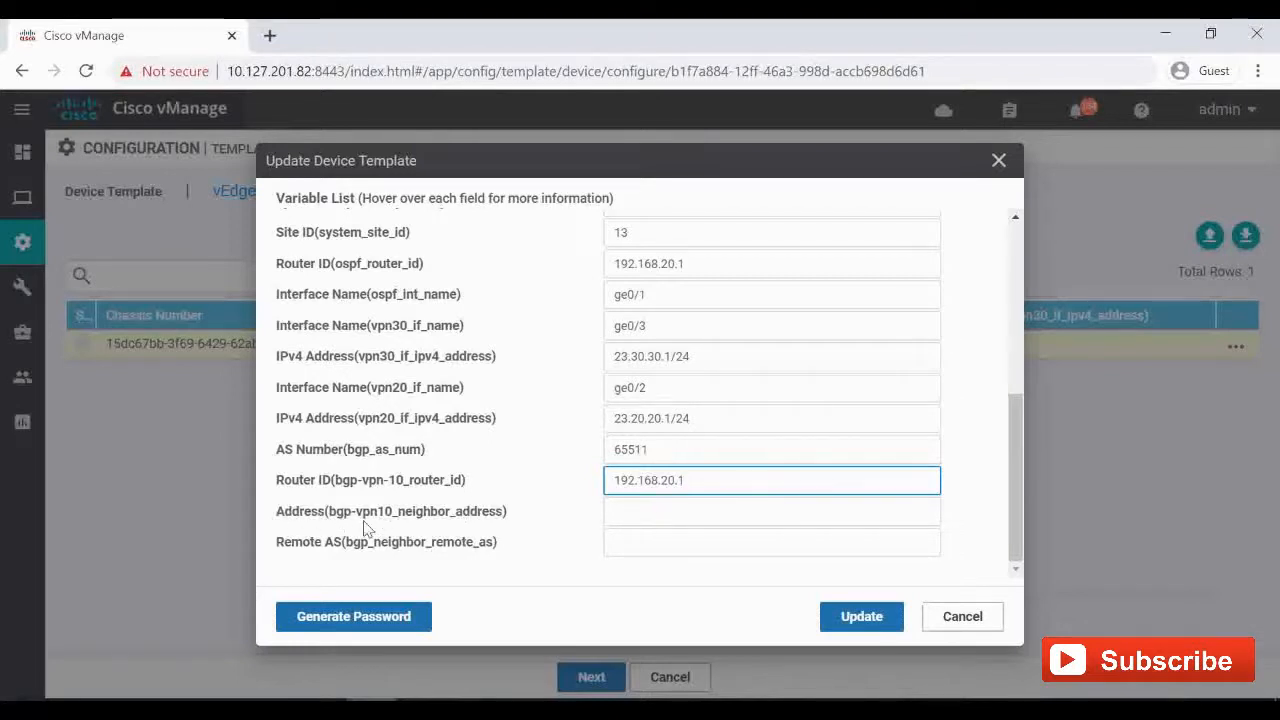
left_click(772, 512)
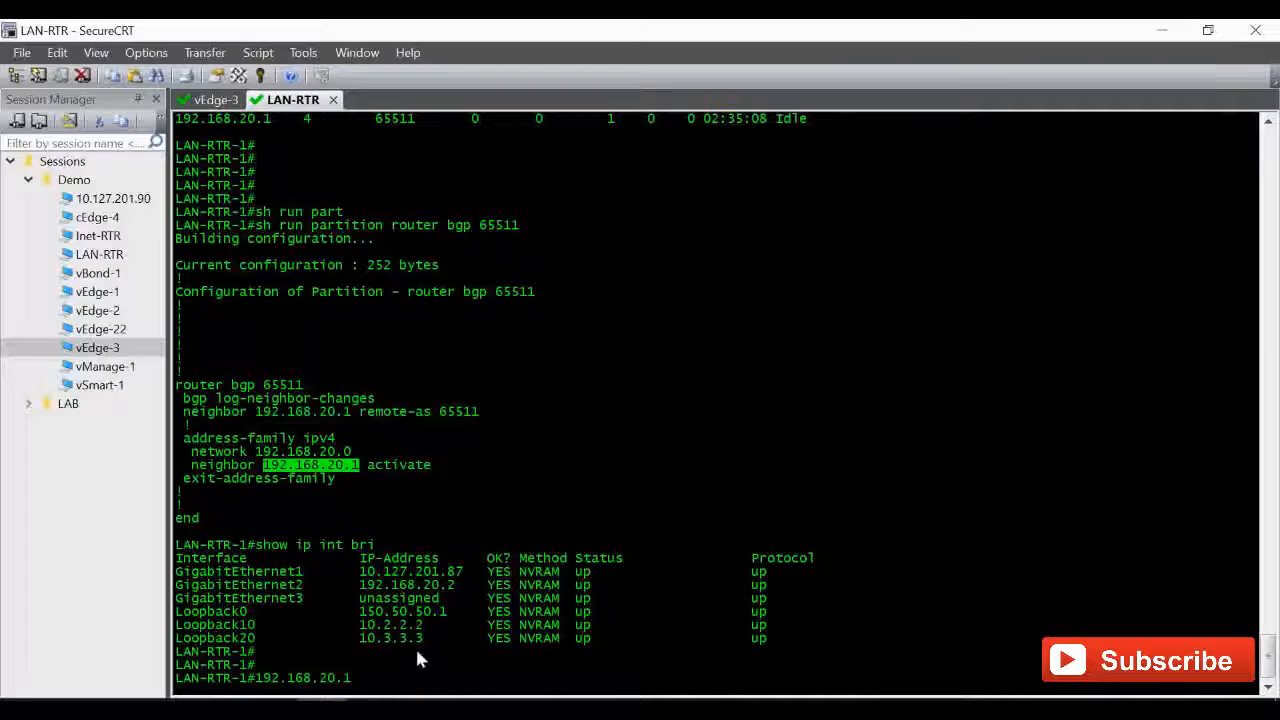
mouse_move(444, 592)
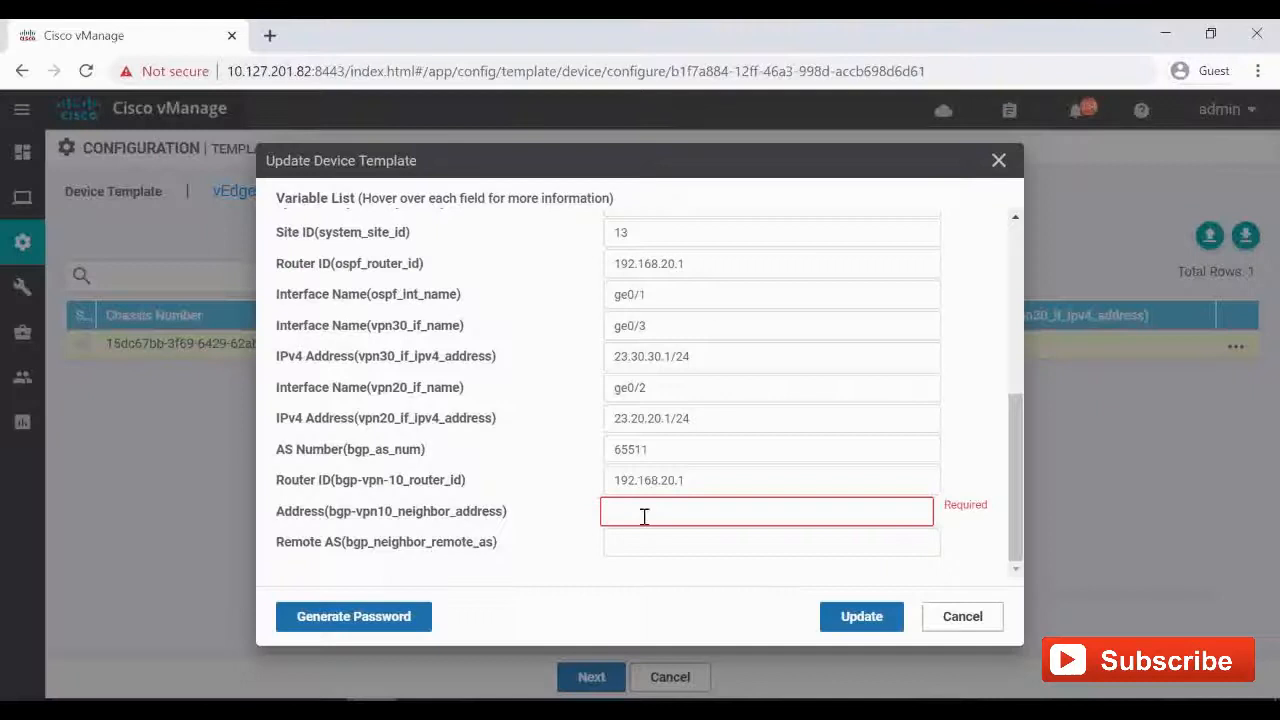
right_click(644, 512)
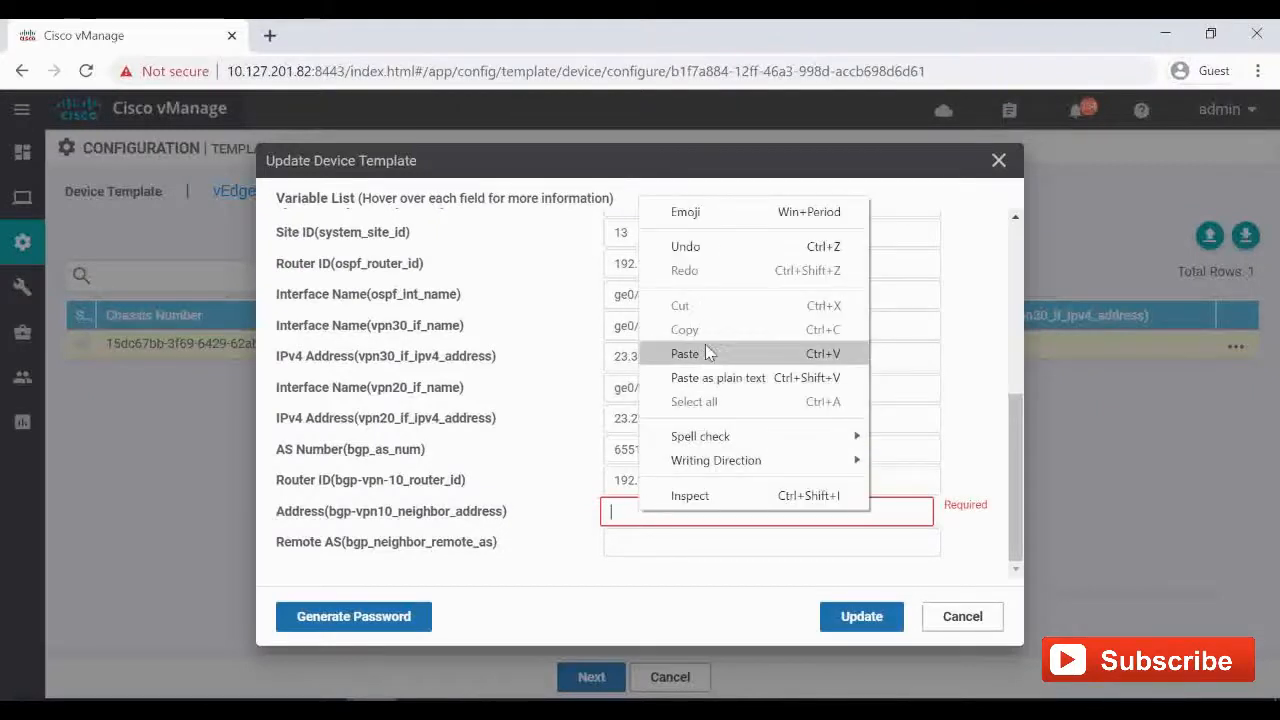
left_click(684, 352)
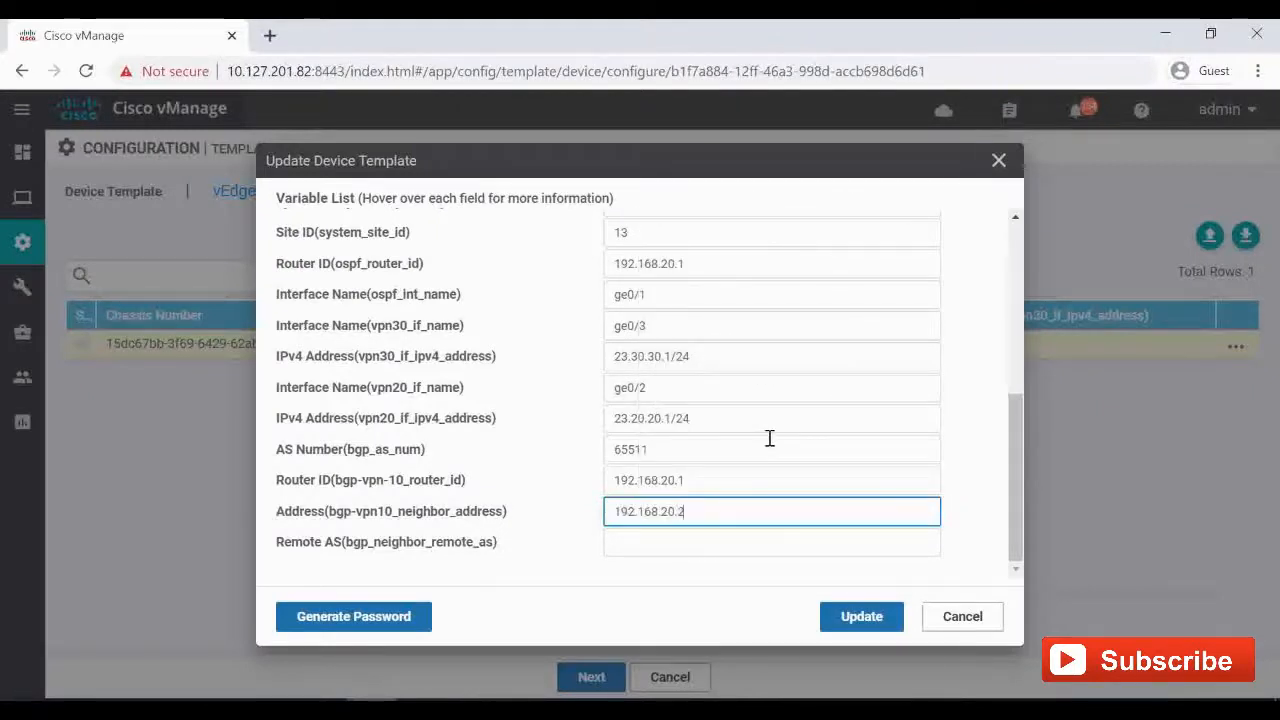
mouse_move(764, 506)
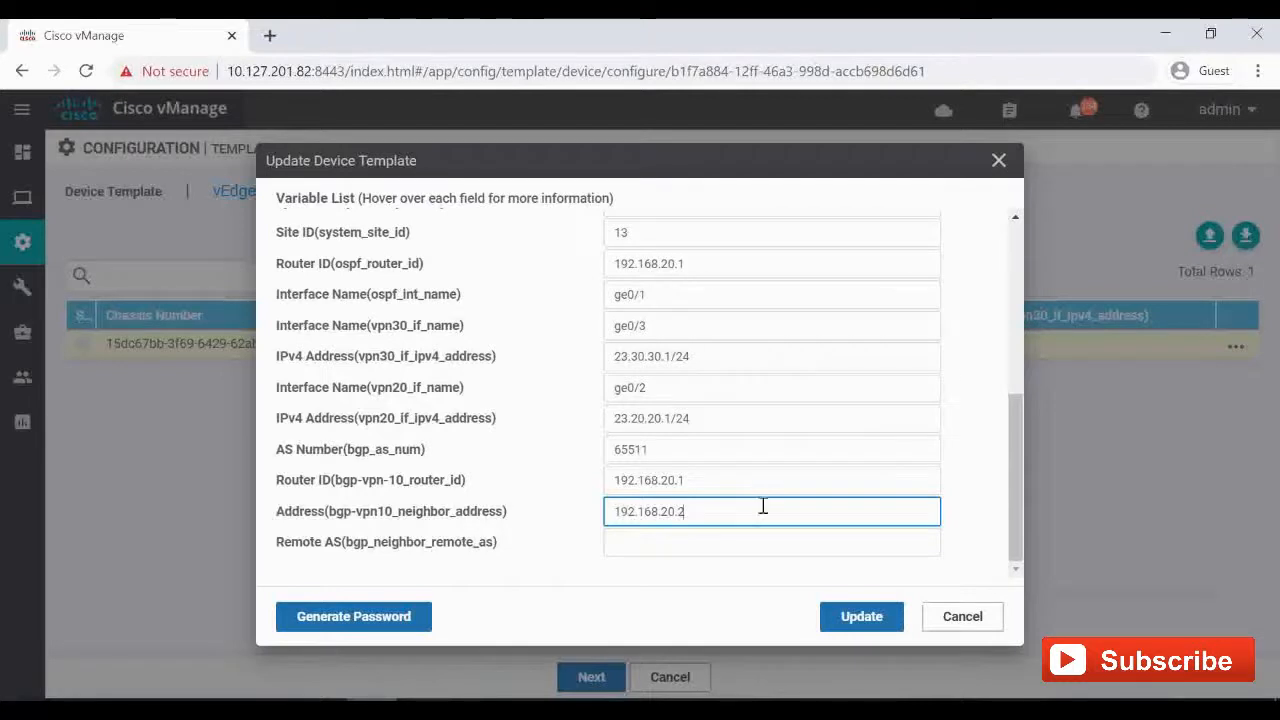
mouse_move(708, 488)
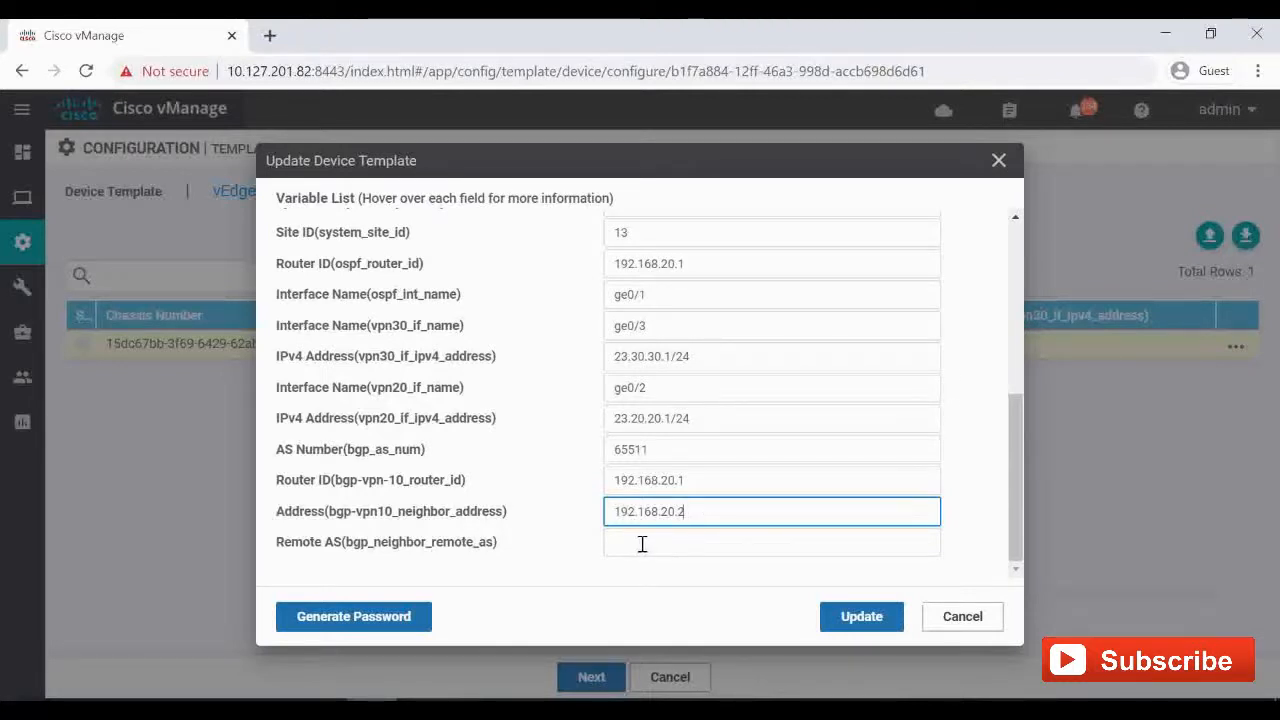
Set remote AS 65511, double-check the values and update vEdge-3's variables.
left_click(772, 540)
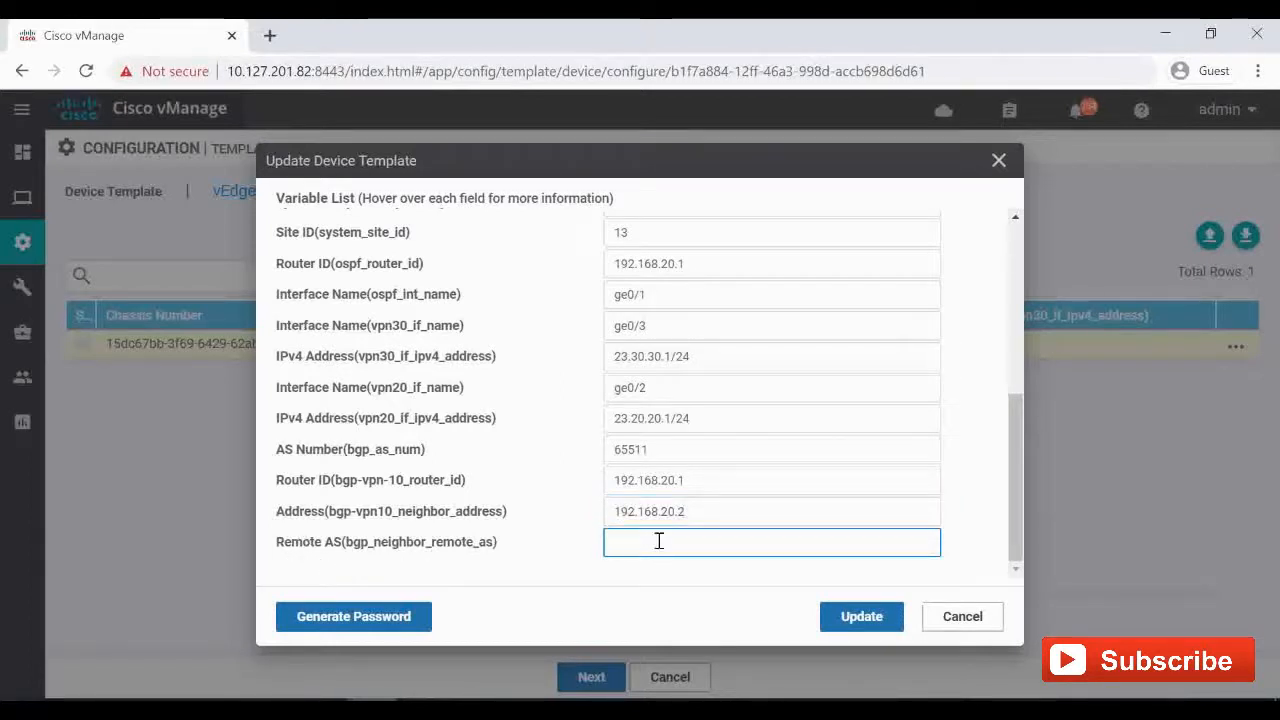
type("655")
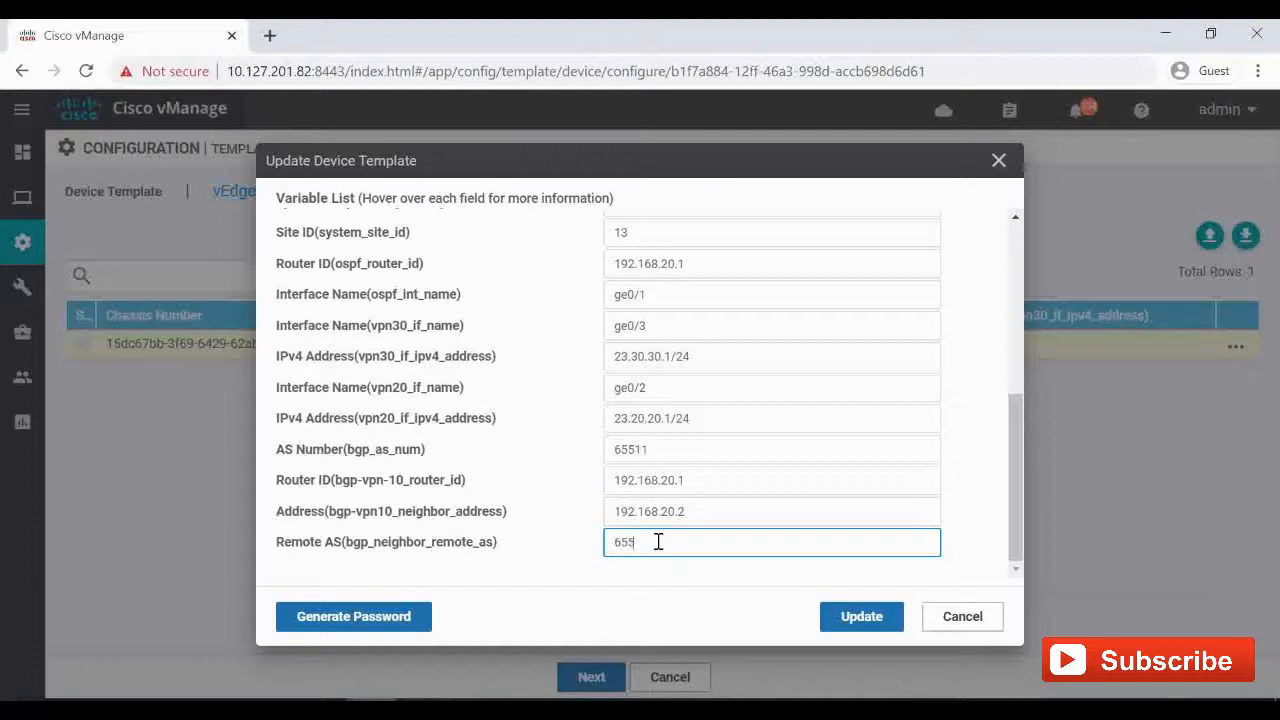
type("11")
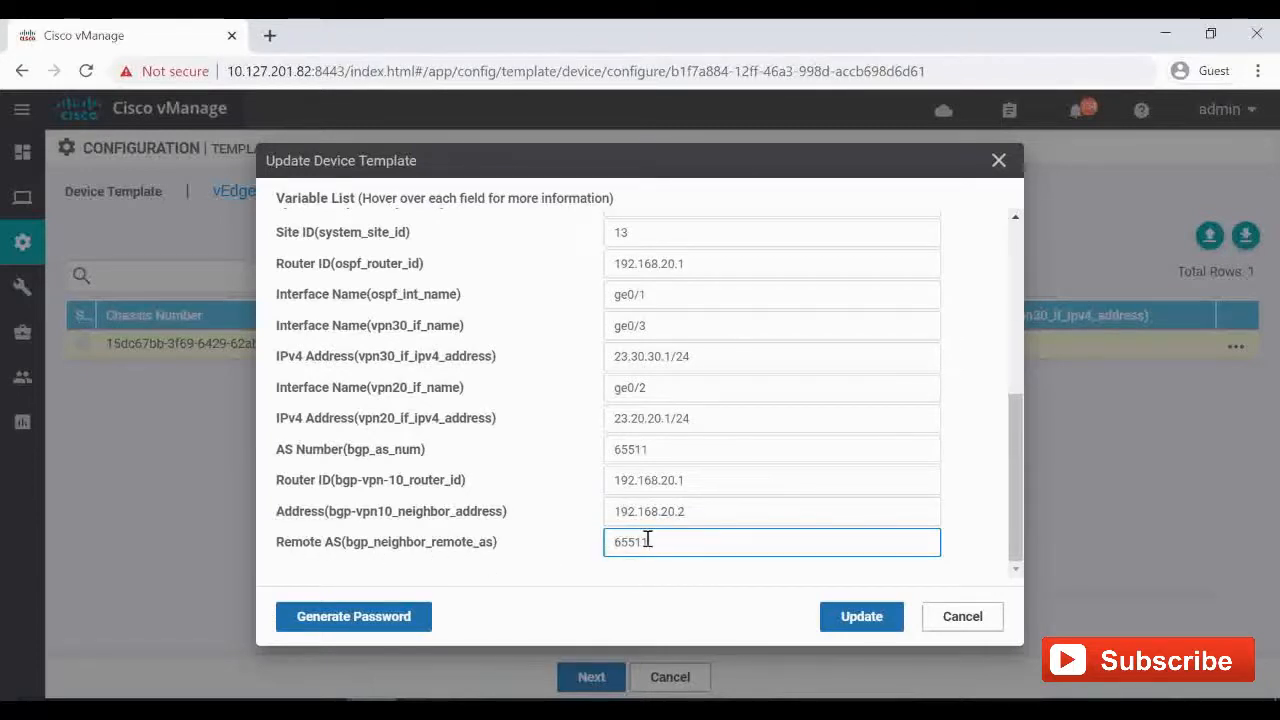
mouse_move(556, 568)
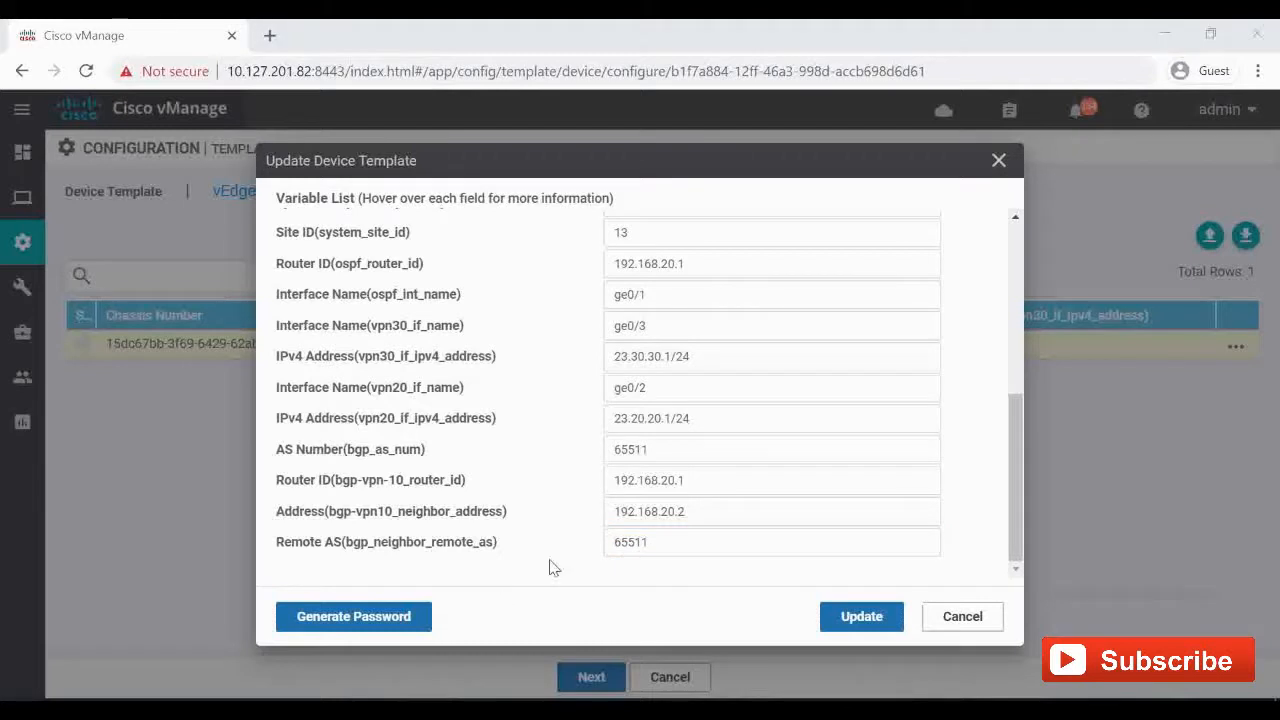
left_click(772, 448)
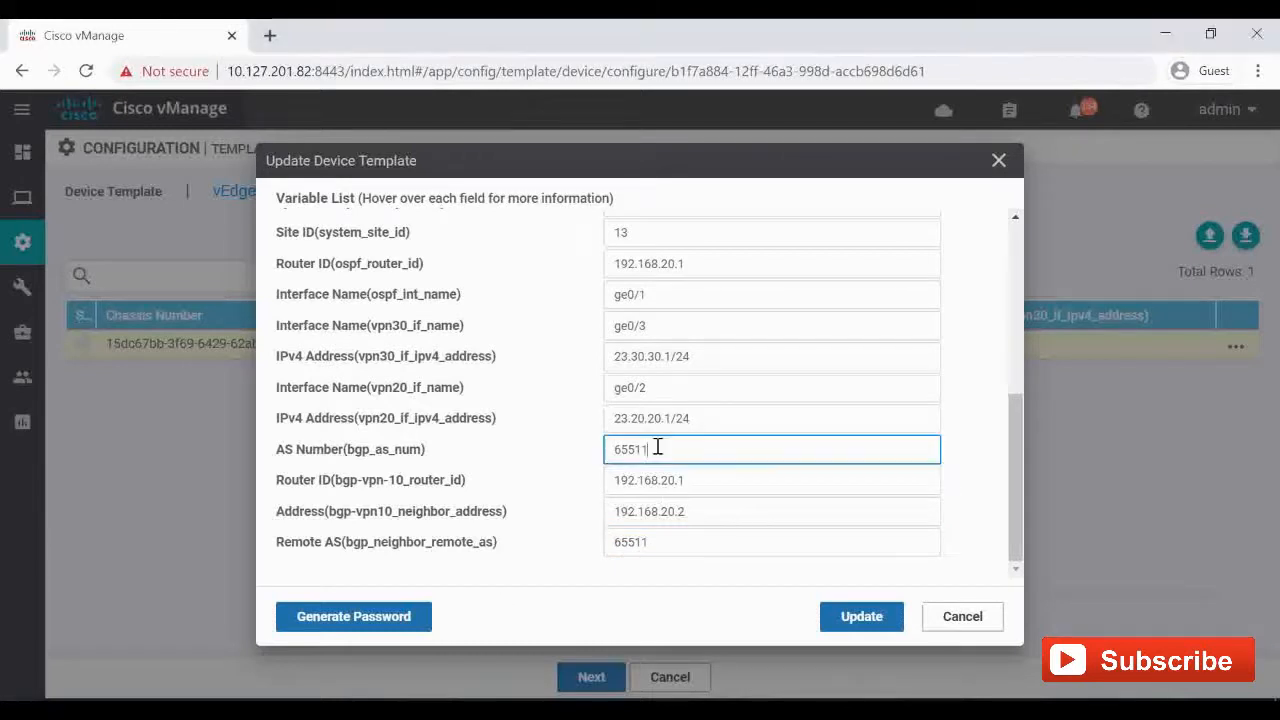
left_click(772, 480)
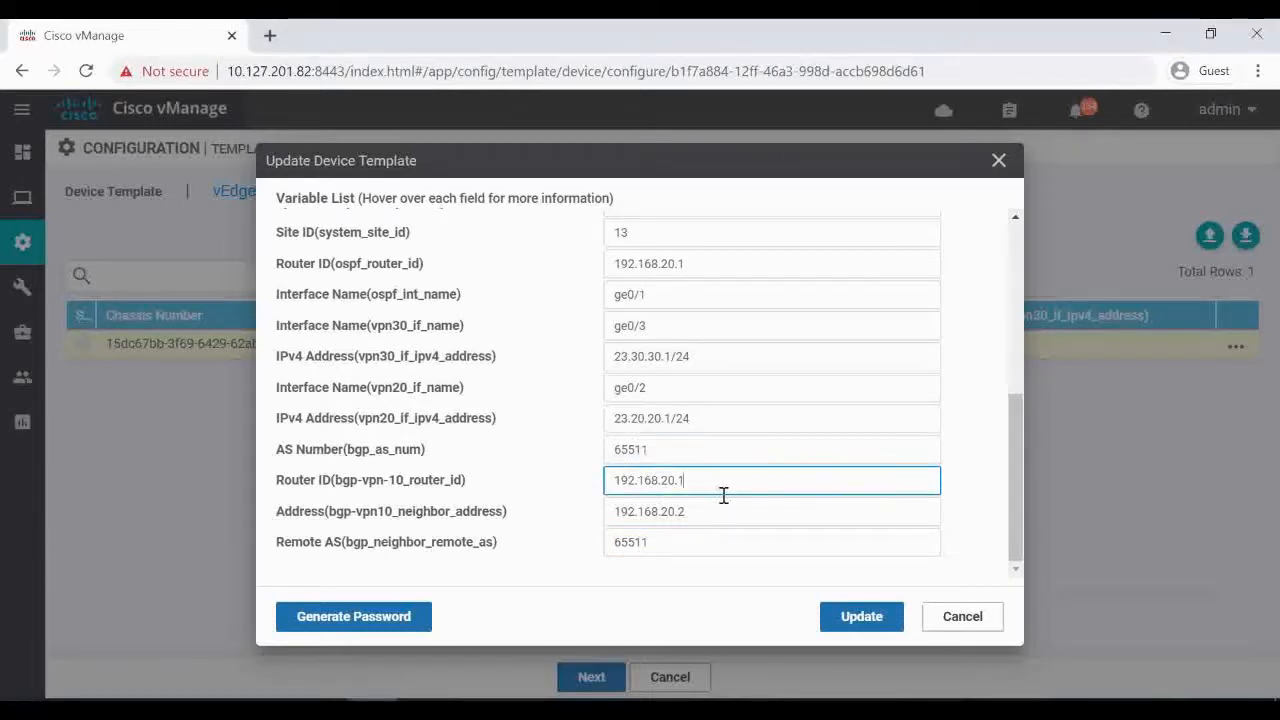
left_click(772, 542)
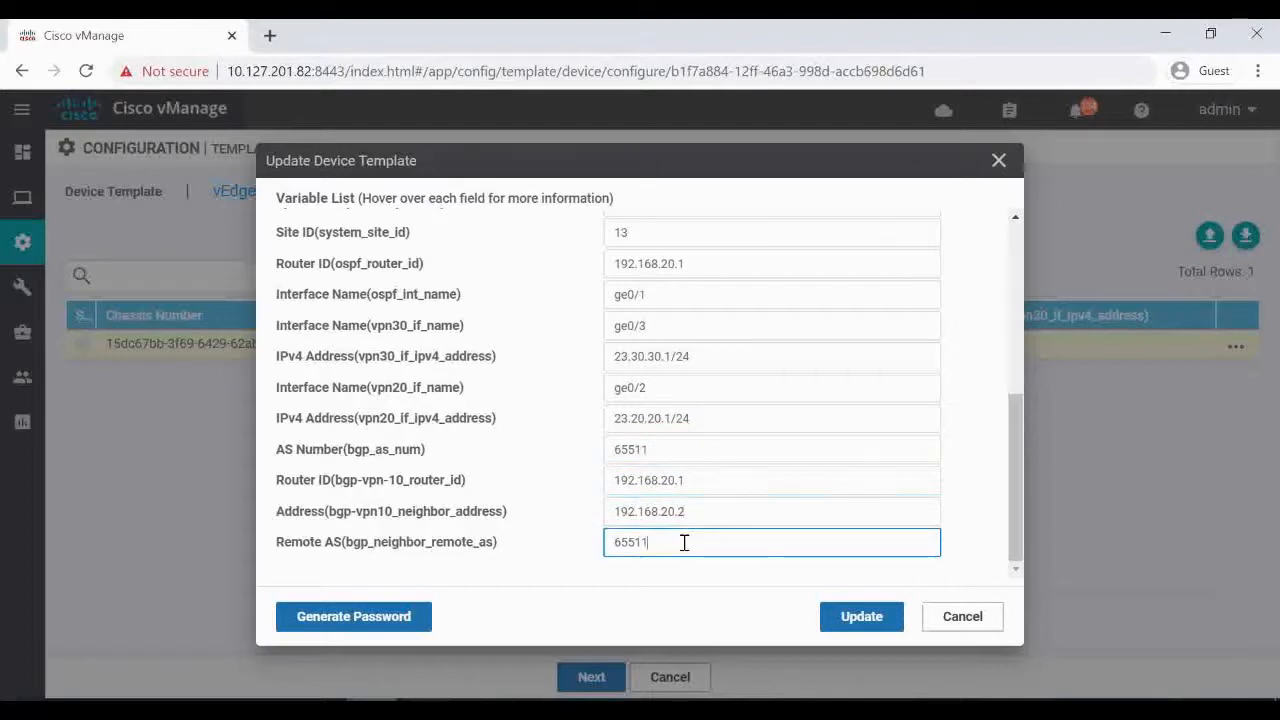
left_click(860, 616)
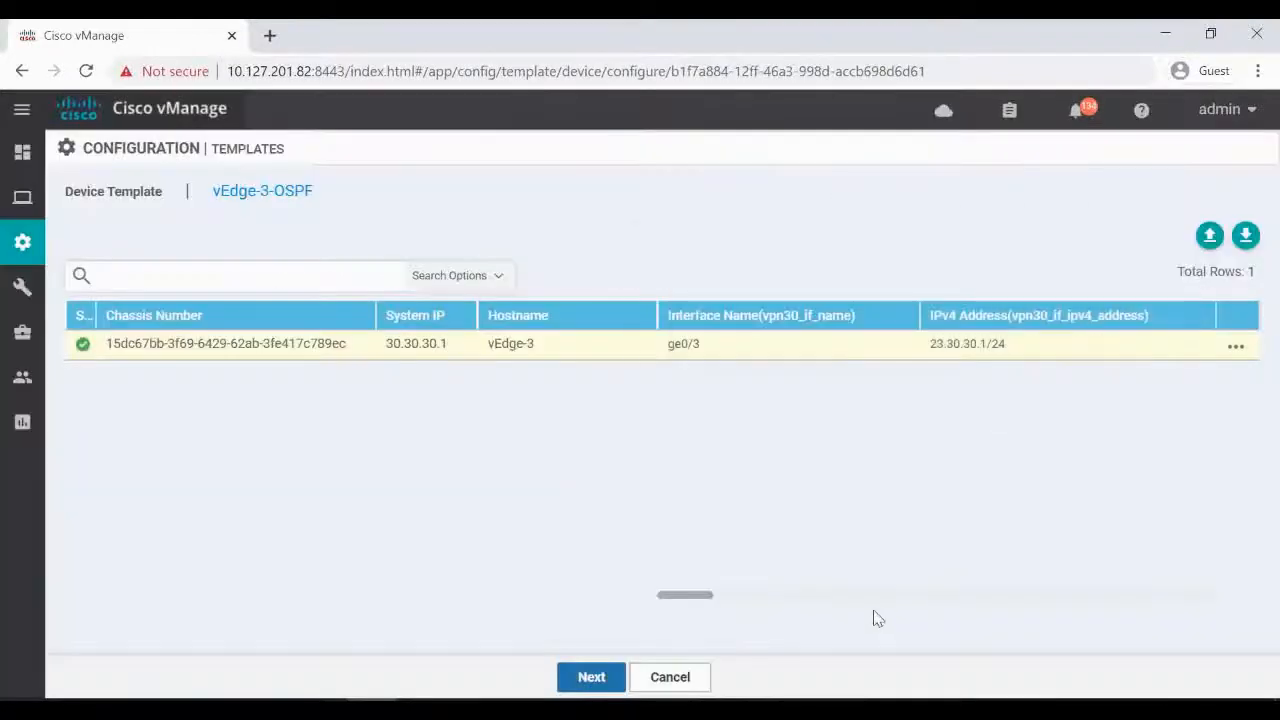
mouse_move(444, 428)
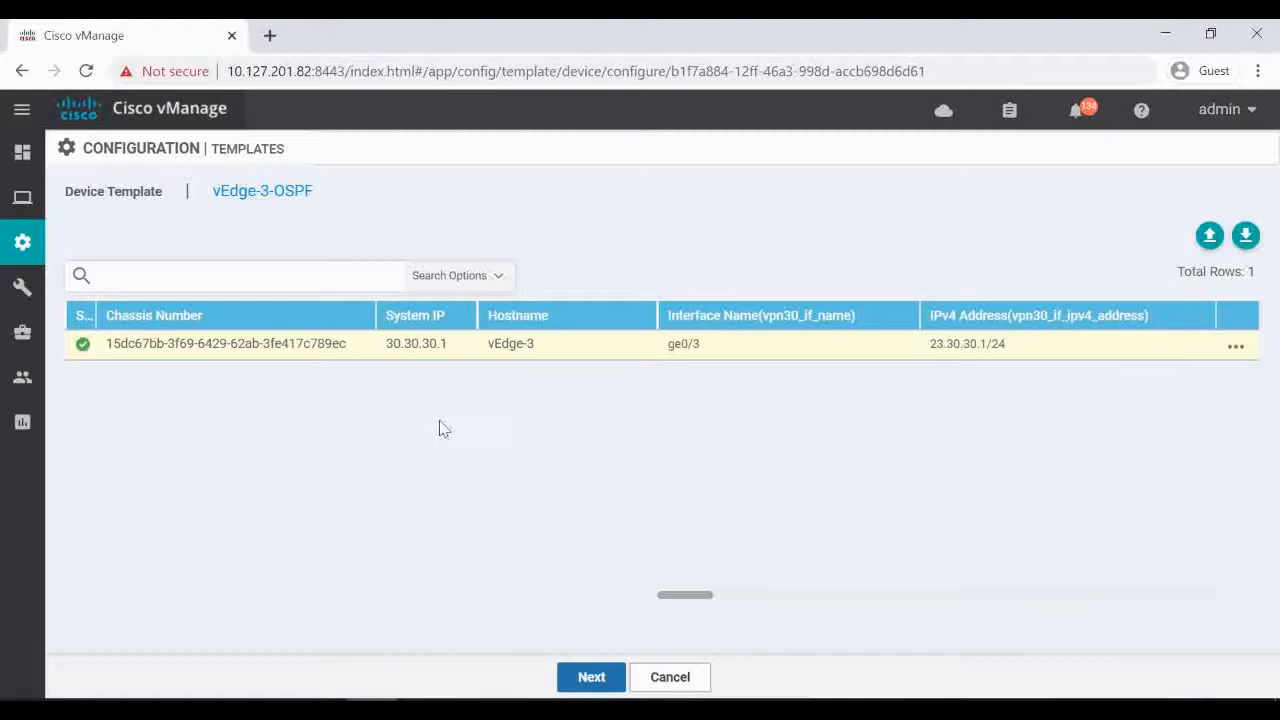
Bring up the config diff of vEdge-3's pending configuration against its current one.
left_click(592, 676)
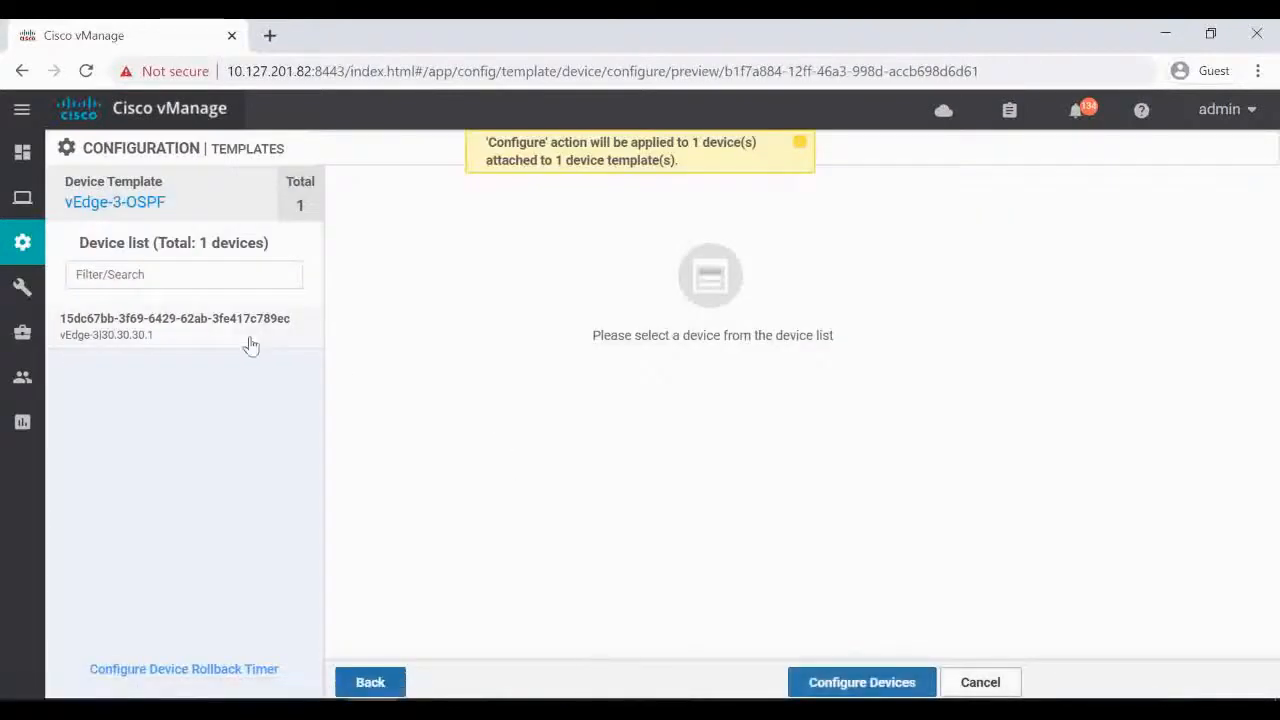
left_click(174, 326)
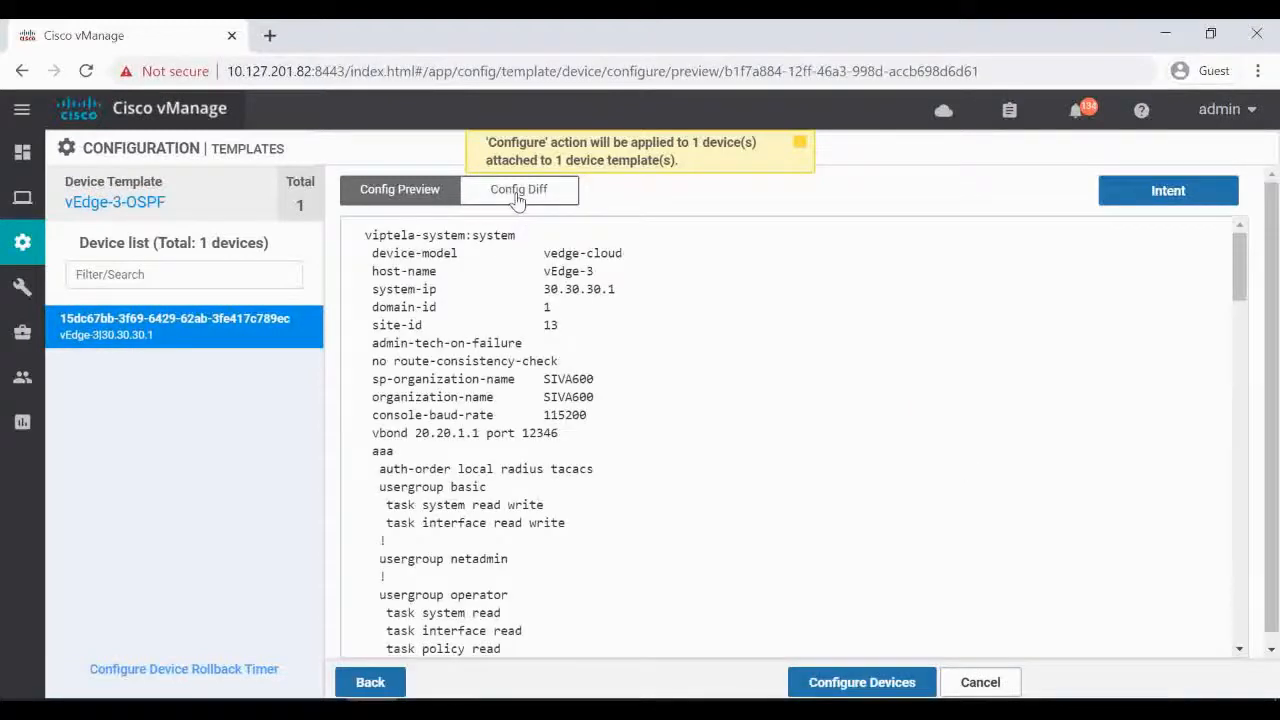
left_click(518, 188)
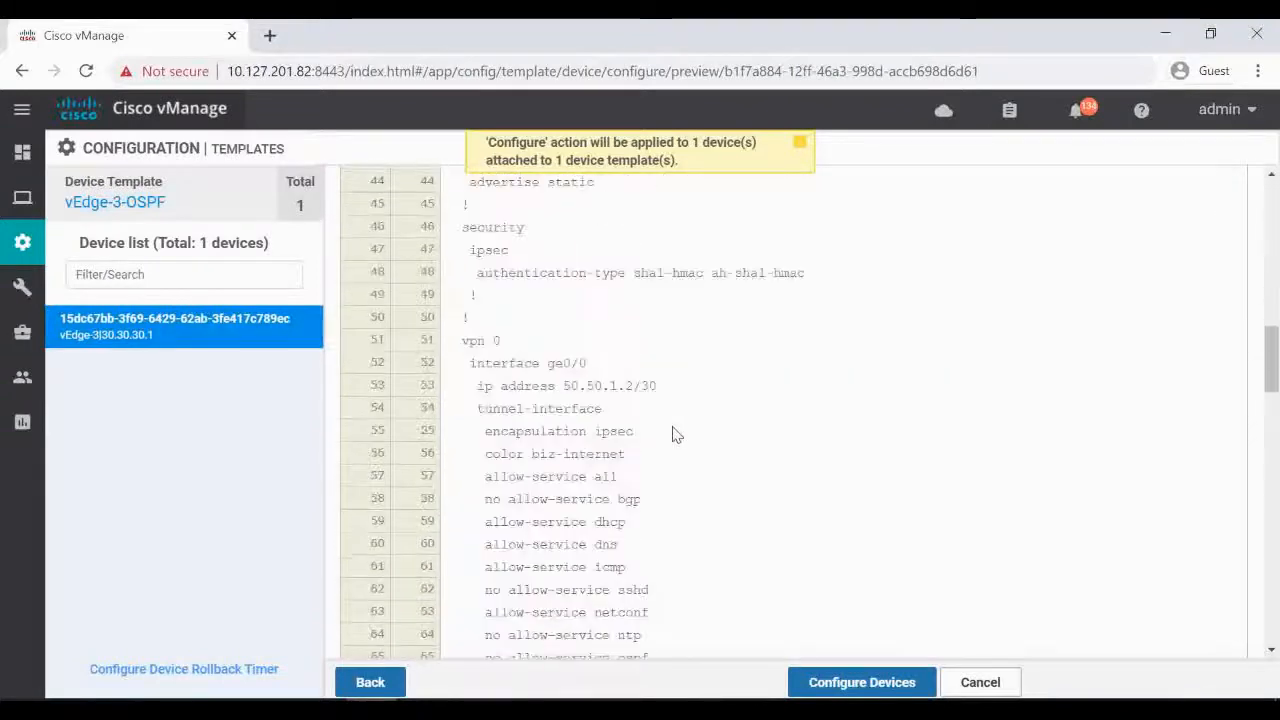
Review the added BGP 65511 block in green and push the configuration to vEdge-3.
scroll("down", 3)
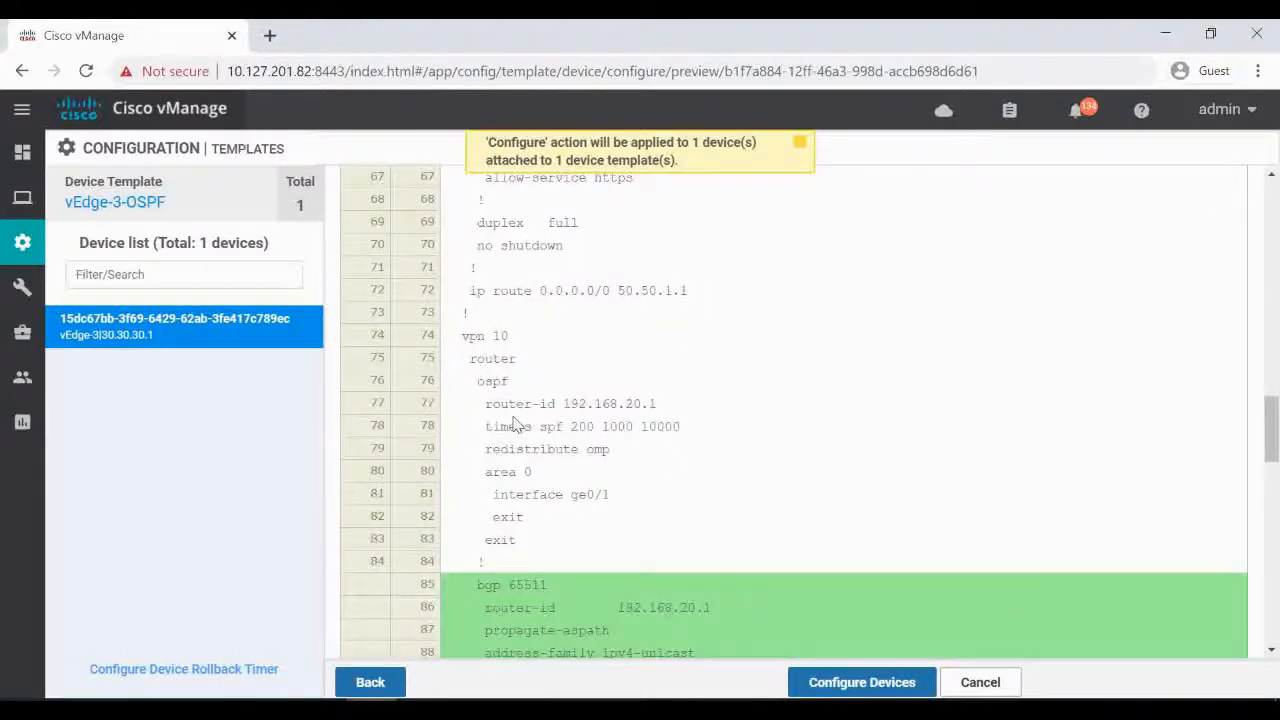
scroll("down", 3)
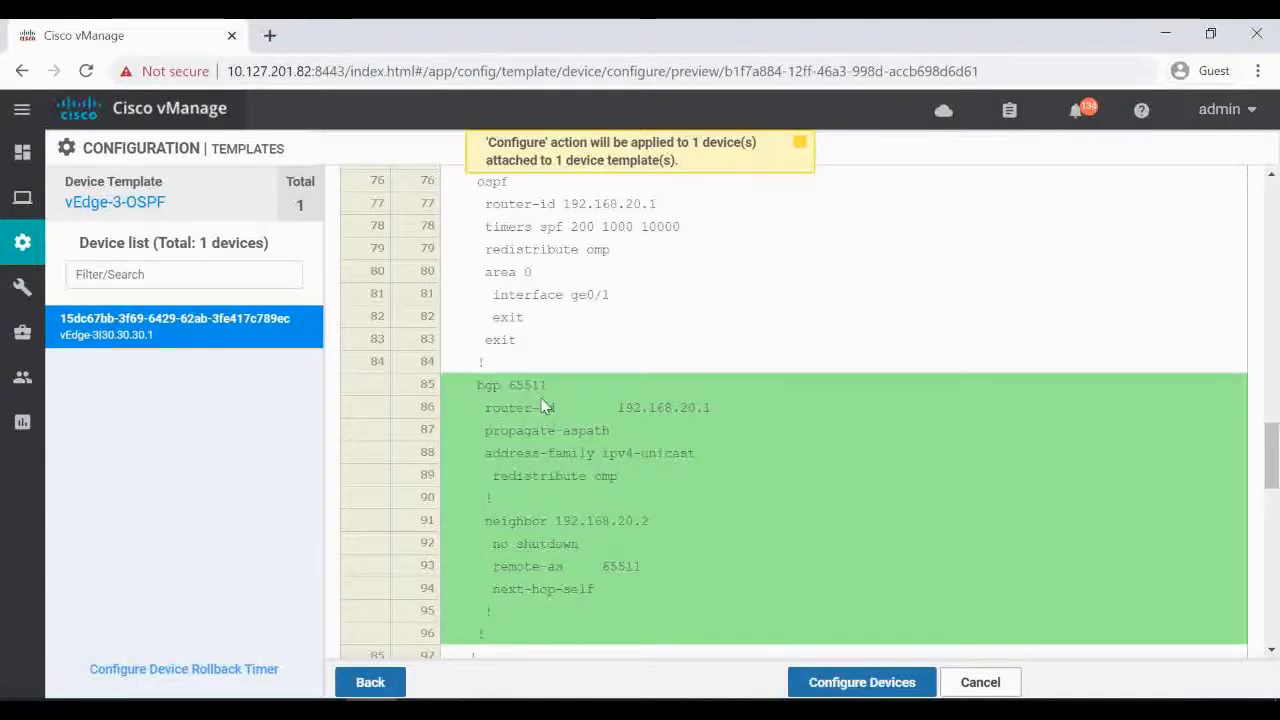
mouse_move(560, 472)
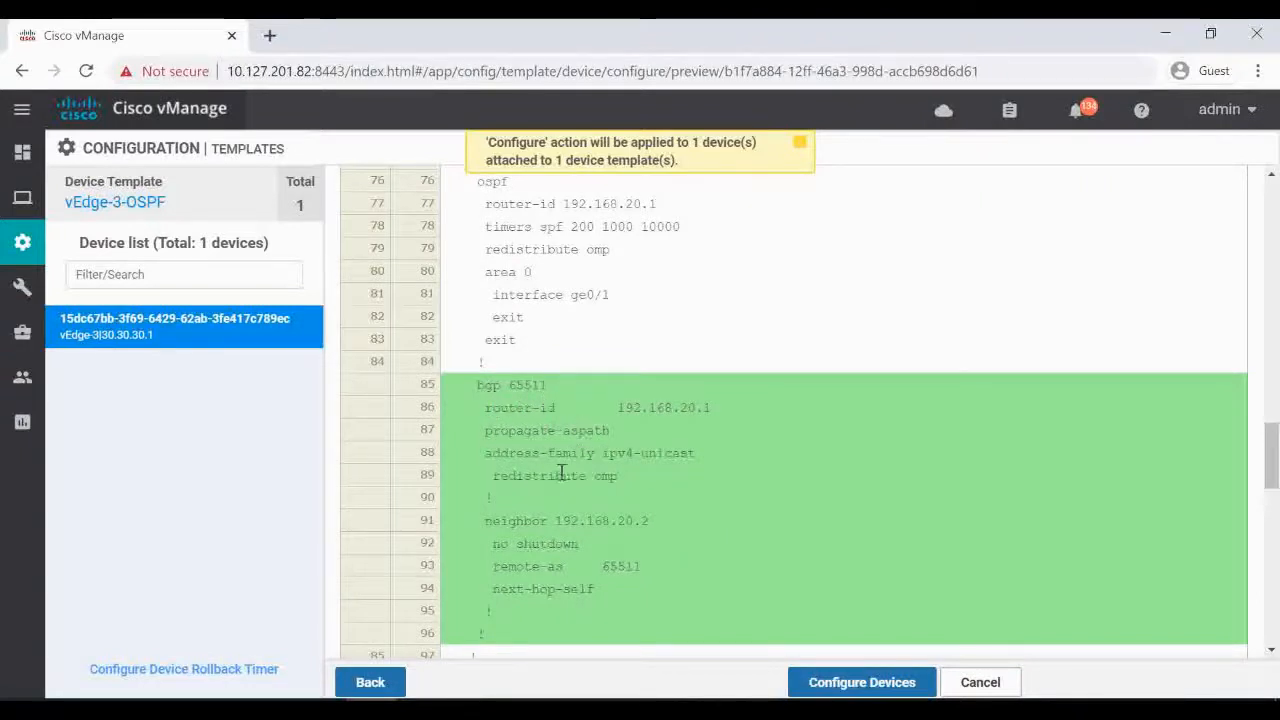
scroll("down", 3)
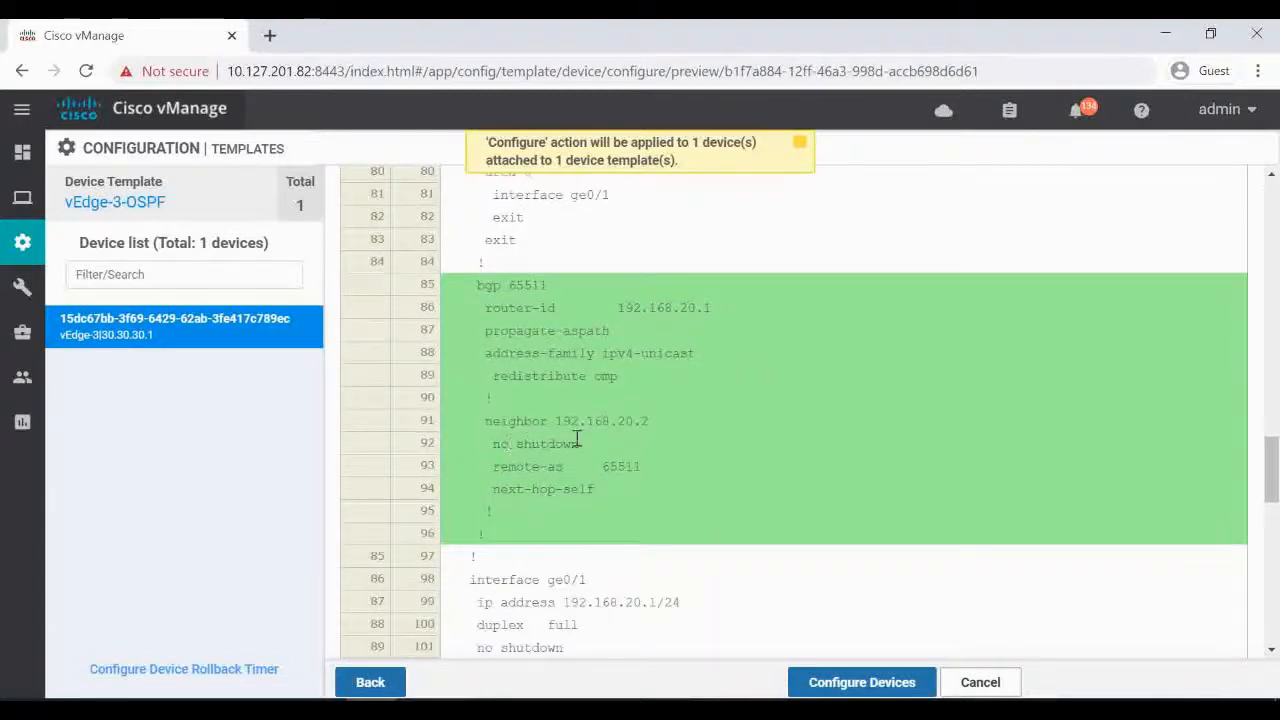
mouse_move(566, 488)
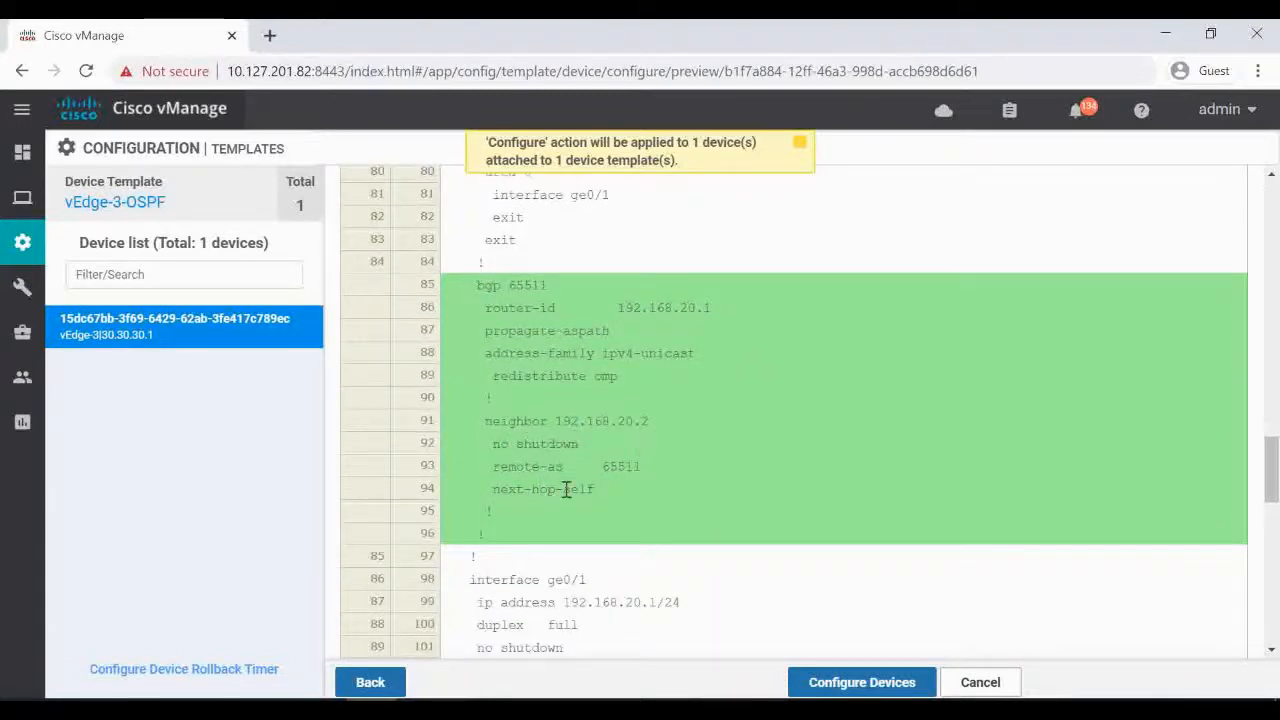
scroll("down", 3)
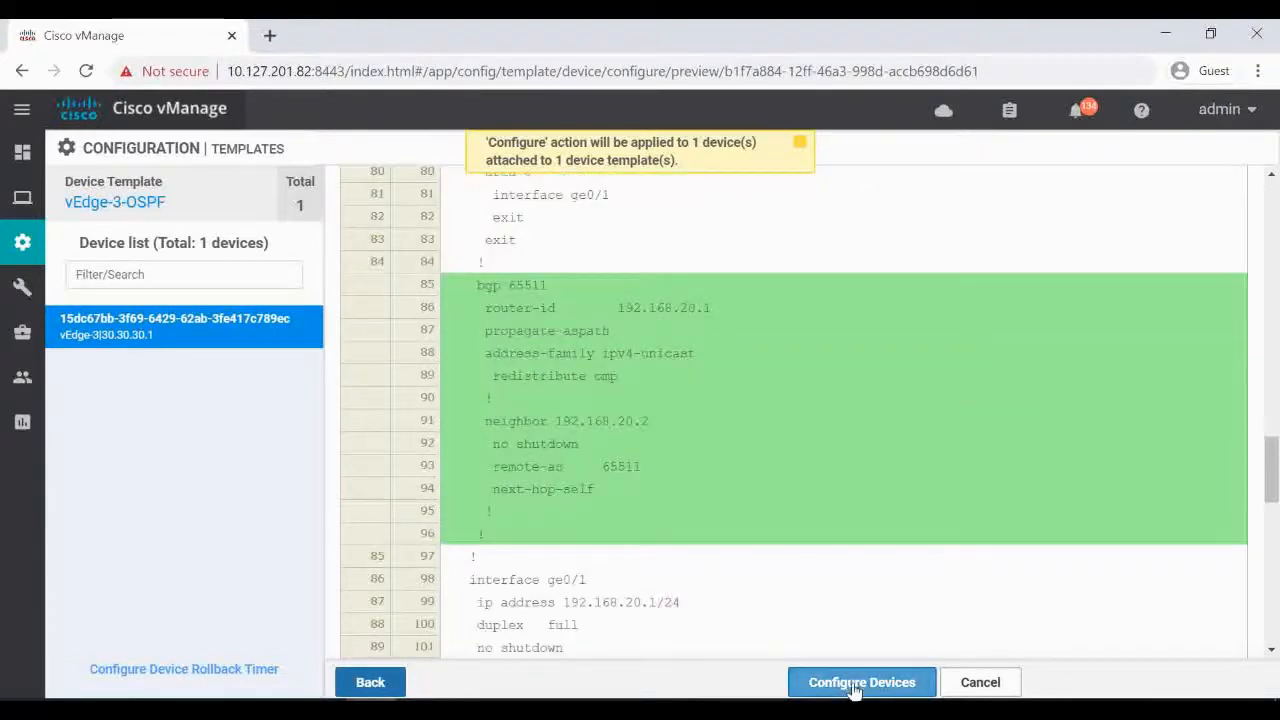
left_click(860, 682)
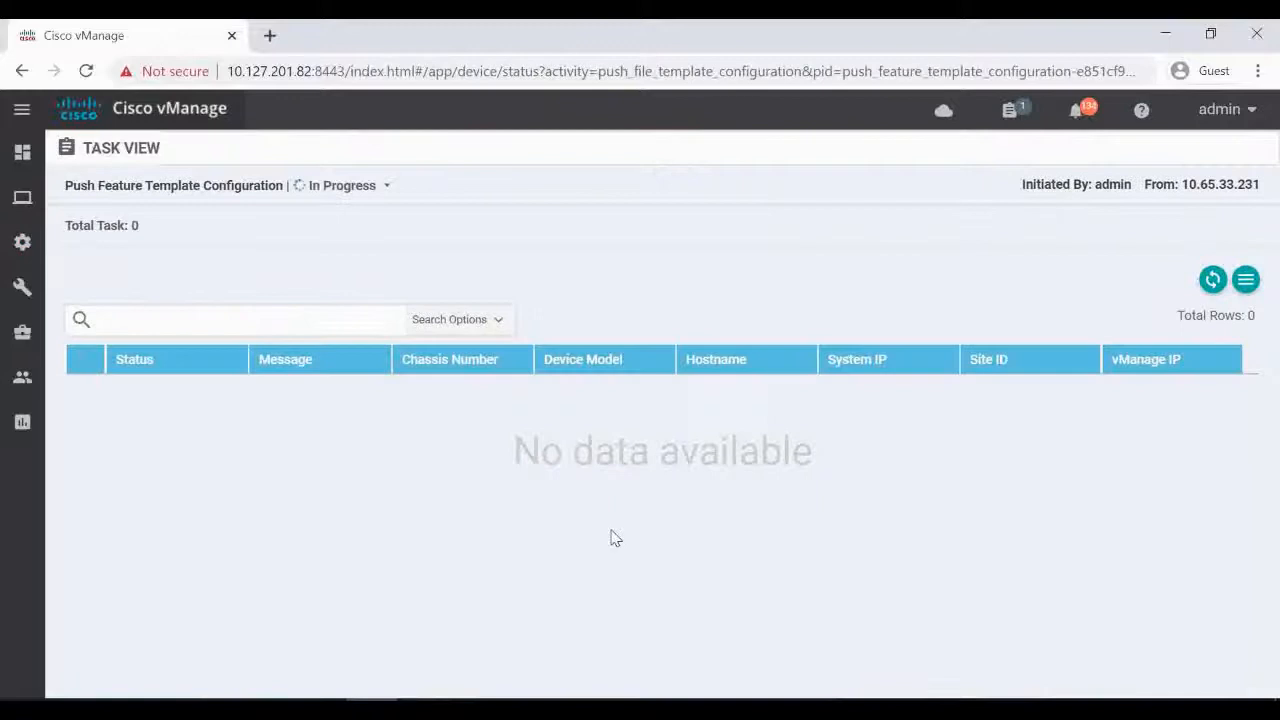
mouse_move(848, 300)
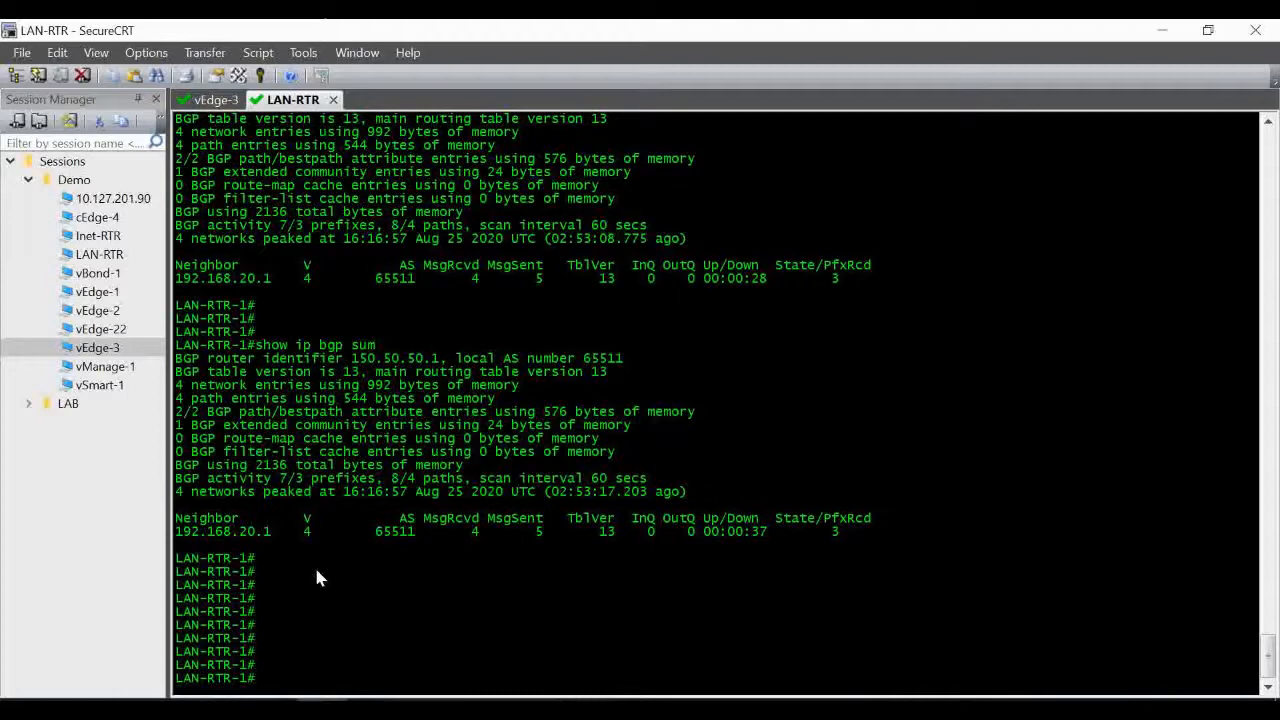
mouse_move(342, 568)
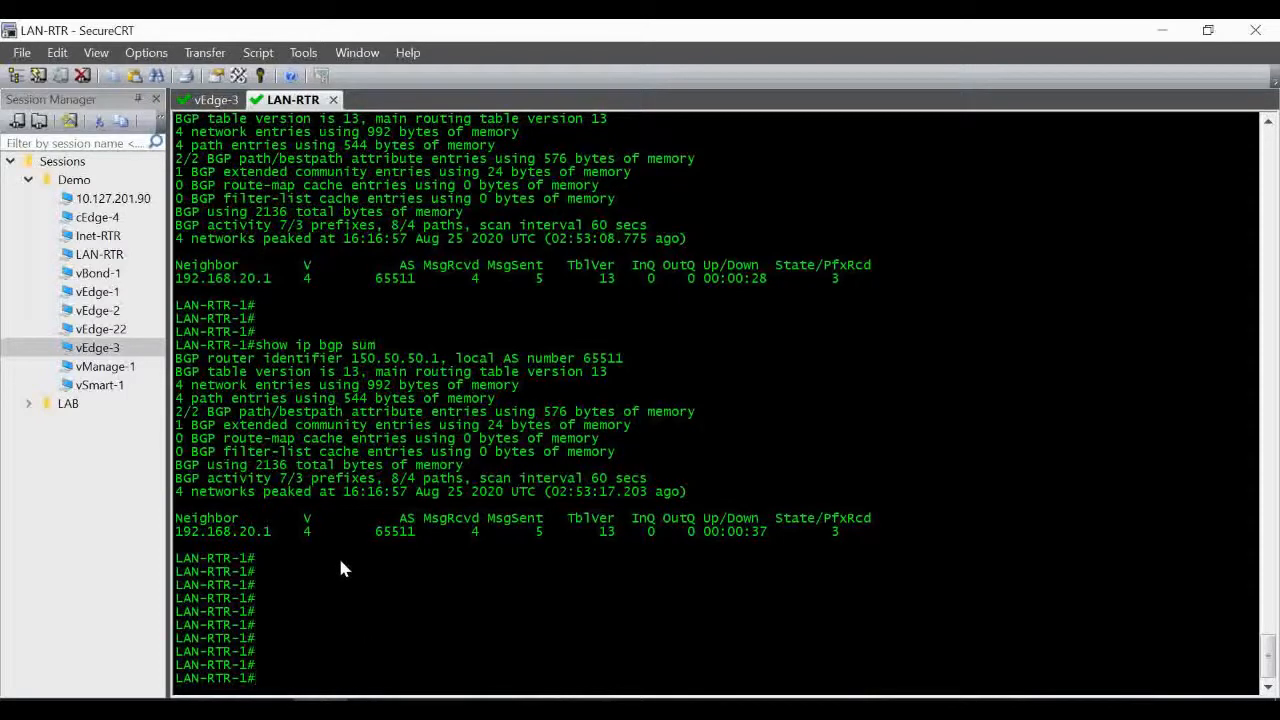
List LAN-RTR's BGP table, highlight the 160.10.10.0/24 route, and switch to vEdge-3.
type("show ip bgp")
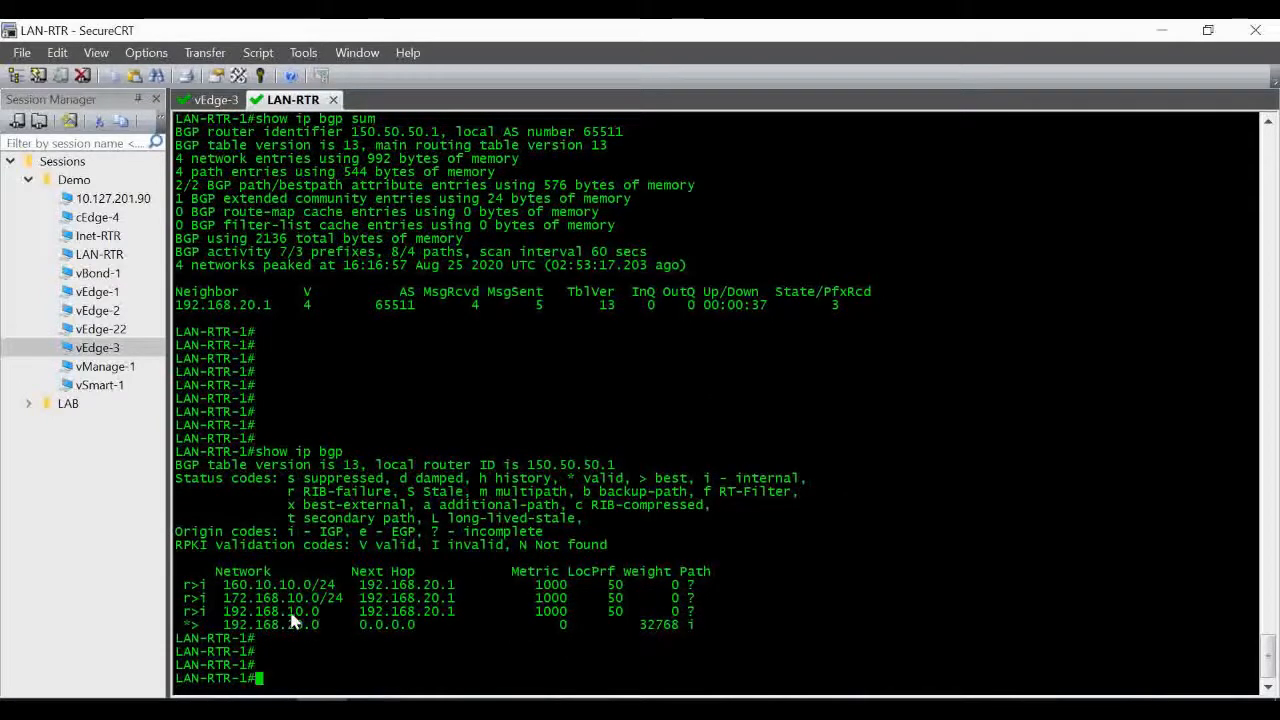
double_click(270, 612)
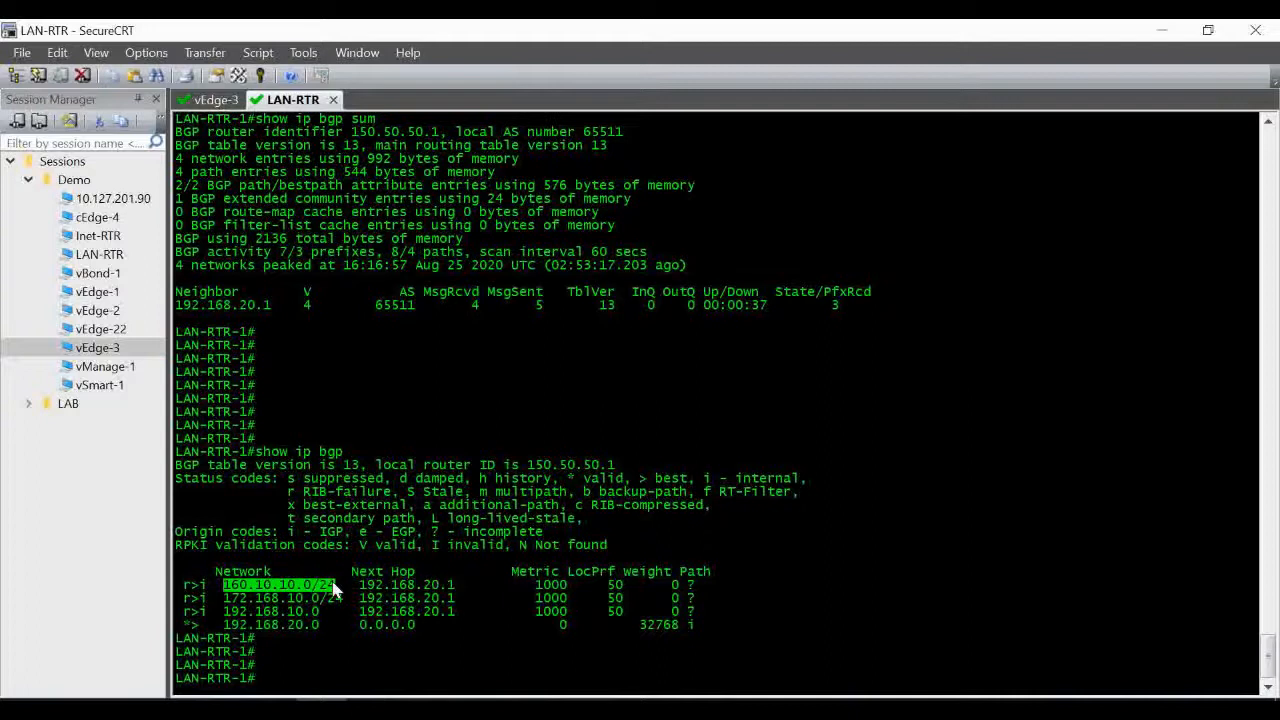
mouse_move(360, 652)
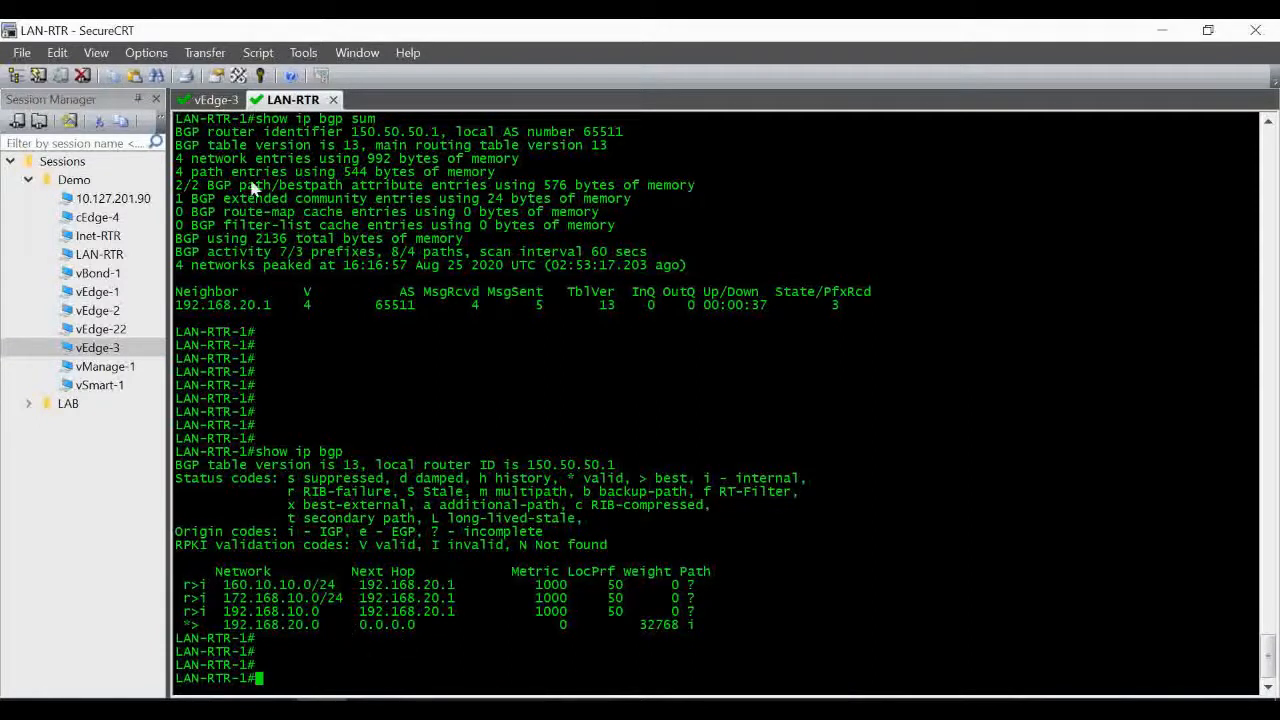
left_click(216, 100)
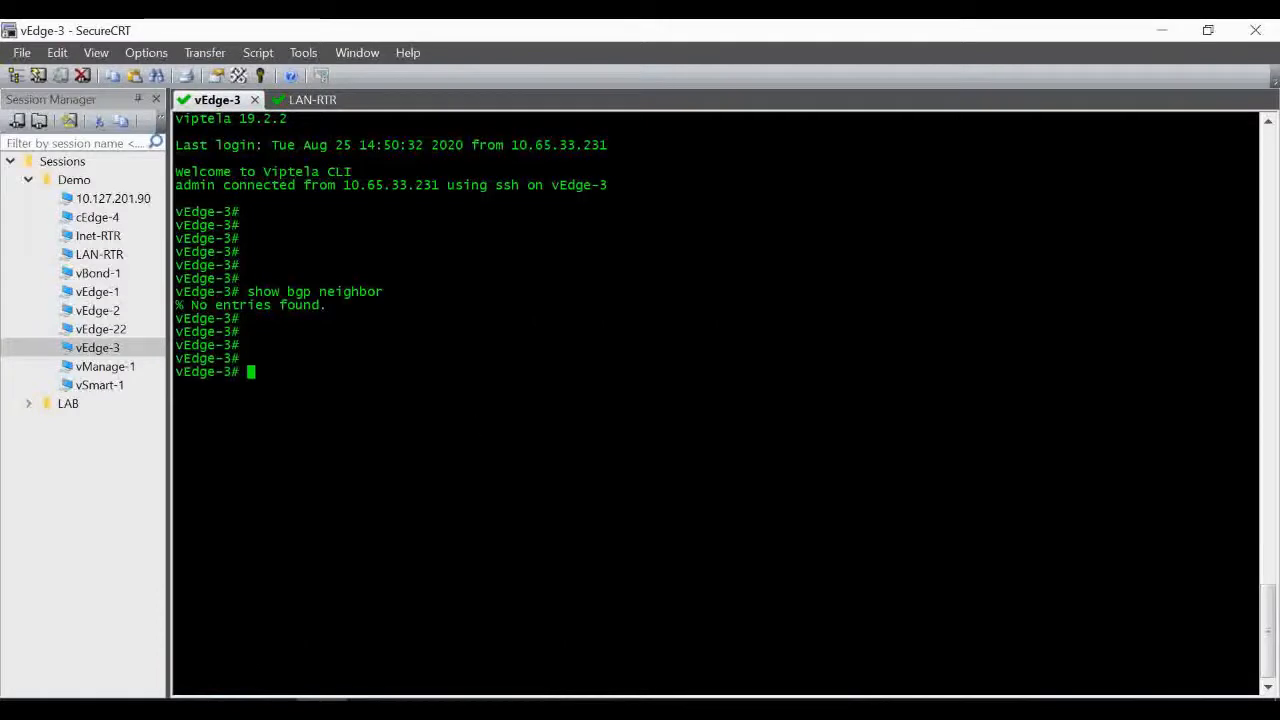
Run 'show bgp neighbor' on vEdge-3 to see peer 192.168.20.2 established, then return to LAN-RTR.
type("show bgp neighbor")
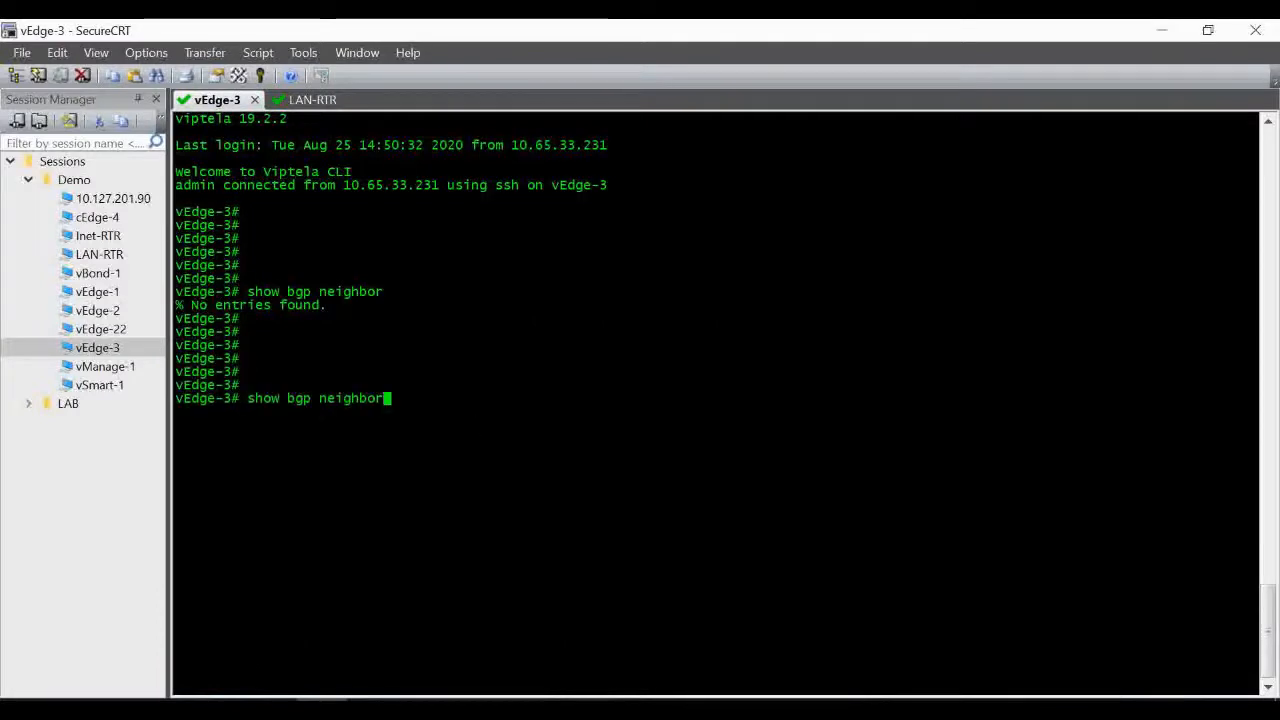
key("Return")
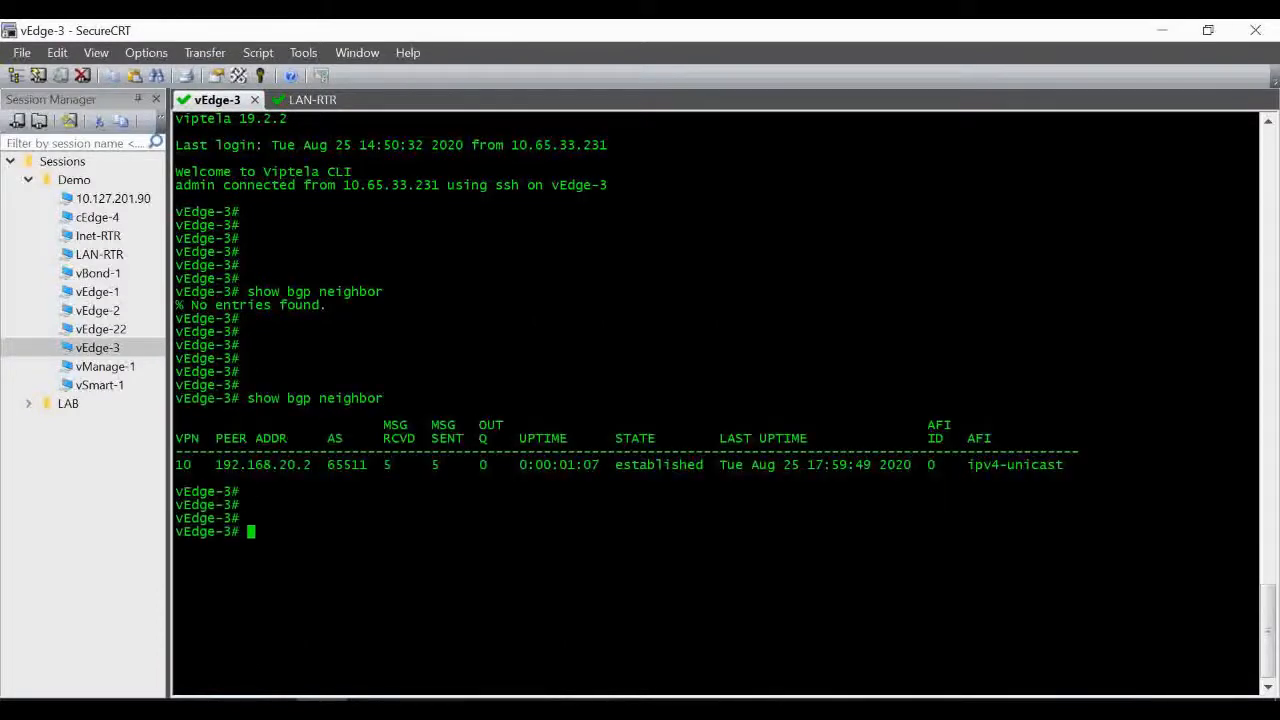
mouse_move(770, 492)
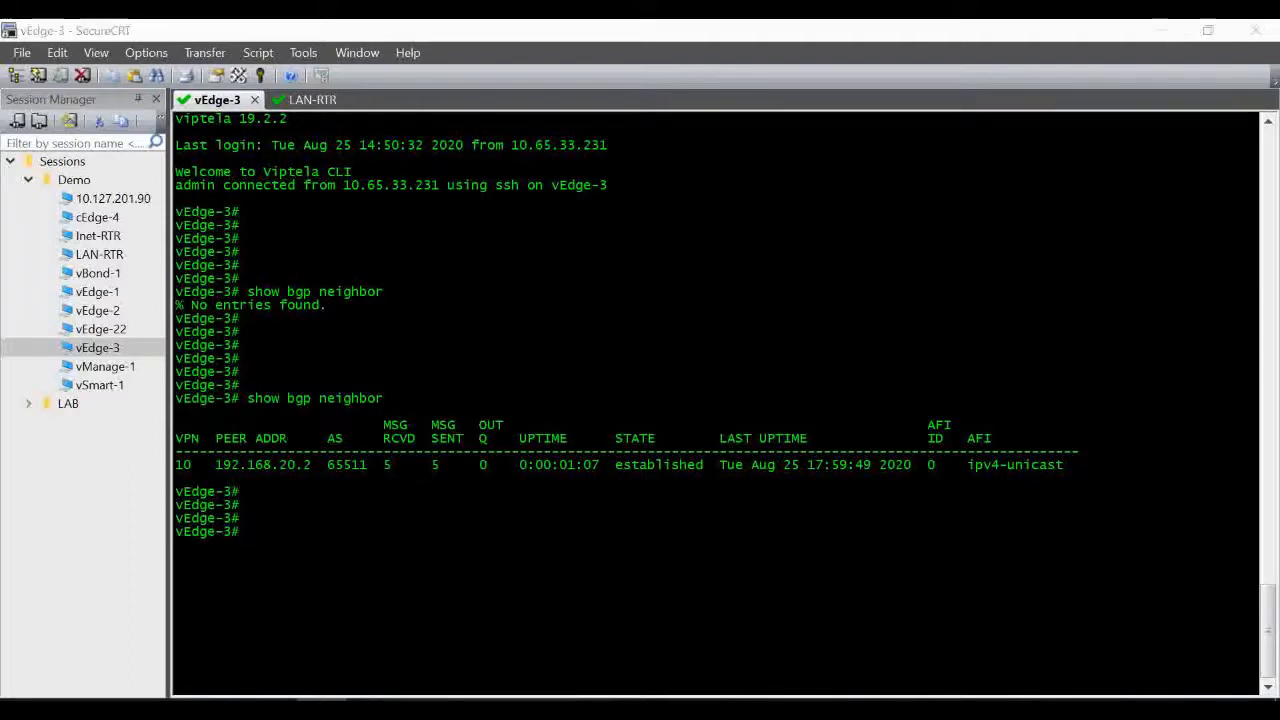
left_click(292, 100)
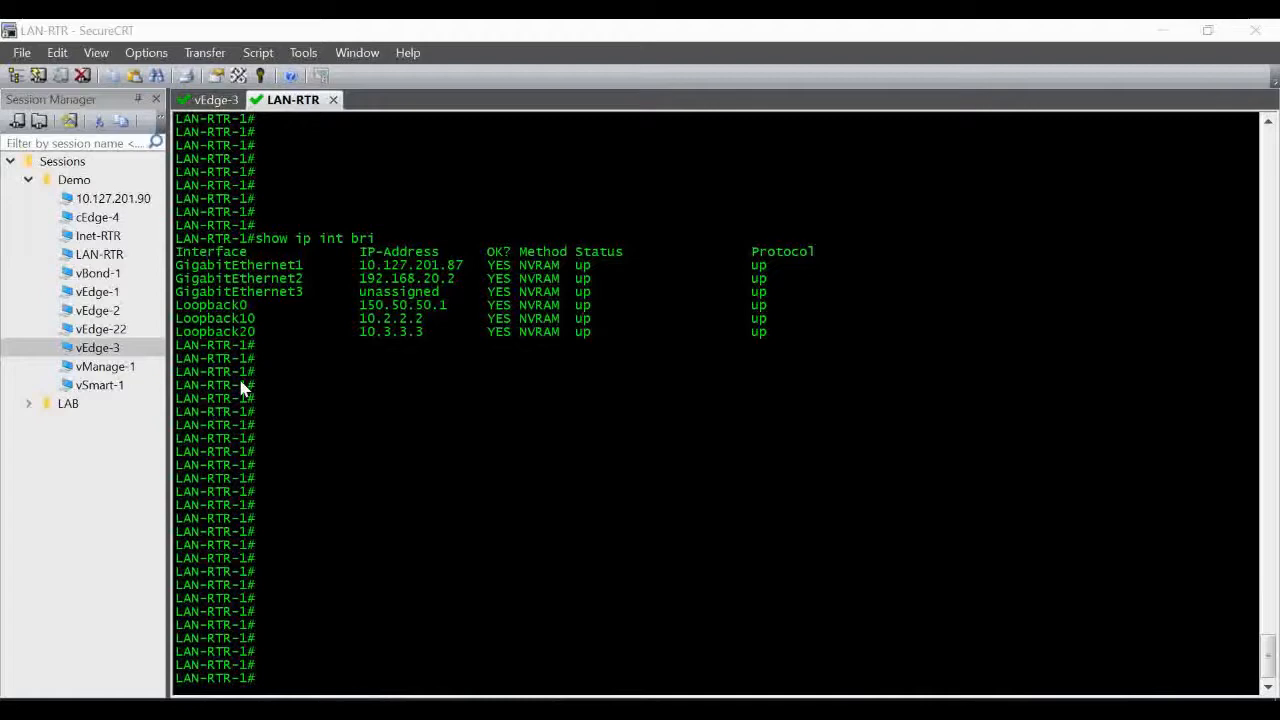
mouse_move(436, 336)
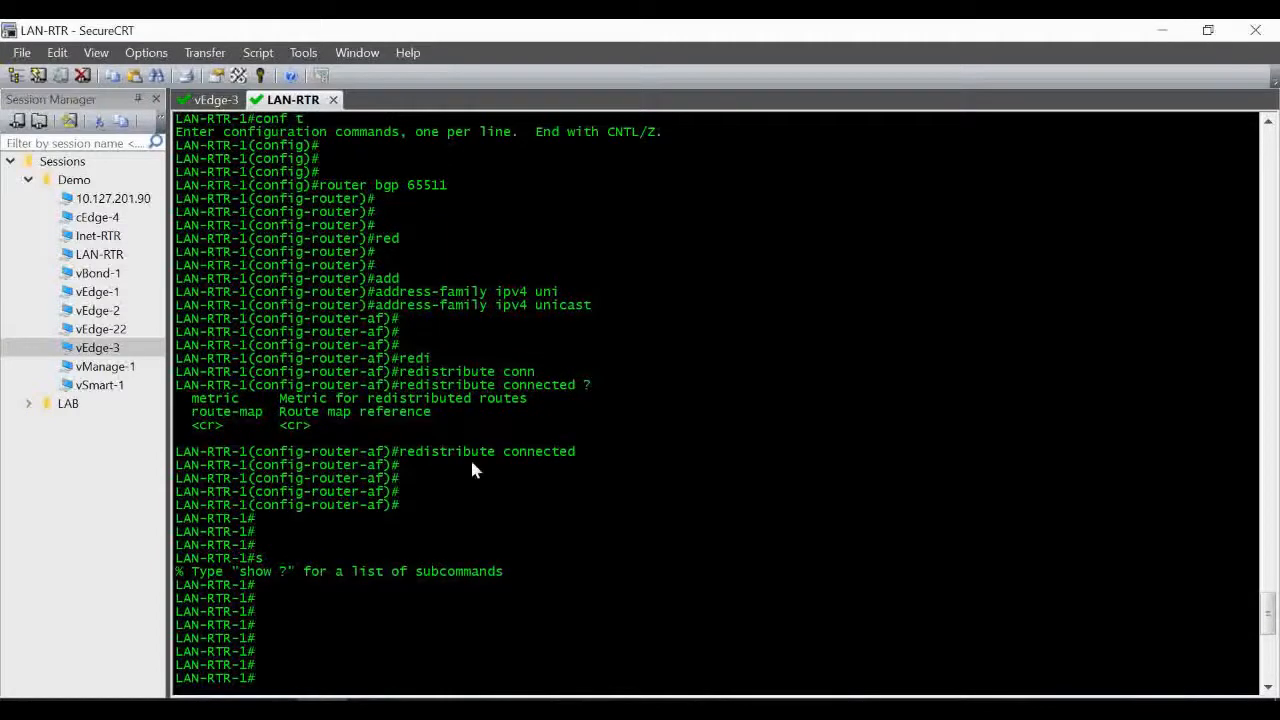
mouse_move(350, 224)
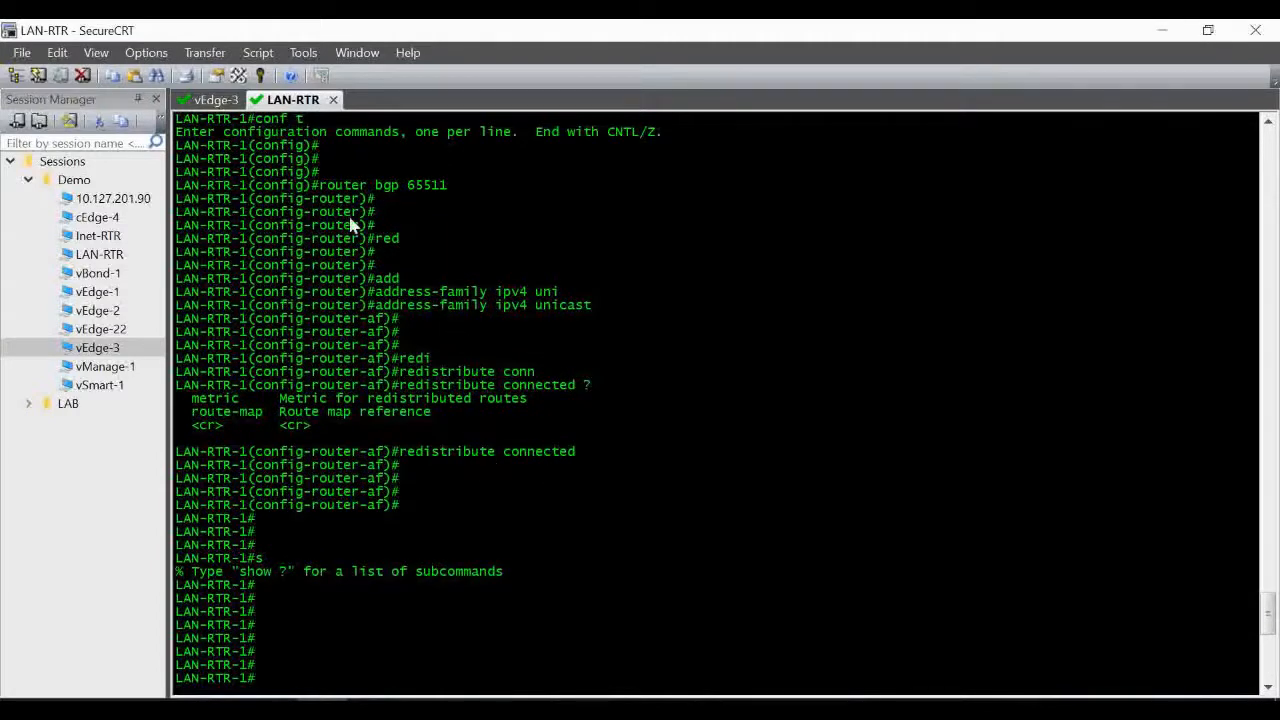
Switch back to the vEdge-3 session after reviewing LAN-RTR's BGP 65511 configuration.
left_click(216, 100)
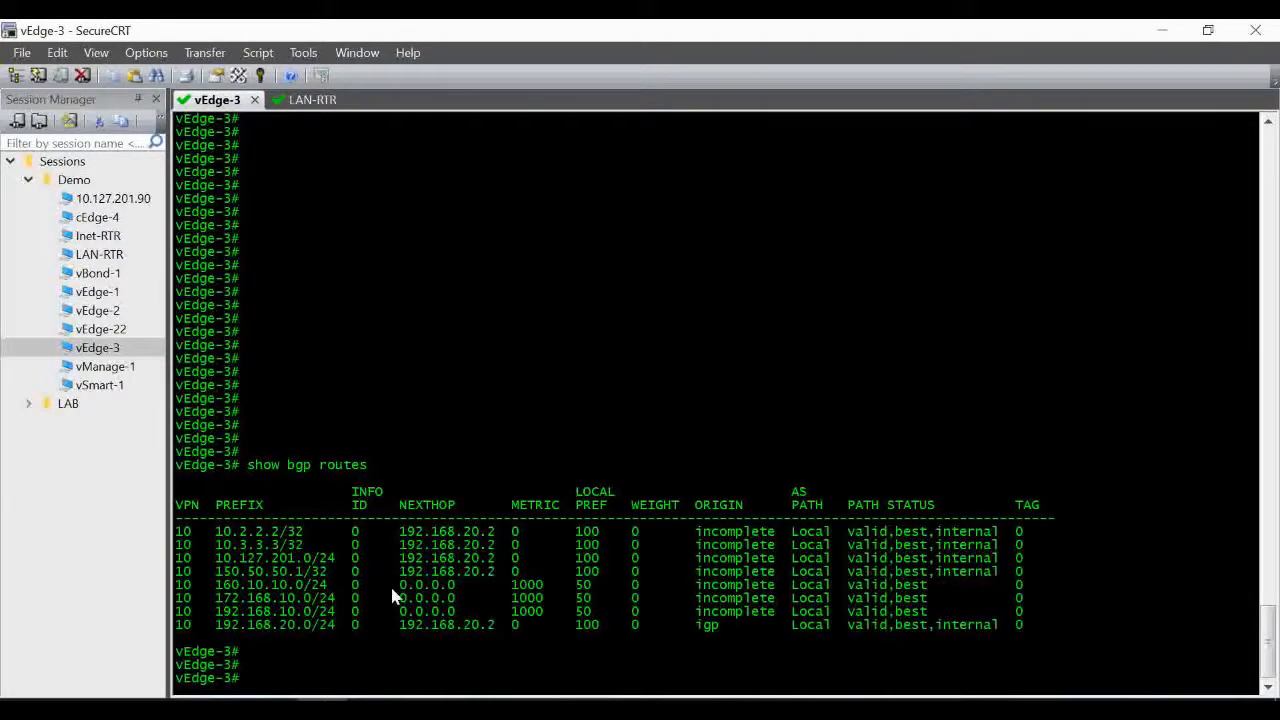
mouse_move(530, 450)
type("show bgp route")
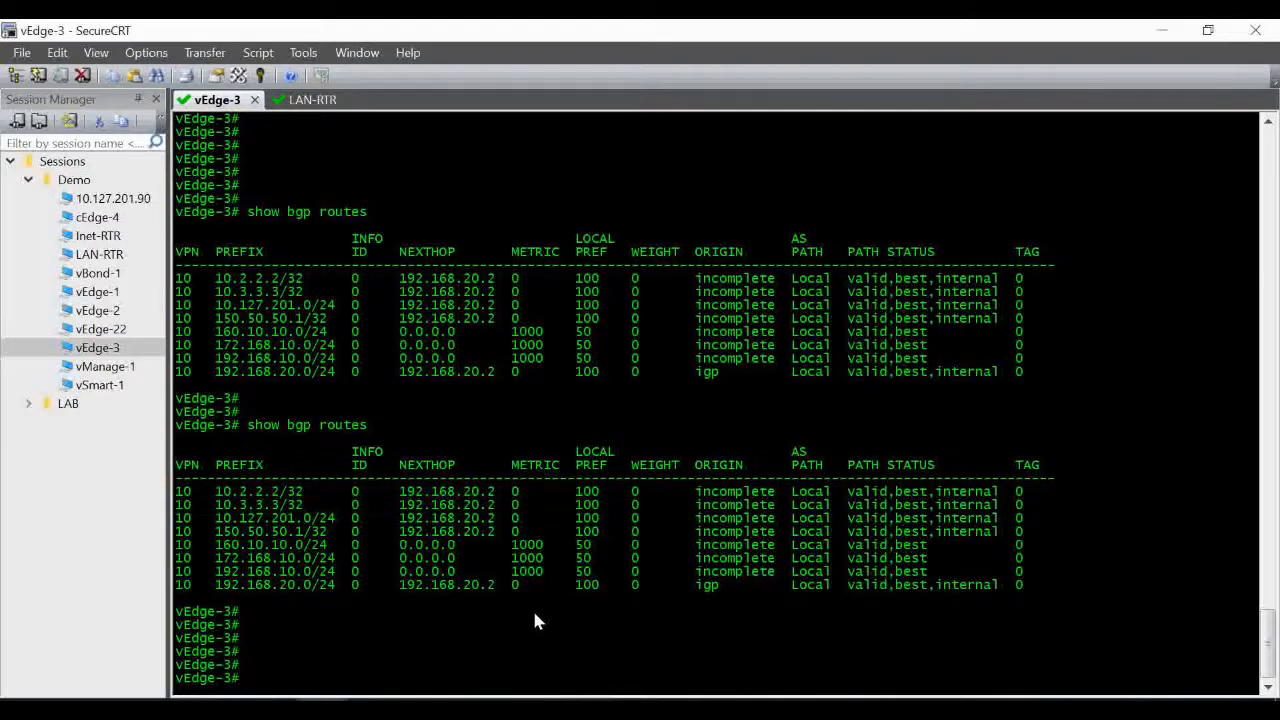
Query vEdge-3's BGP state from the CLI to see routes learned via 192.168.20.2.
type("show bgp neighbor")
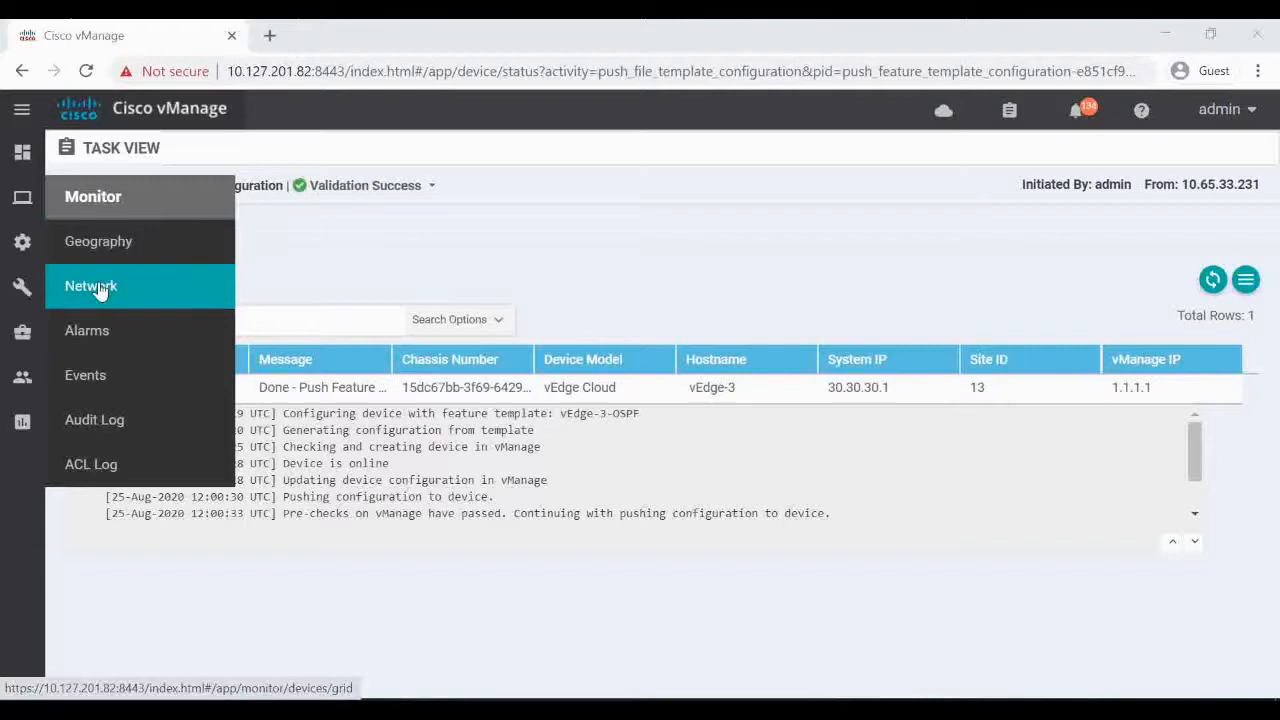
Go to network device monitoring and show vEdge-3's Real Time properties page.
left_click(92, 286)
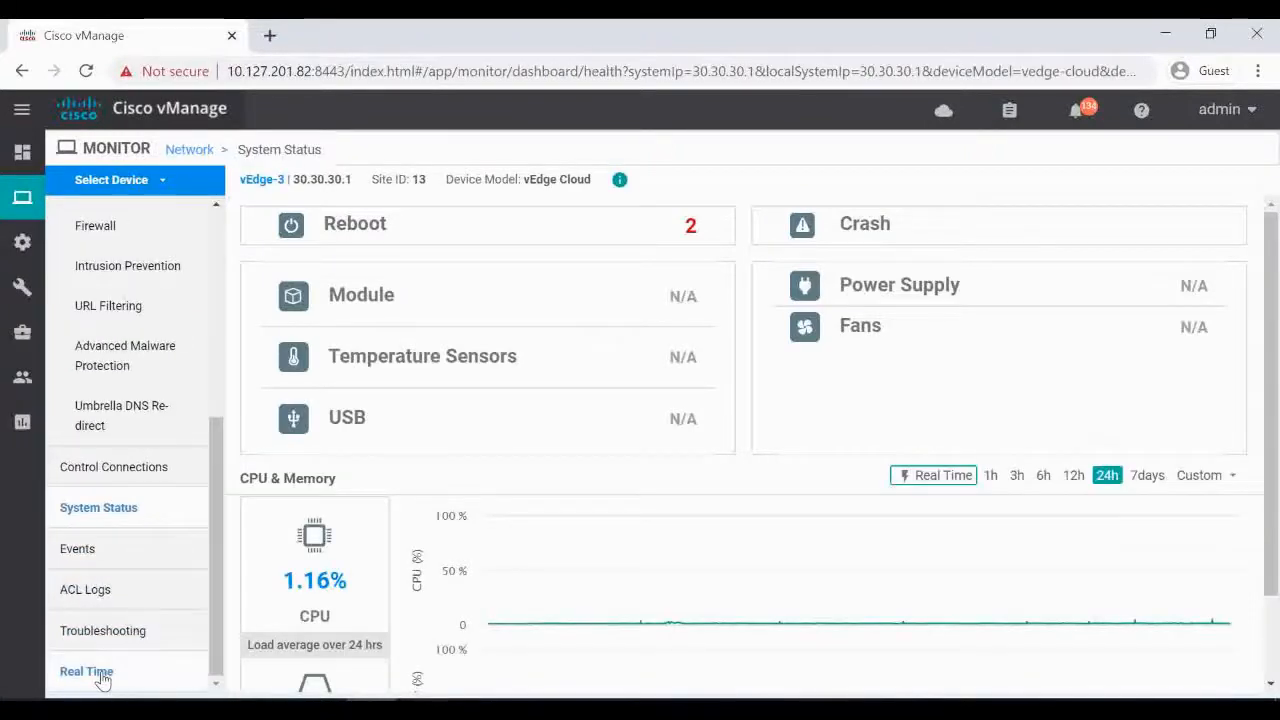
left_click(86, 672)
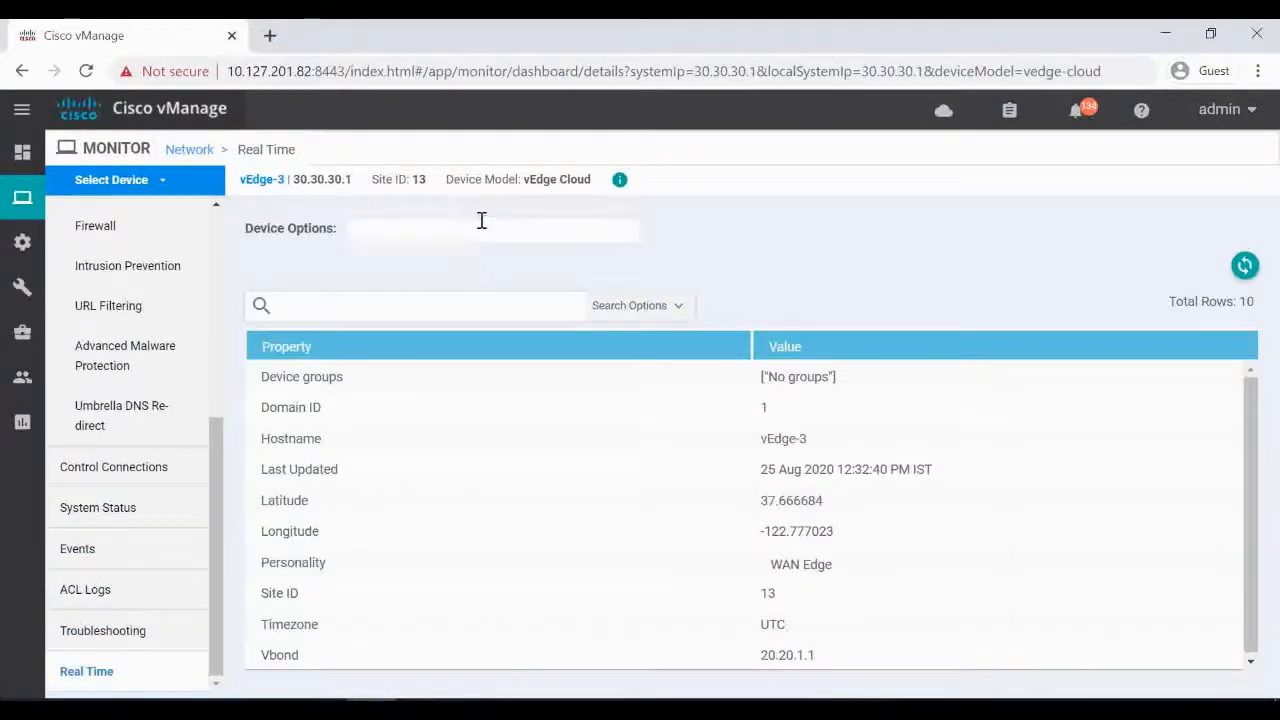
Show vEdge-3's real-time BGP Routes unfiltered, listing eight routes, then reopen Device Options.
type("bgp")
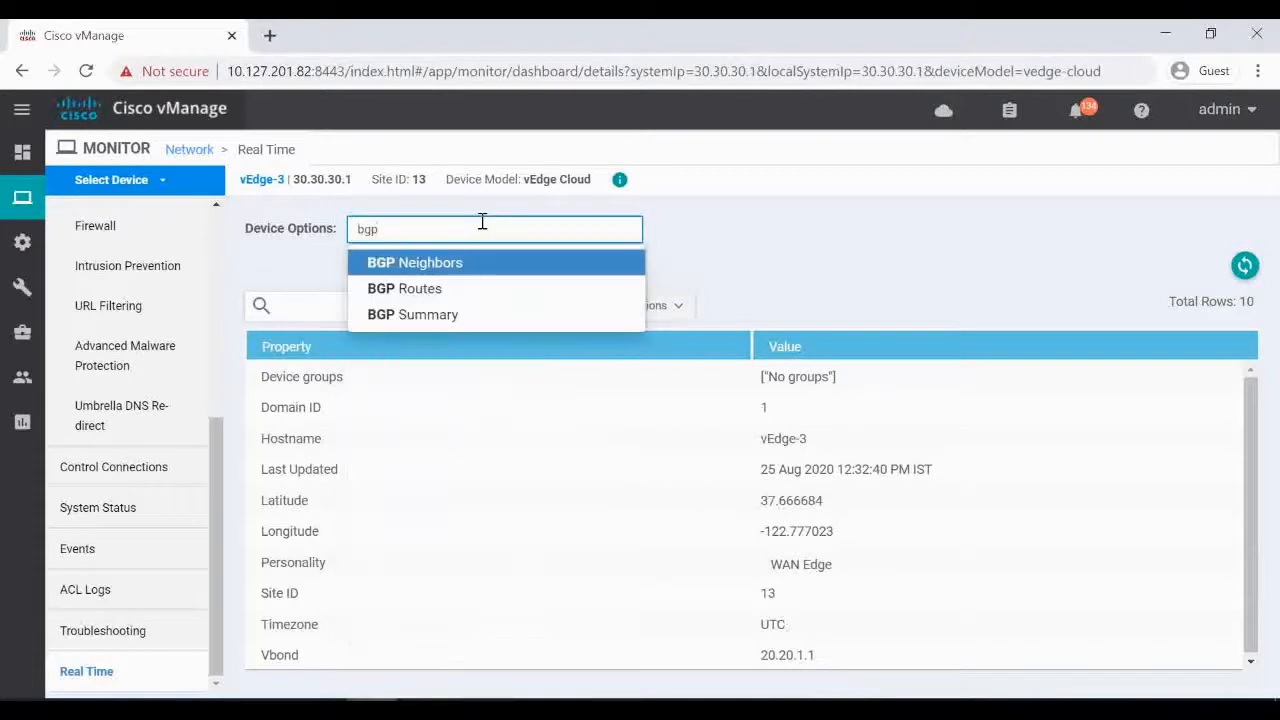
mouse_move(436, 288)
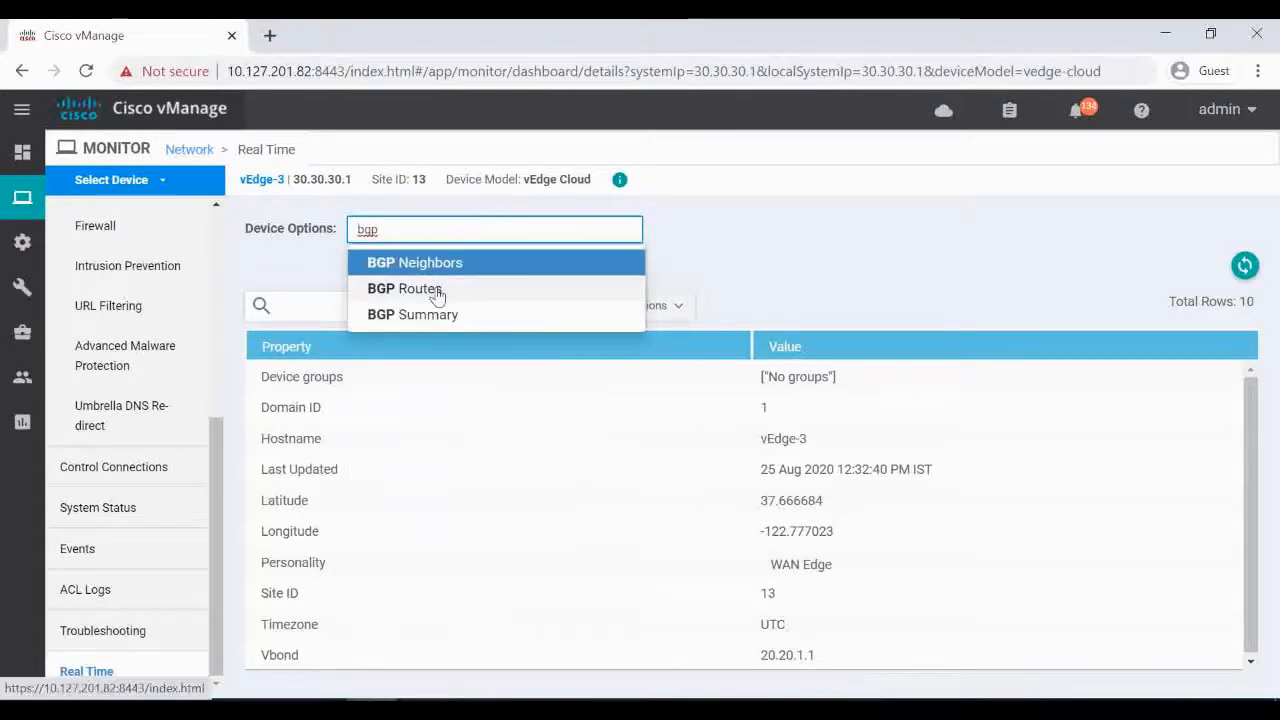
left_click(404, 288)
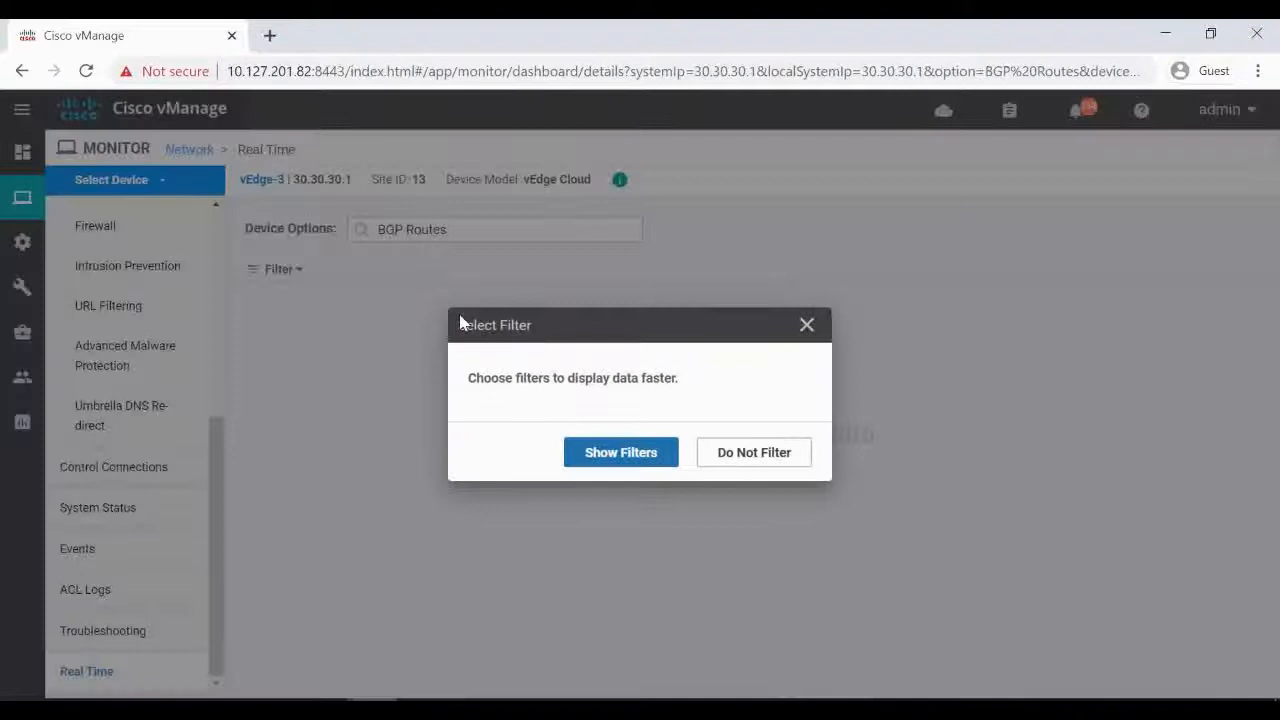
left_click(754, 452)
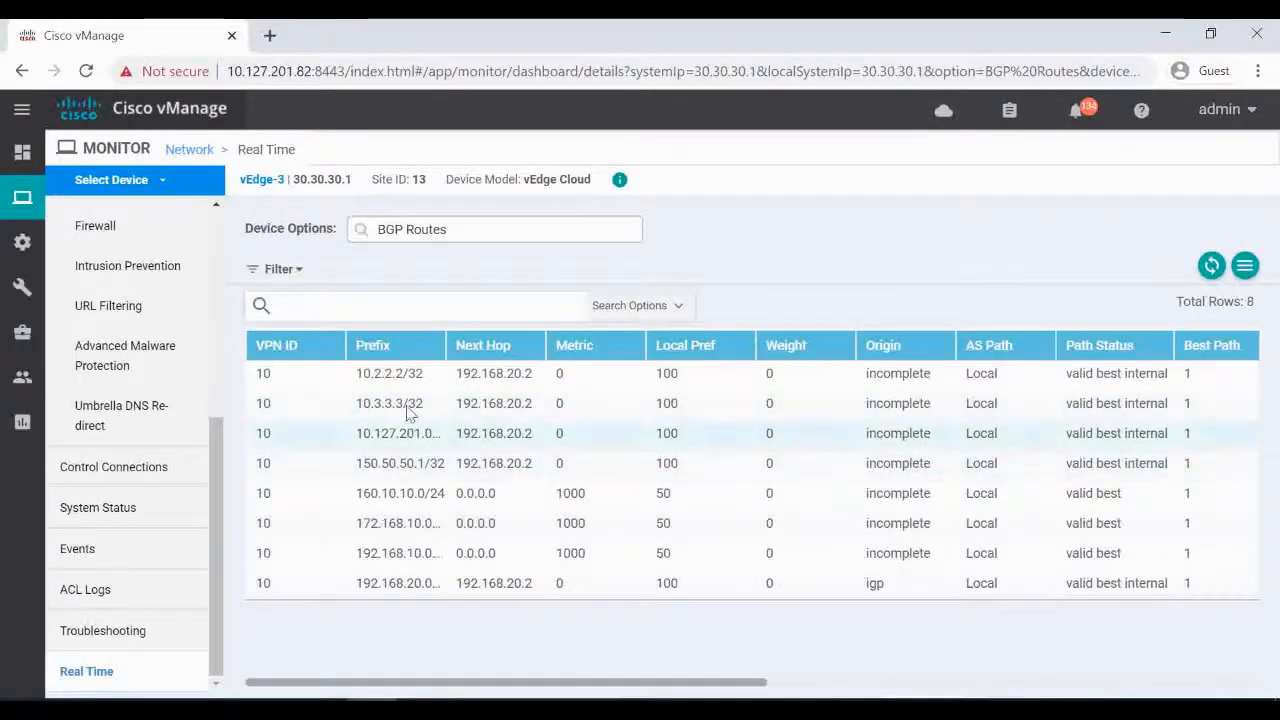
mouse_move(500, 252)
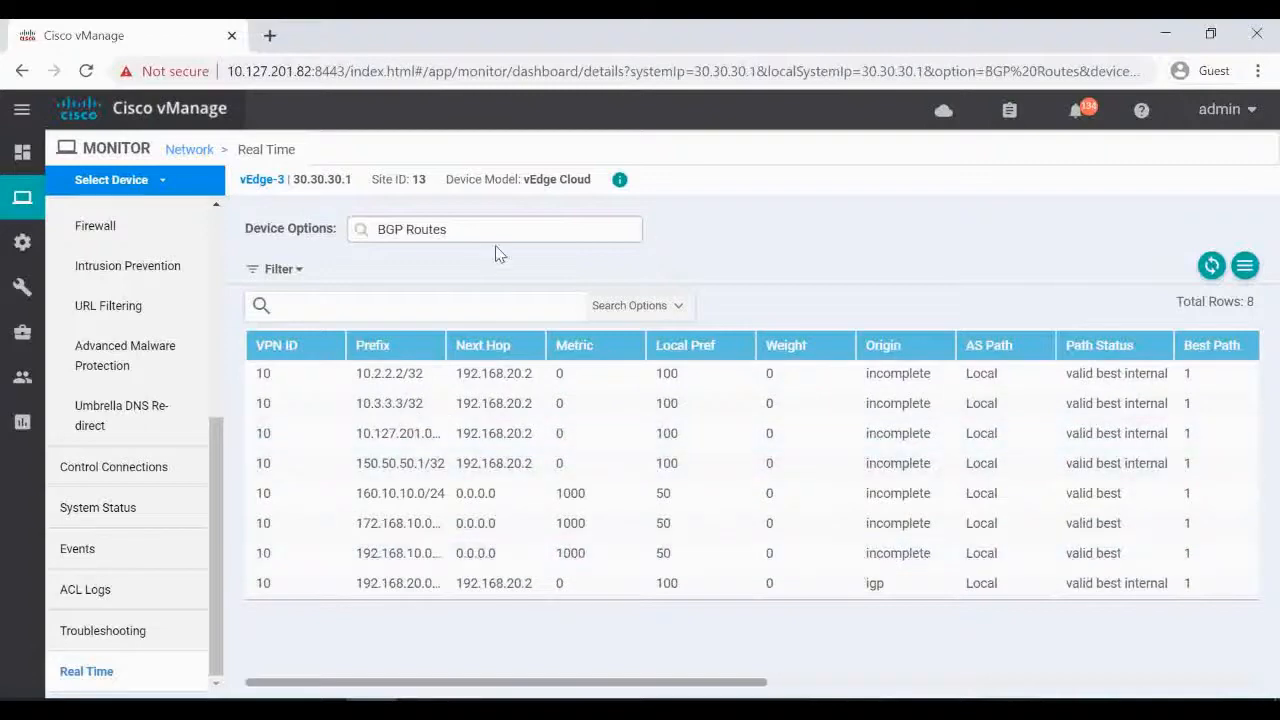
left_click(494, 228)
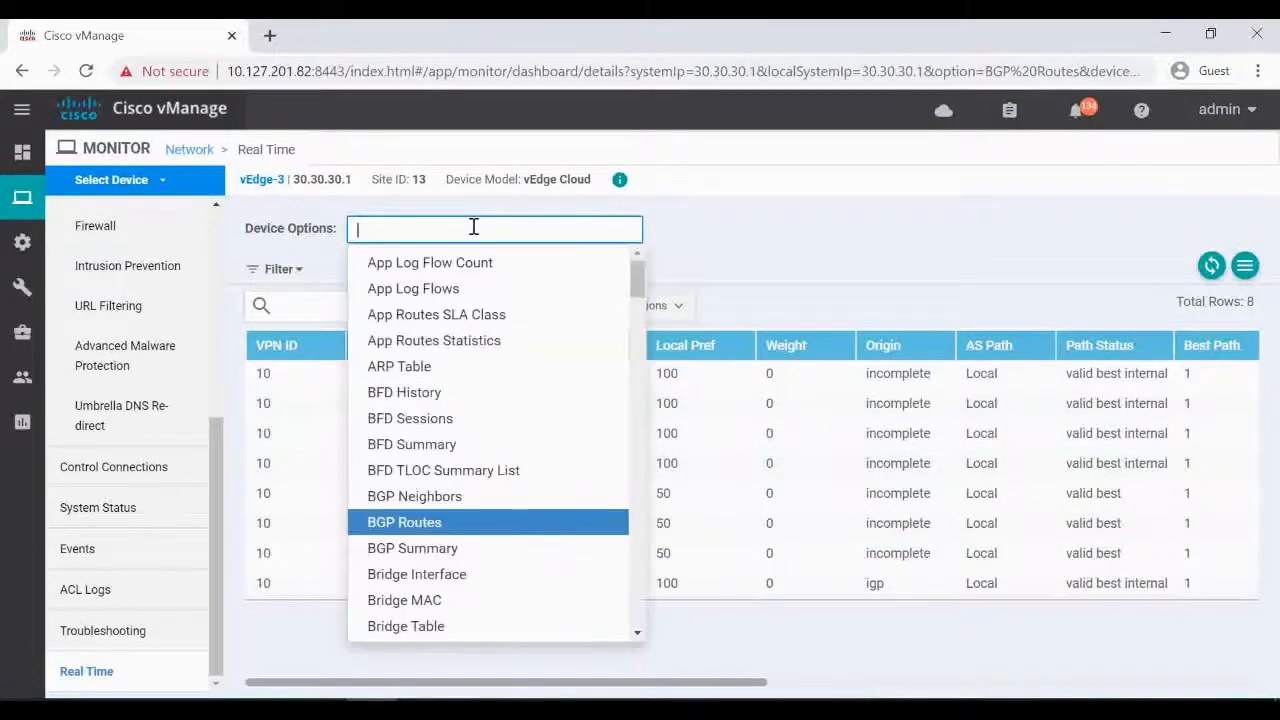
Show vEdge-3's real-time BGP Neighbors unfiltered and check peer 192.168.20.2's established state.
left_click(414, 496)
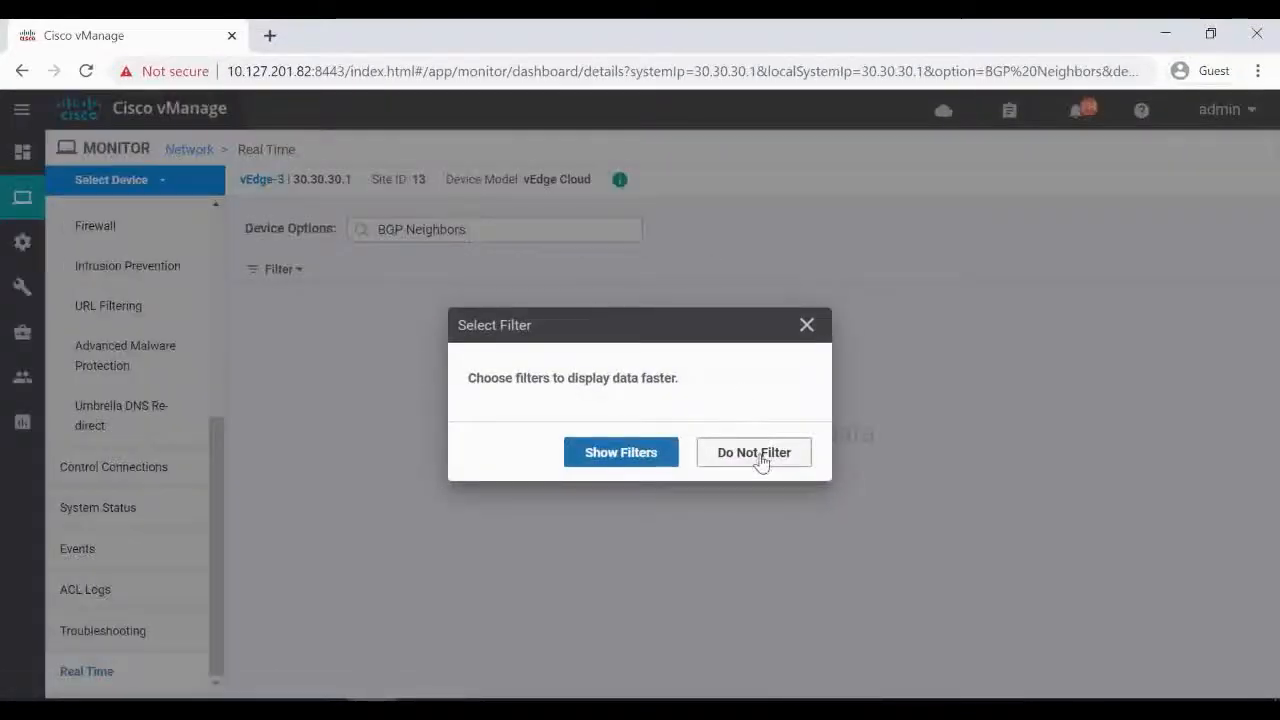
left_click(754, 452)
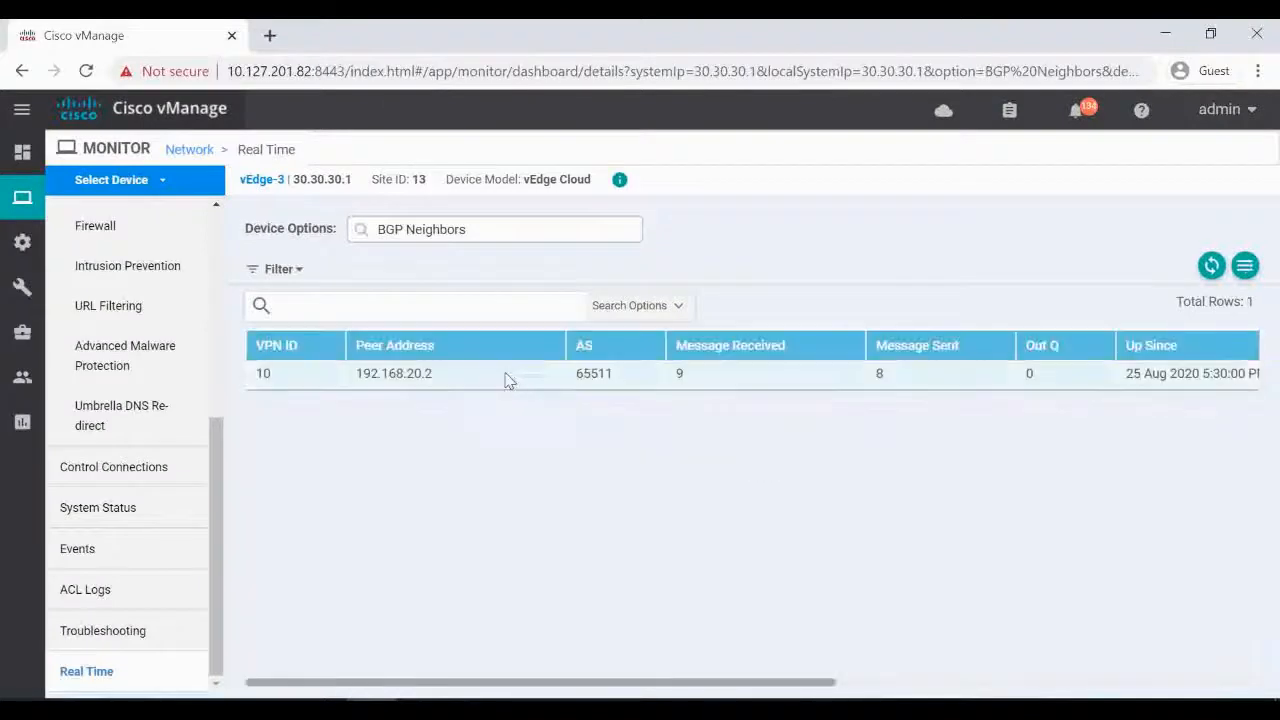
mouse_move(676, 658)
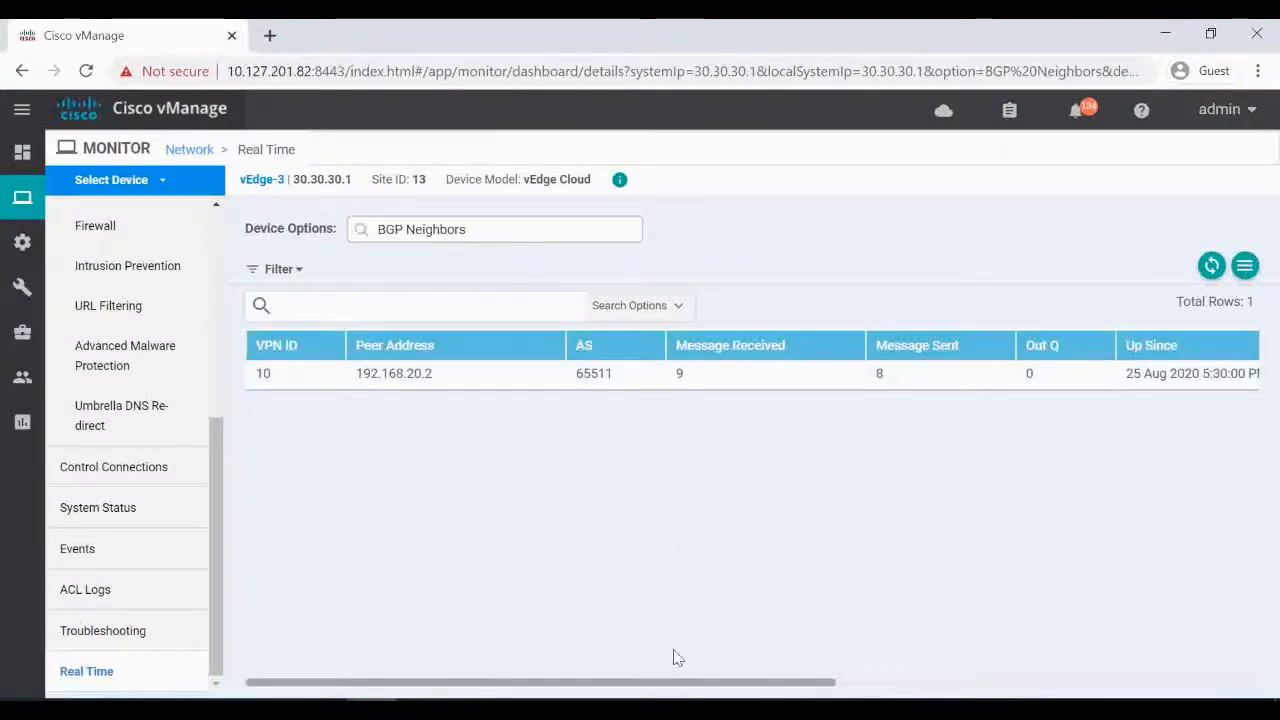
scroll("right", 3)
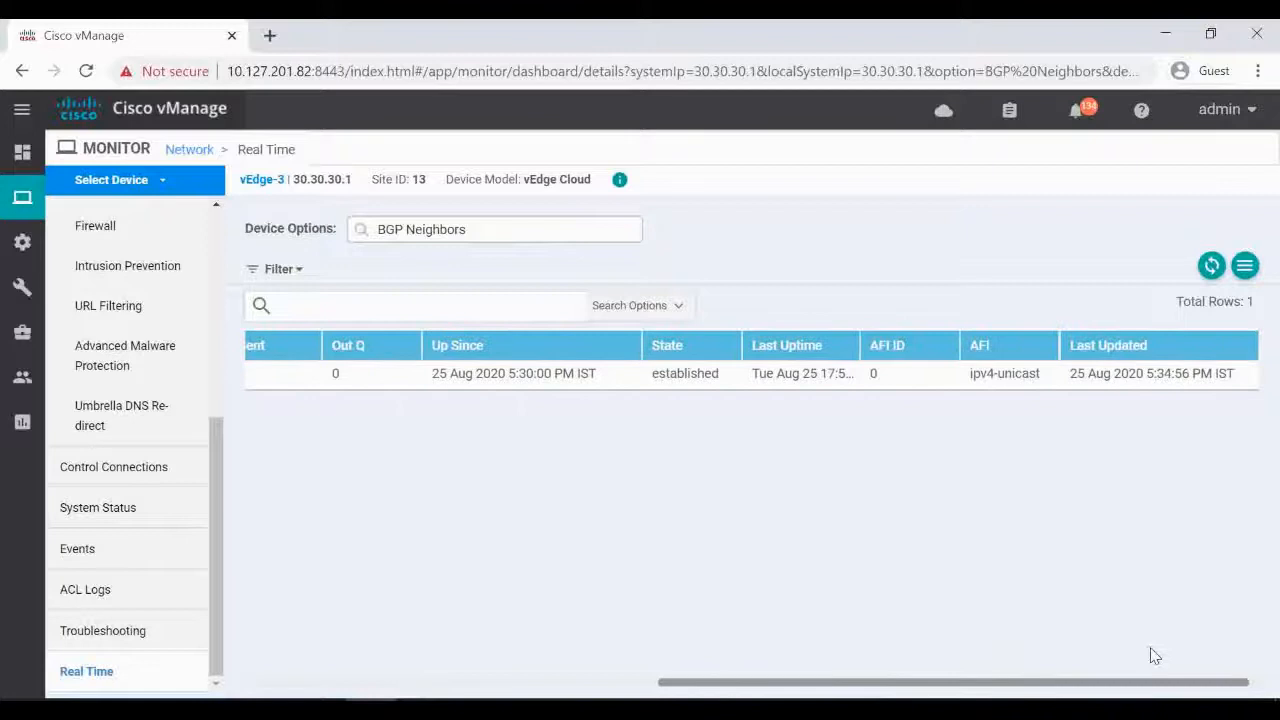
scroll("left", 3)
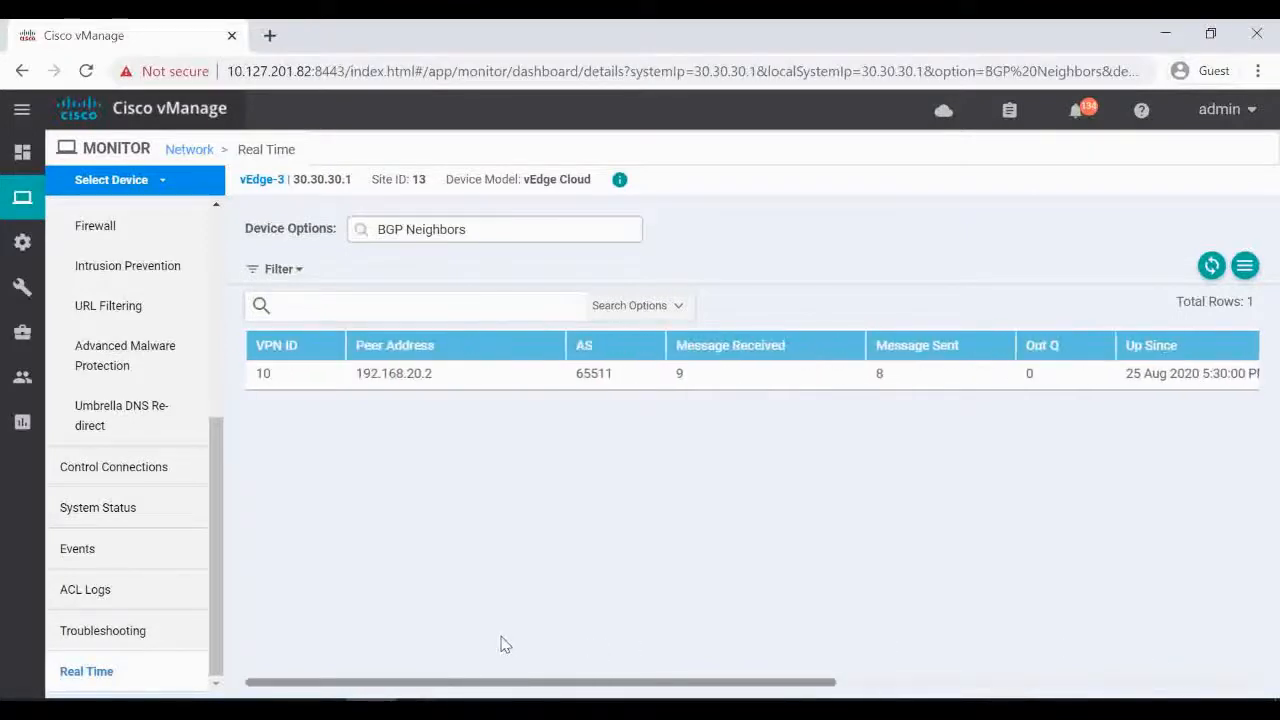
mouse_move(398, 458)
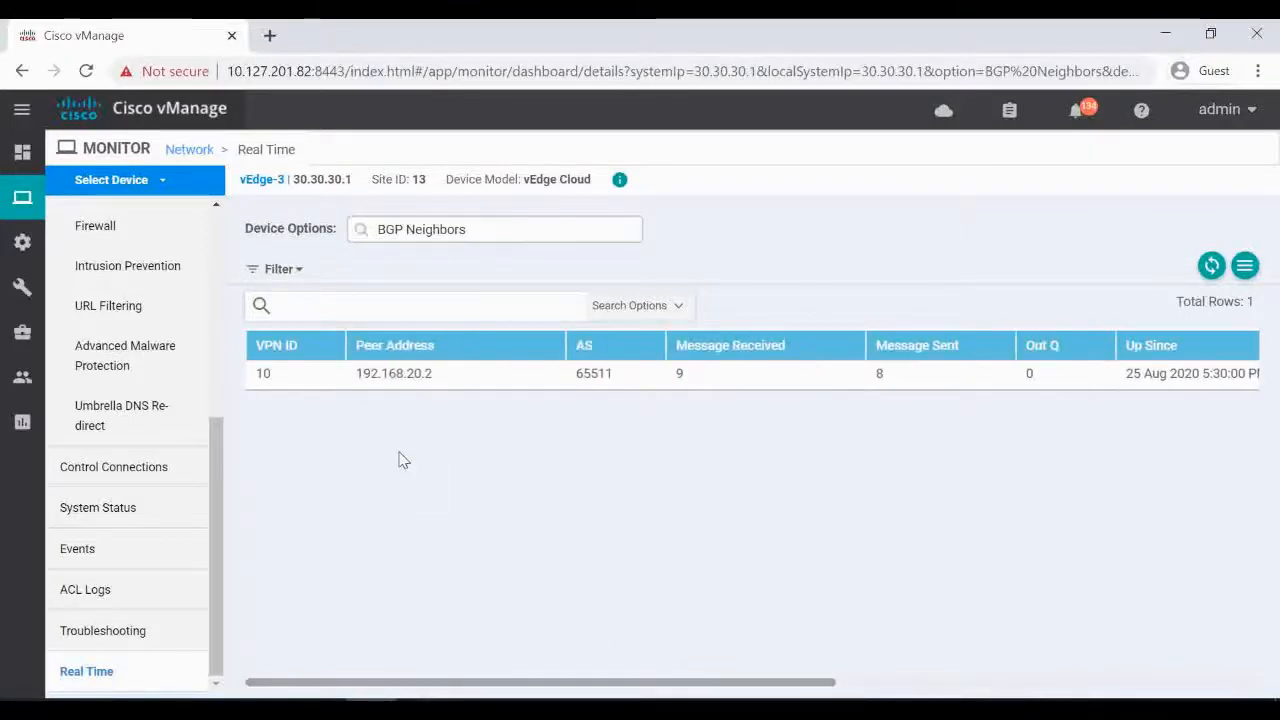